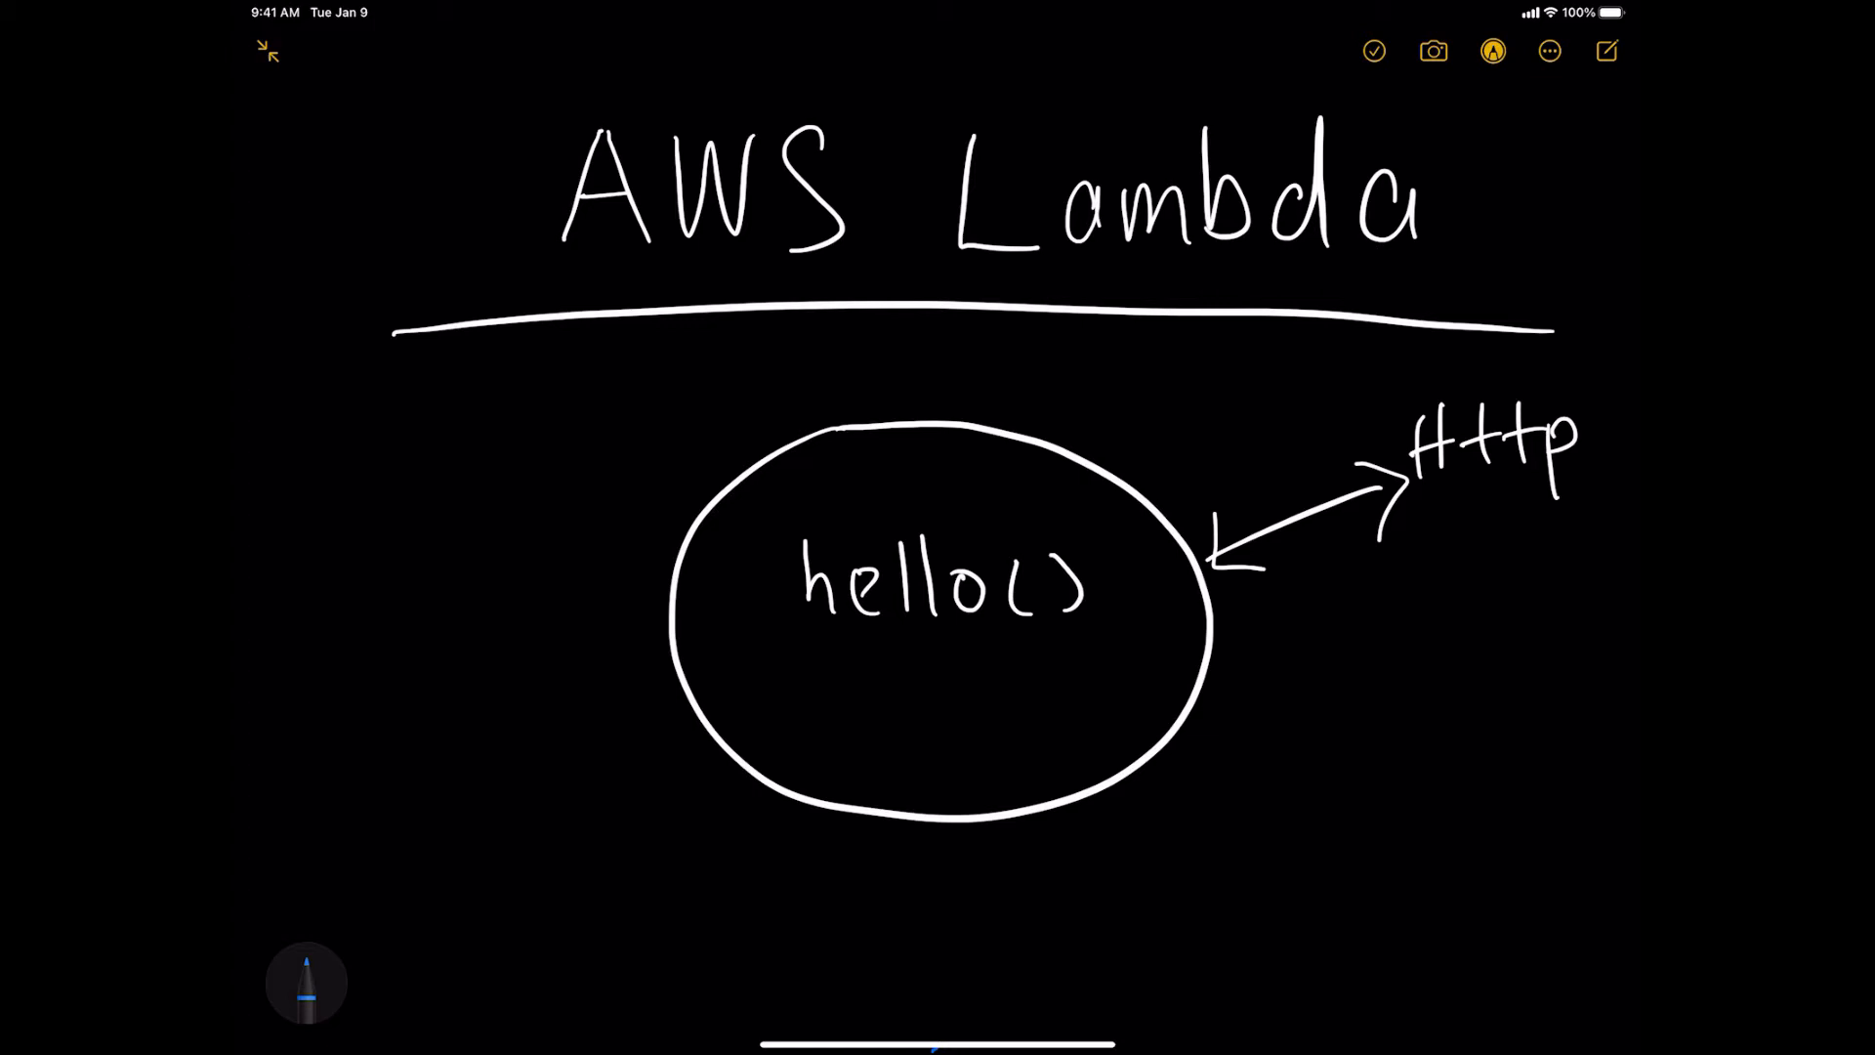
# - Write the blue Trigger label under Http and sketch dotted marks left of hello()
pyautogui.moveTo(1274, 598); pyautogui.dragTo(1302, 652)
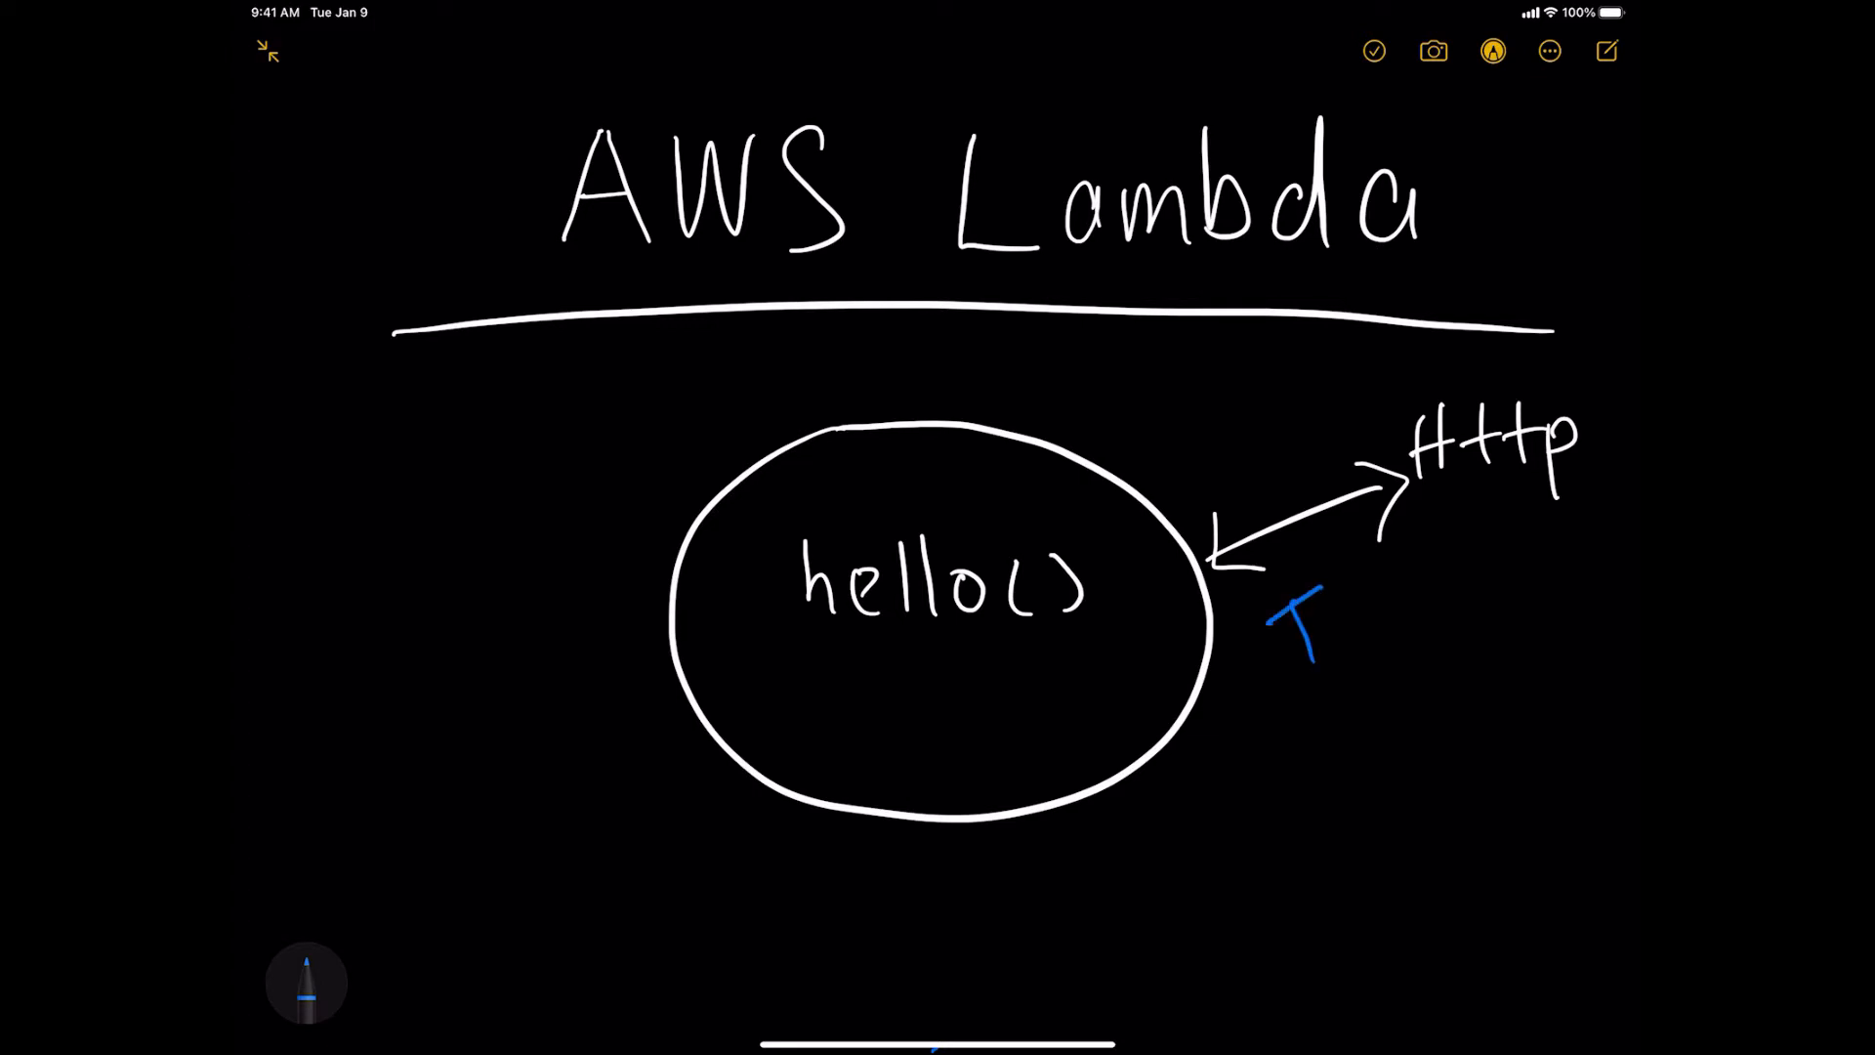
pyautogui.moveTo(1285, 598); pyautogui.dragTo(1447, 633)
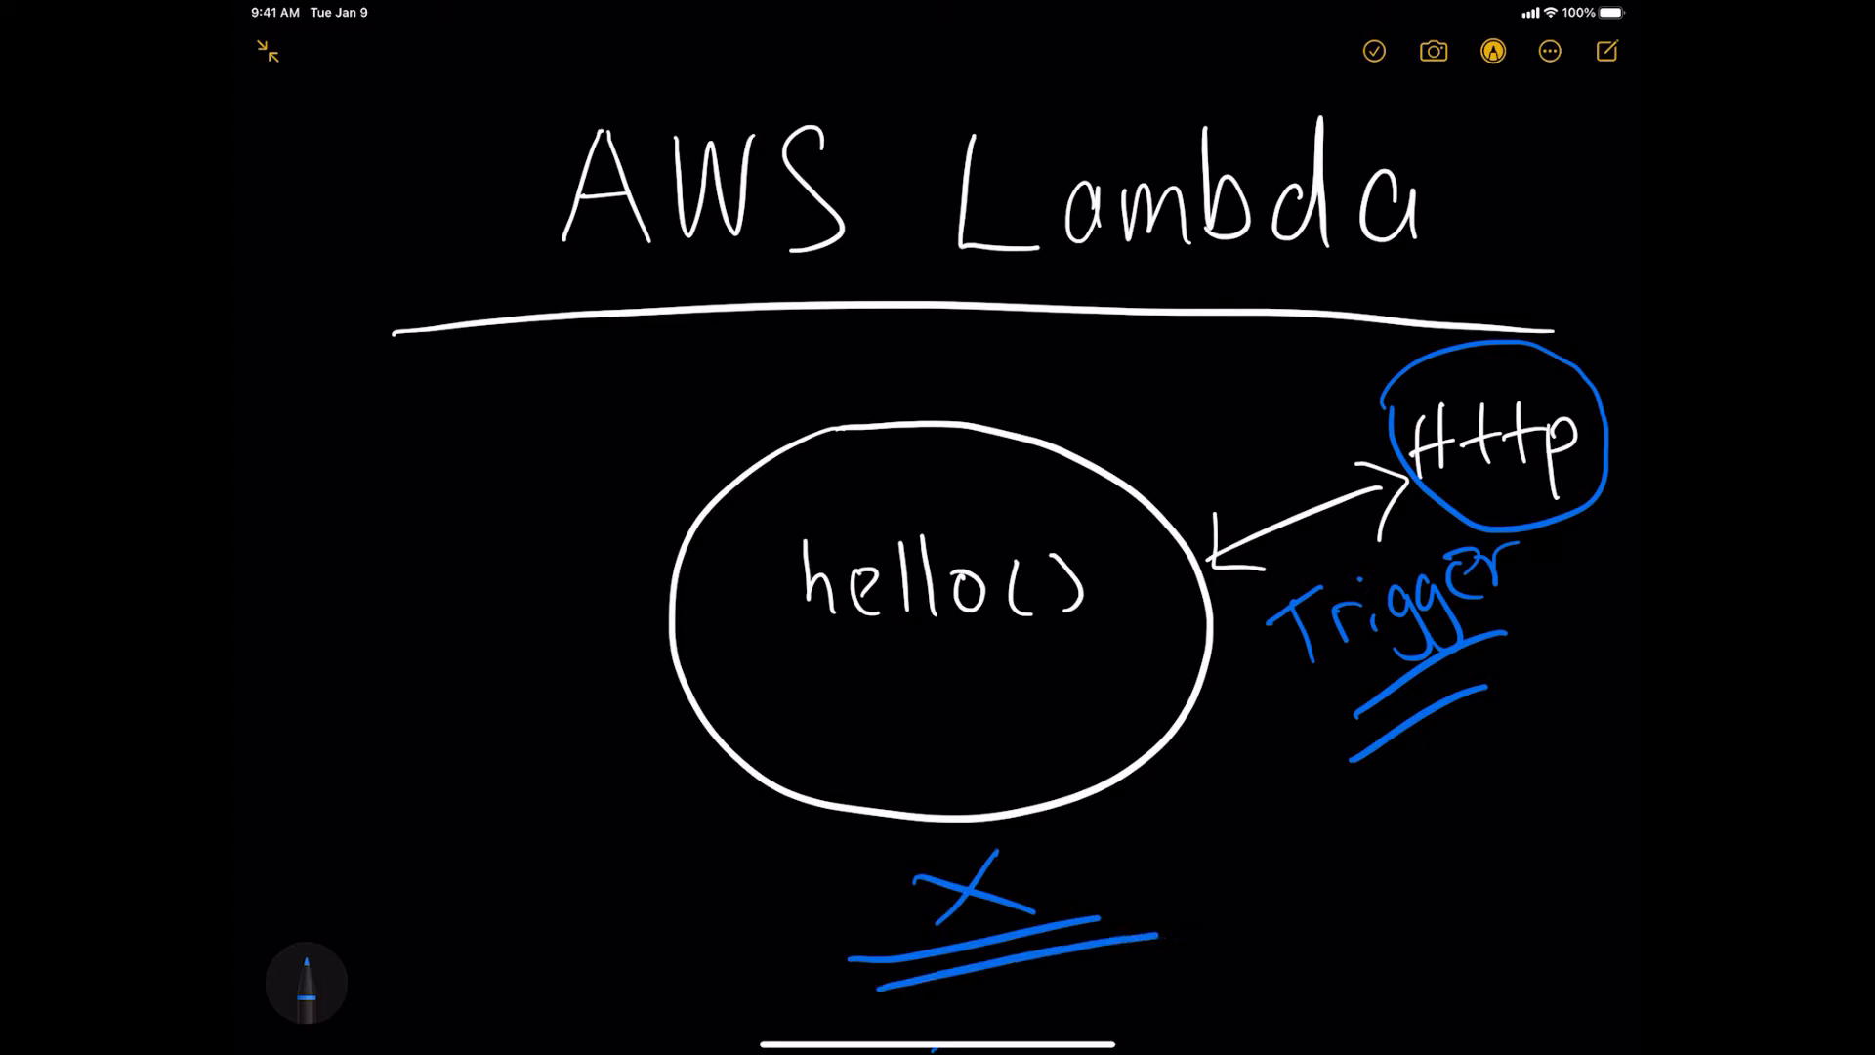
pyautogui.moveTo(406, 455); pyautogui.dragTo(621, 670)
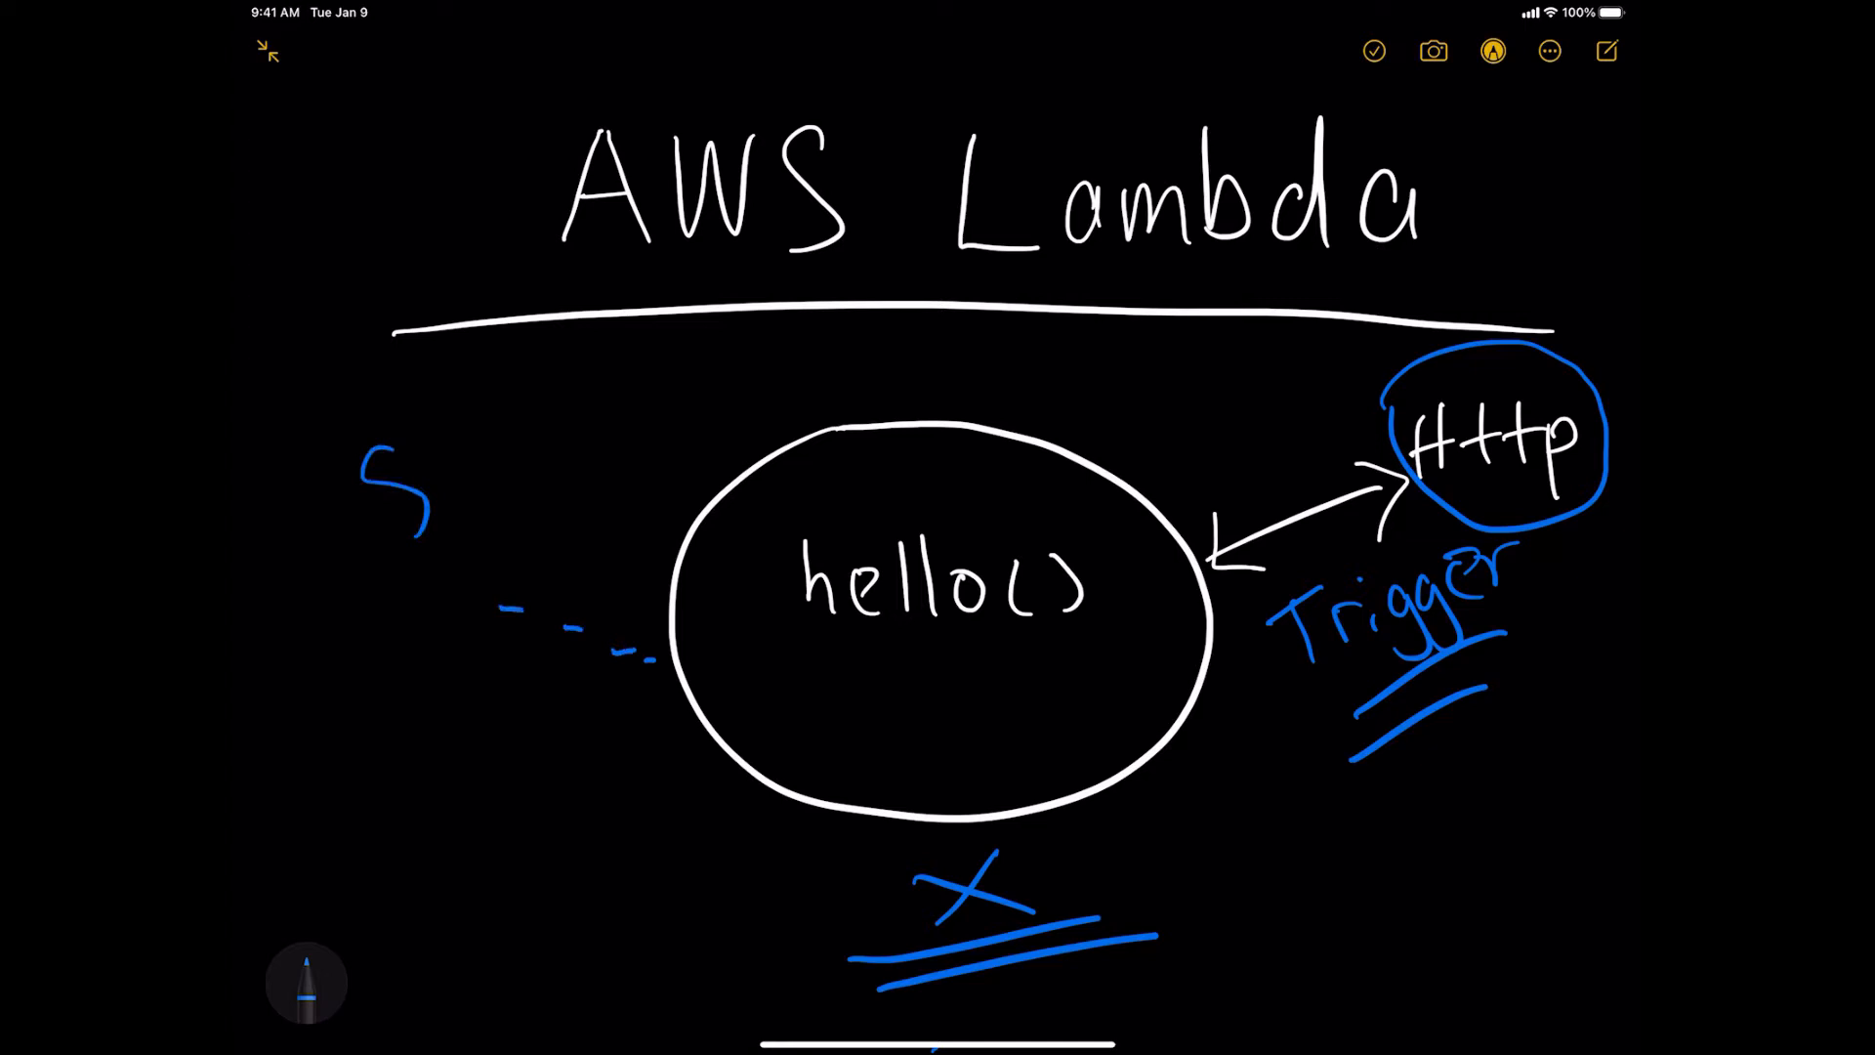
pyautogui.moveTo(418, 466); pyautogui.dragTo(455, 490)
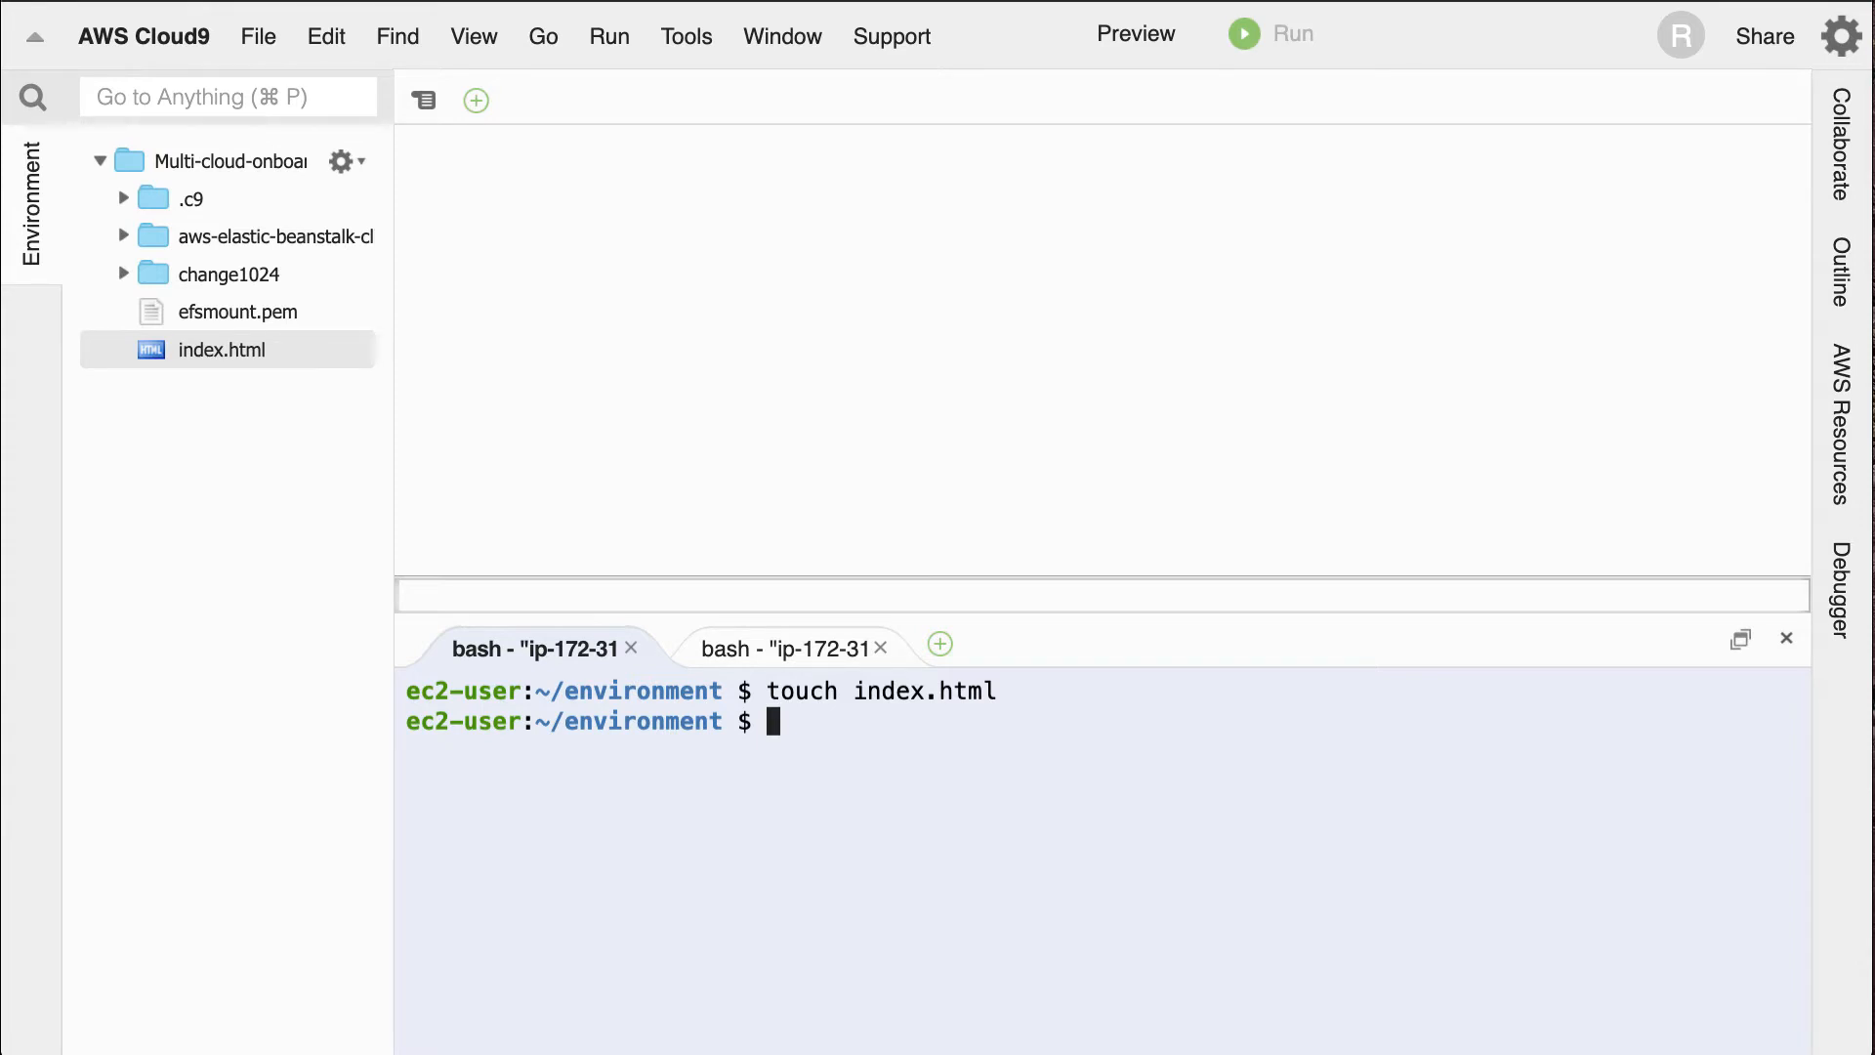
pyautogui.moveTo(1707, 513)
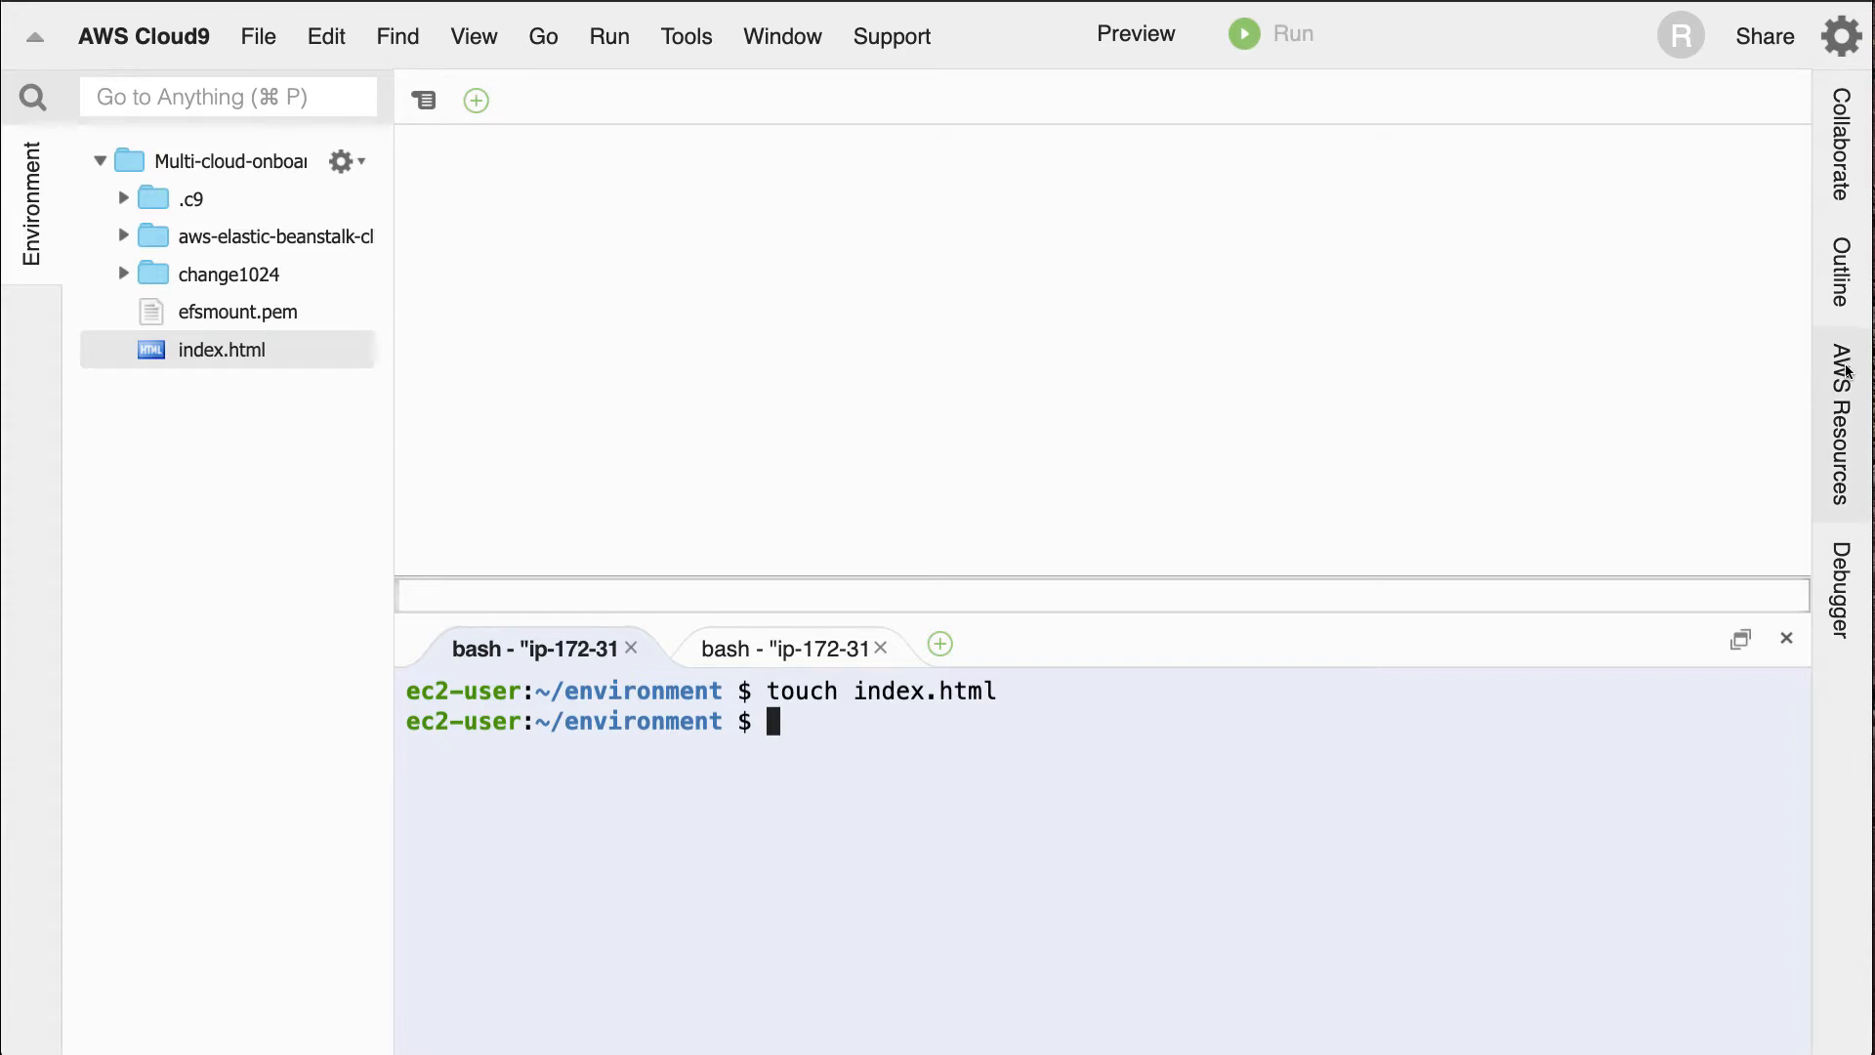
# - Show the Lambda function list from the AWS Resources sidebar
pyautogui.click(1845, 423)
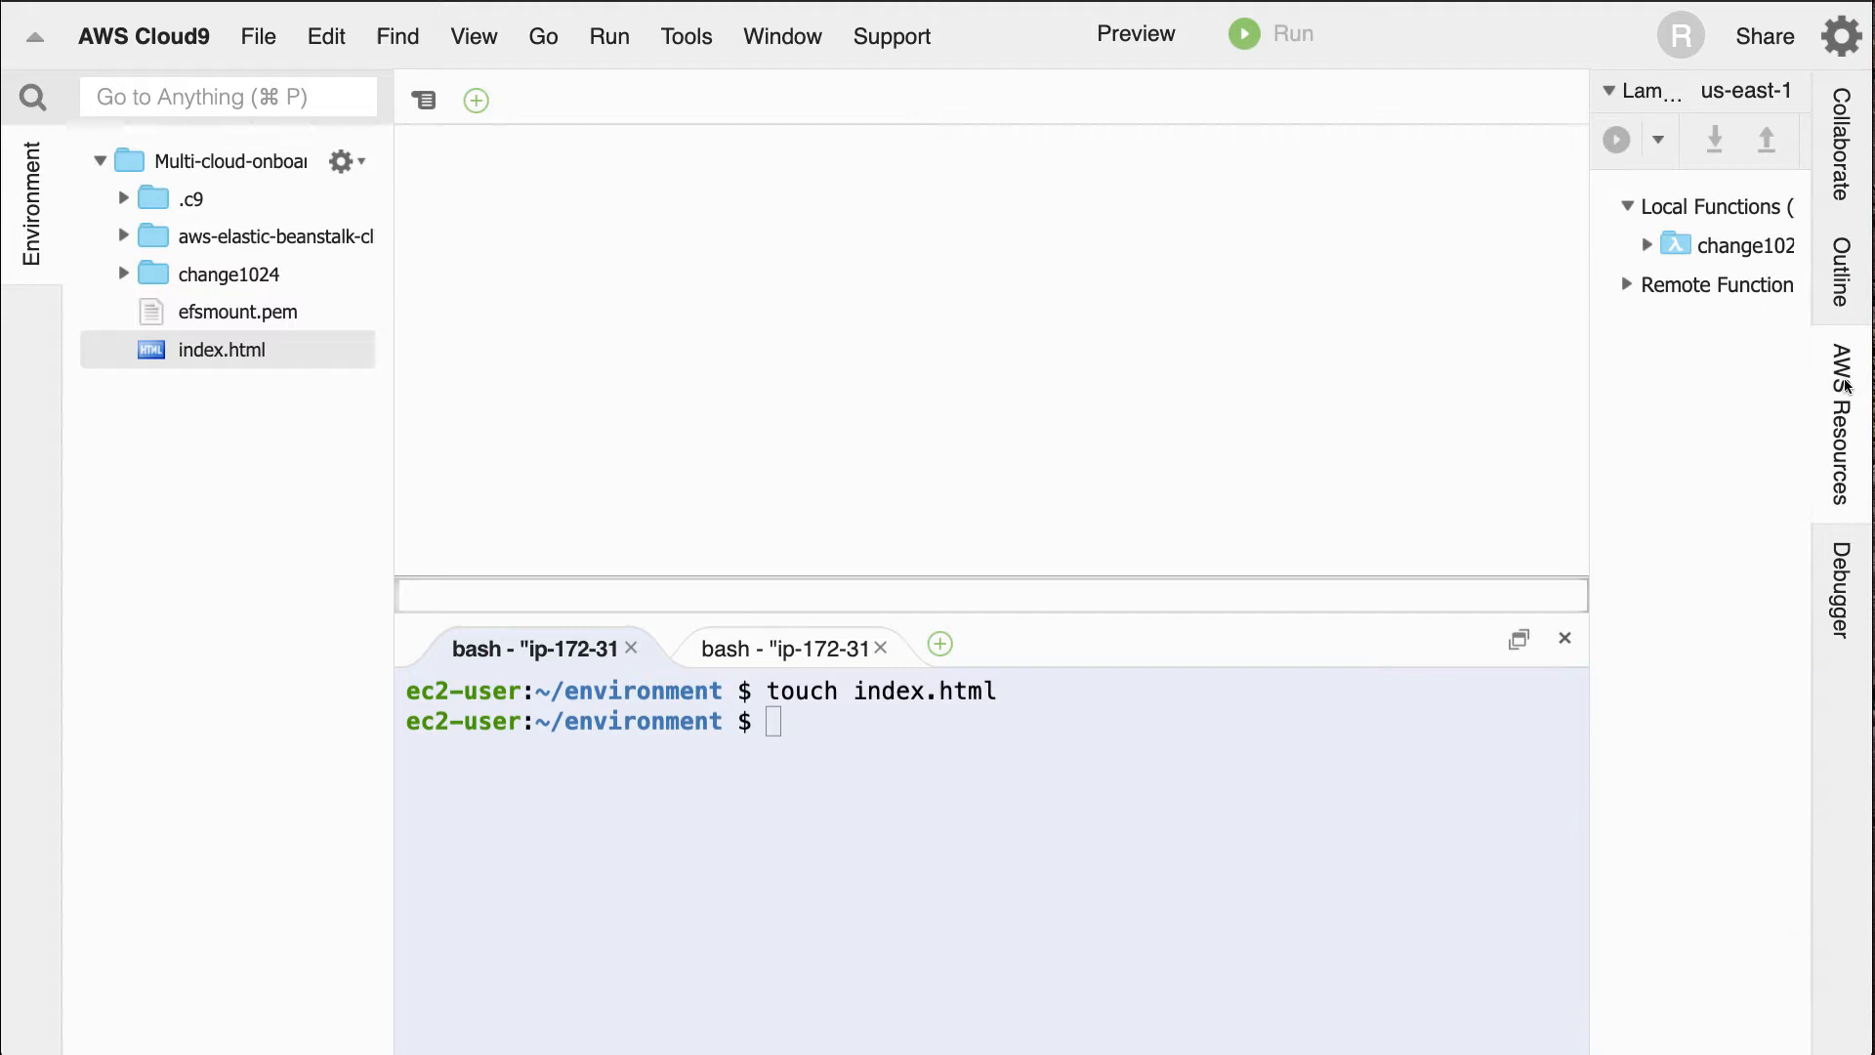
pyautogui.moveTo(1584, 315)
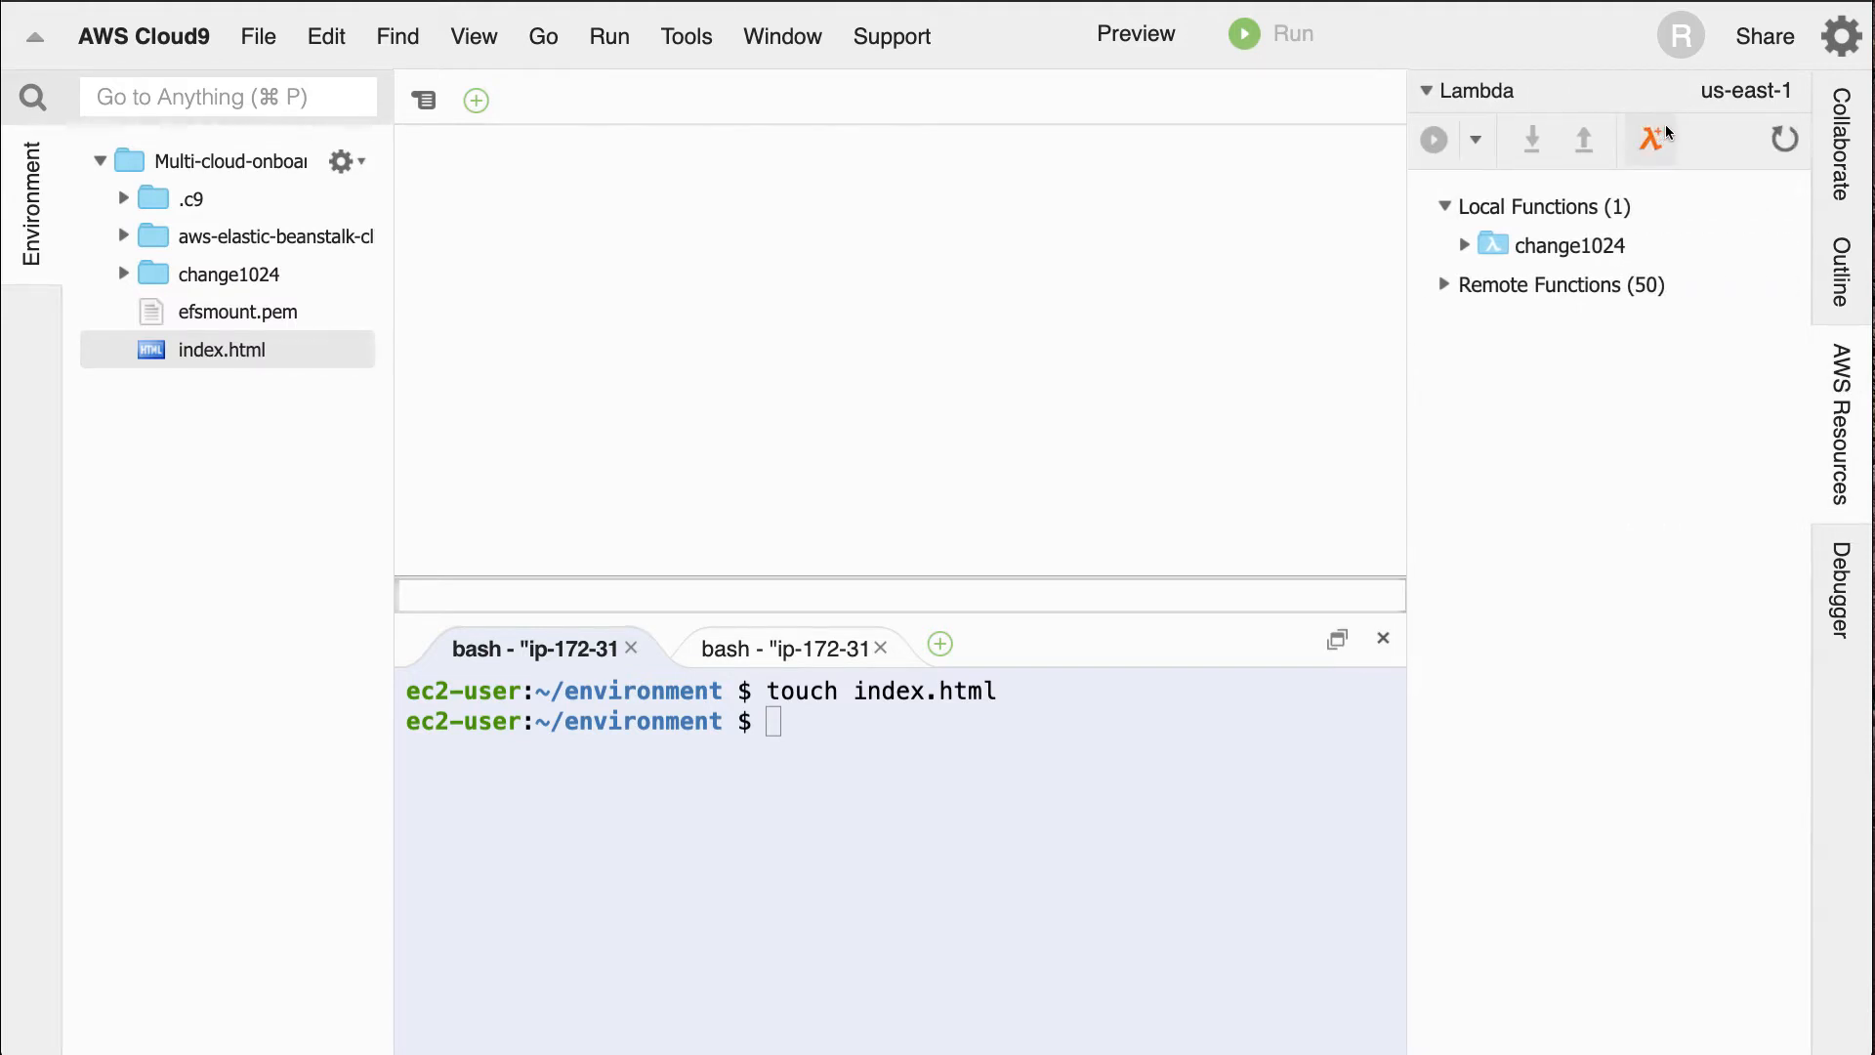
pyautogui.moveTo(1652, 141)
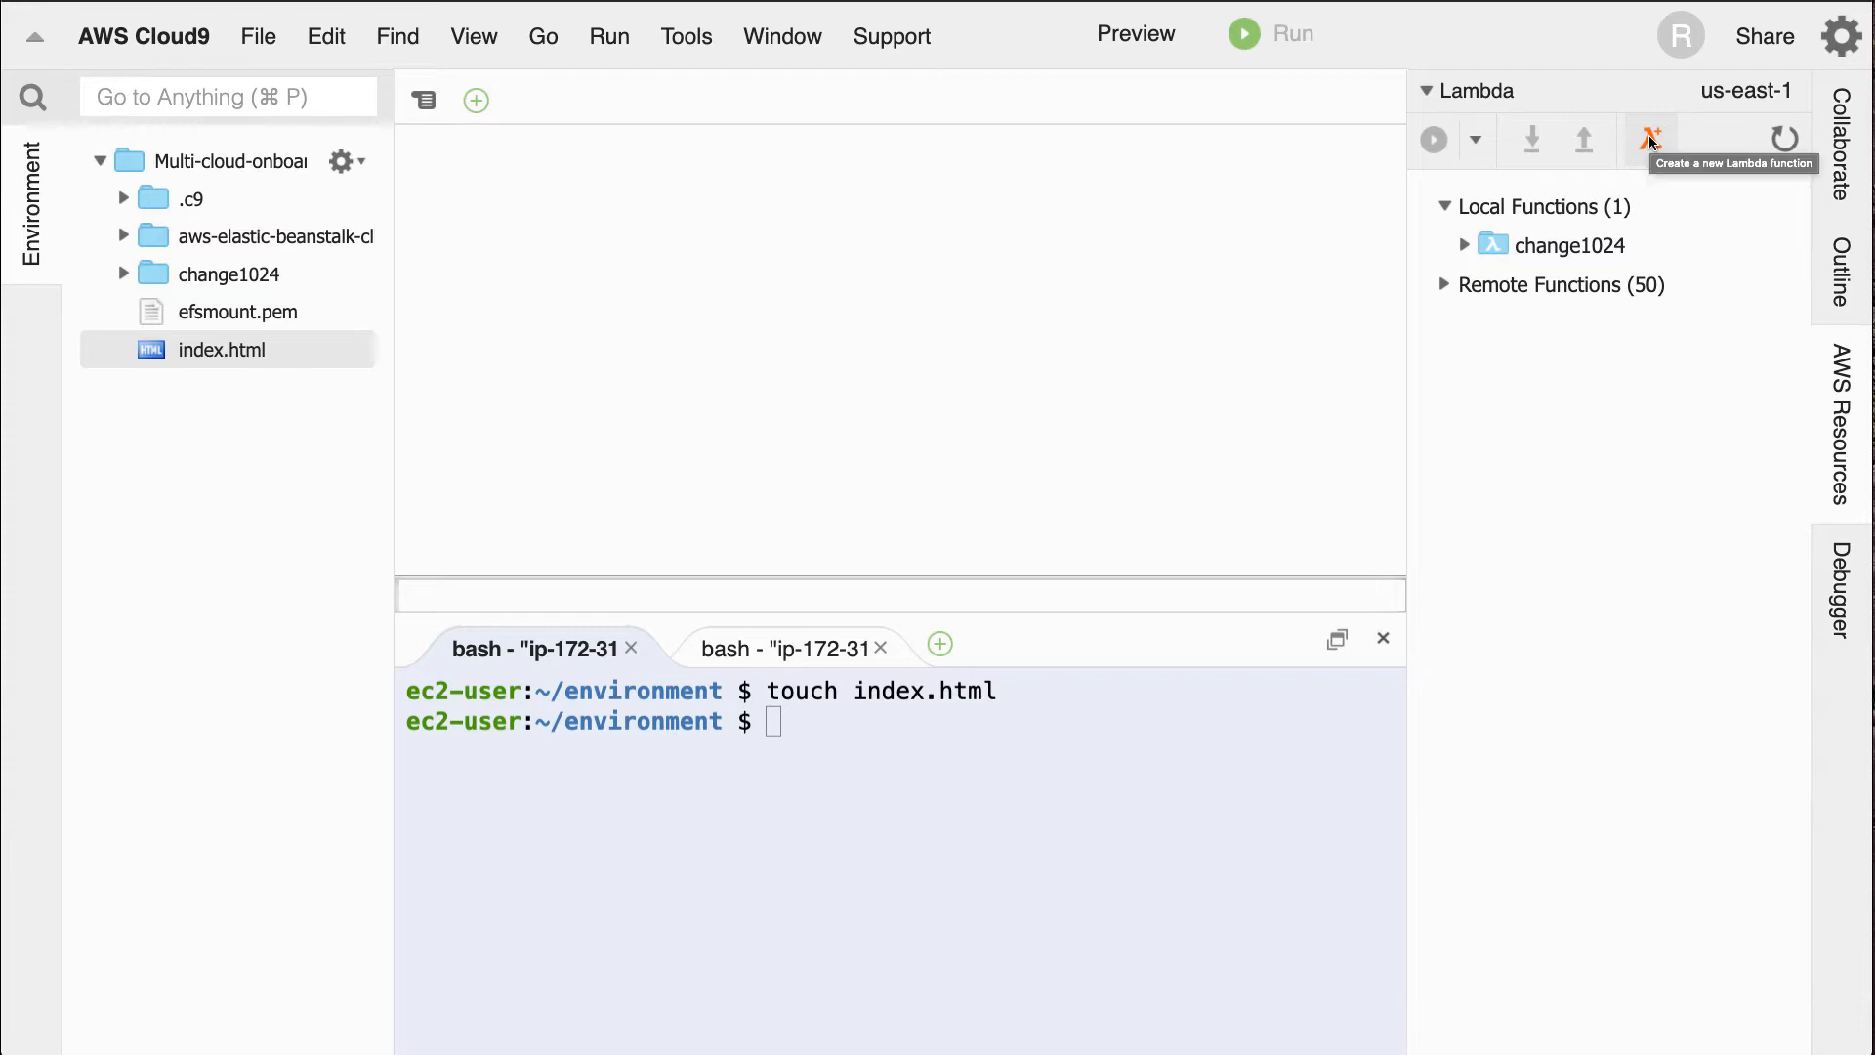
# - Start a new Lambda function named hellocloudlambda
pyautogui.click(1648, 141)
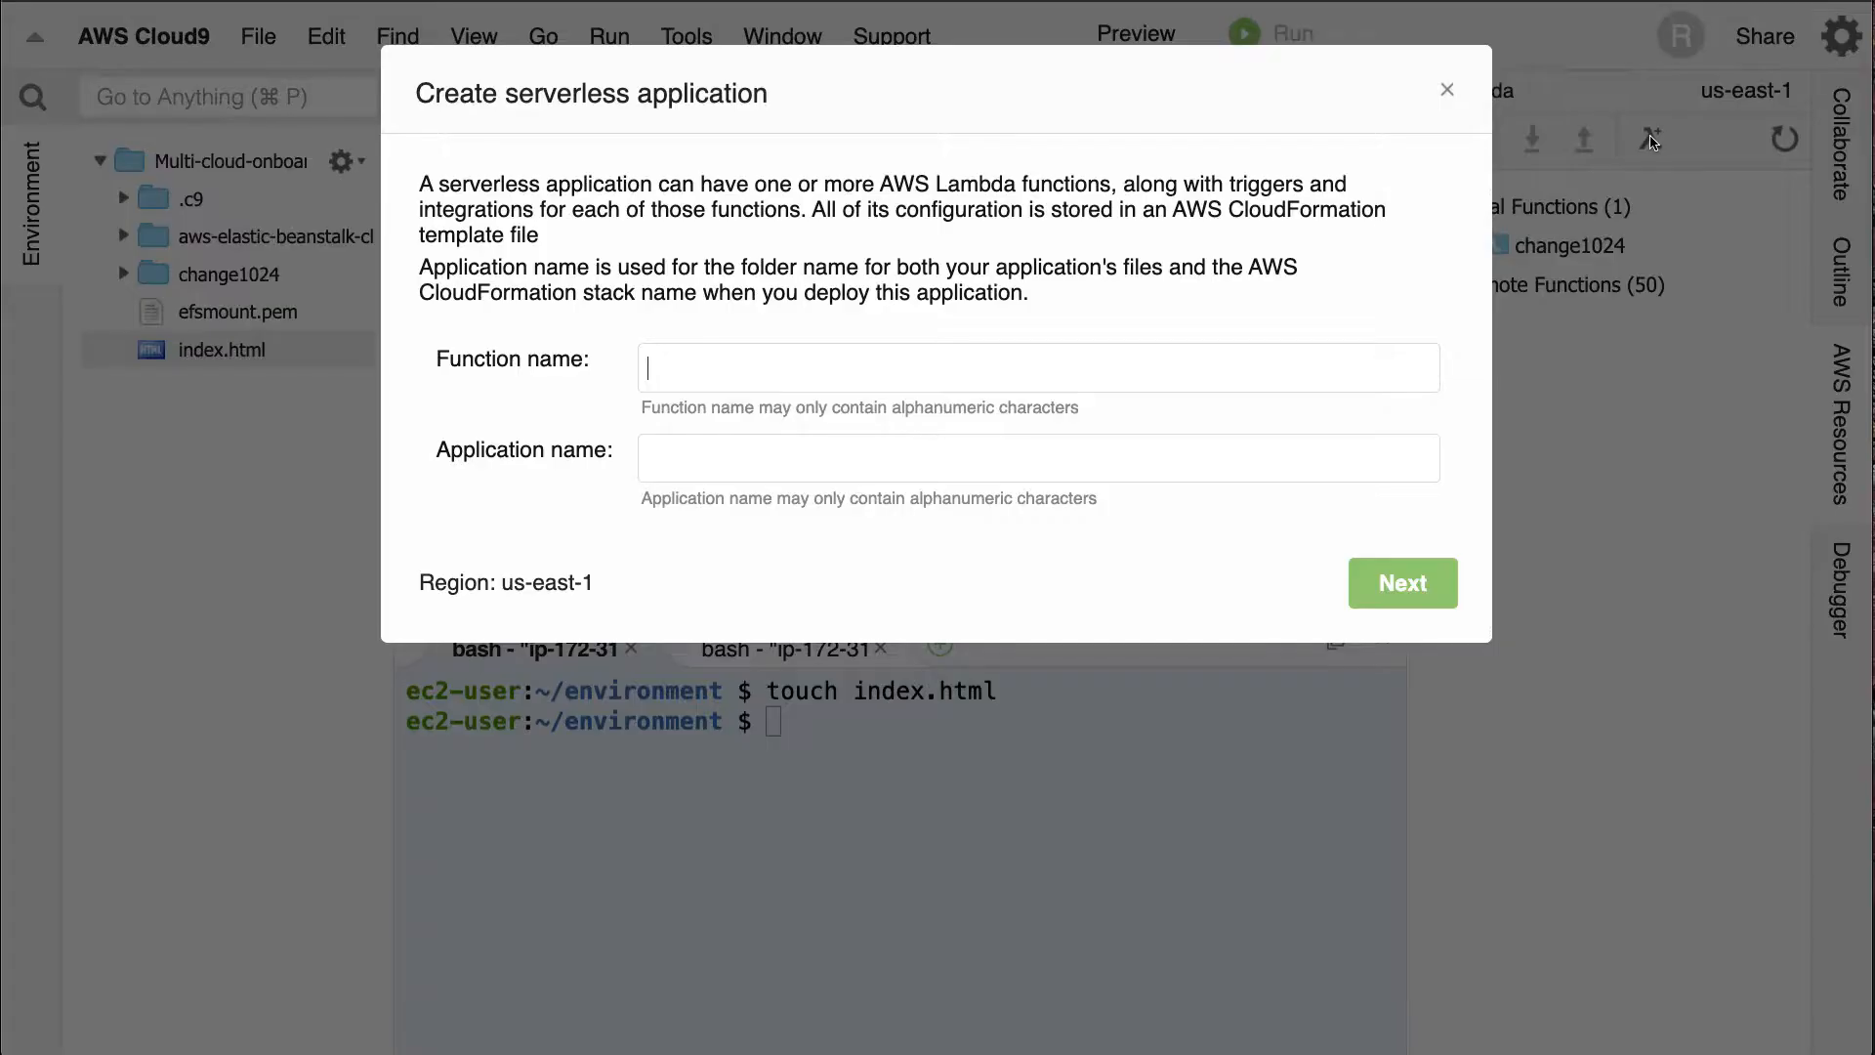
pyautogui.moveTo(436, 371)
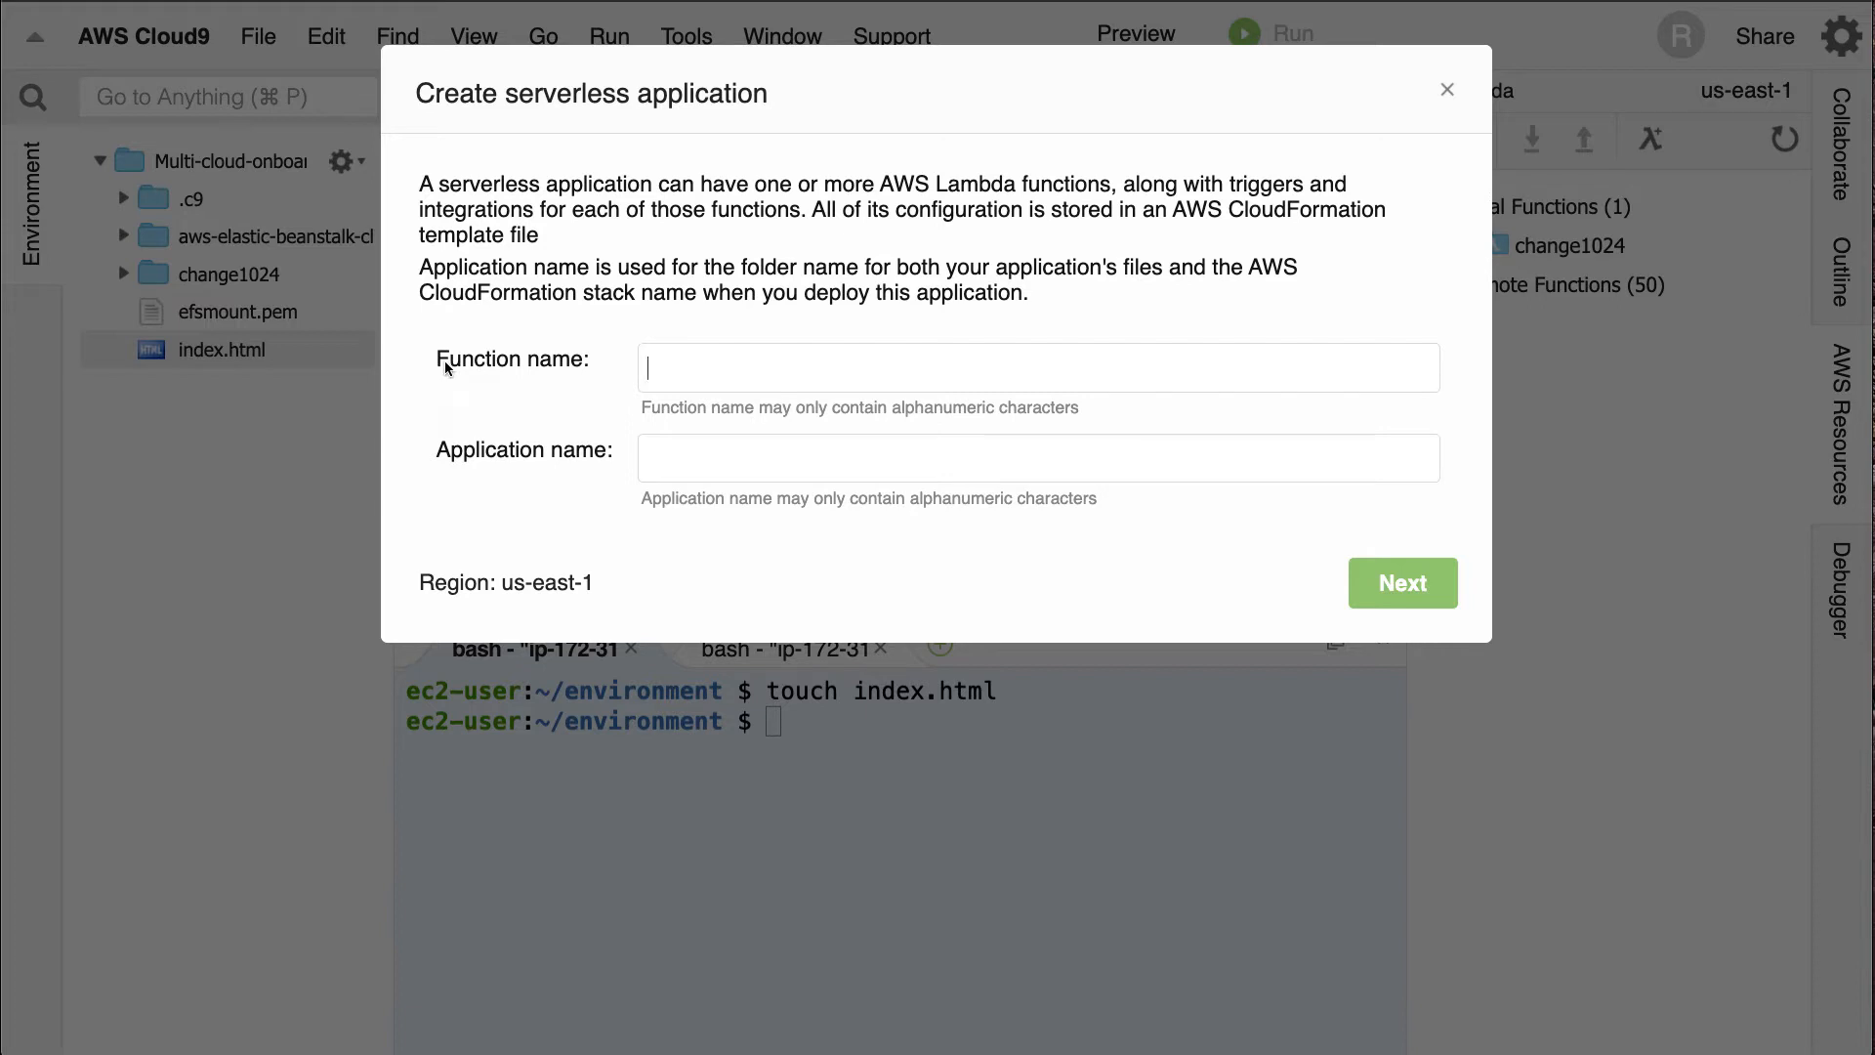
pyautogui.moveTo(623, 582)
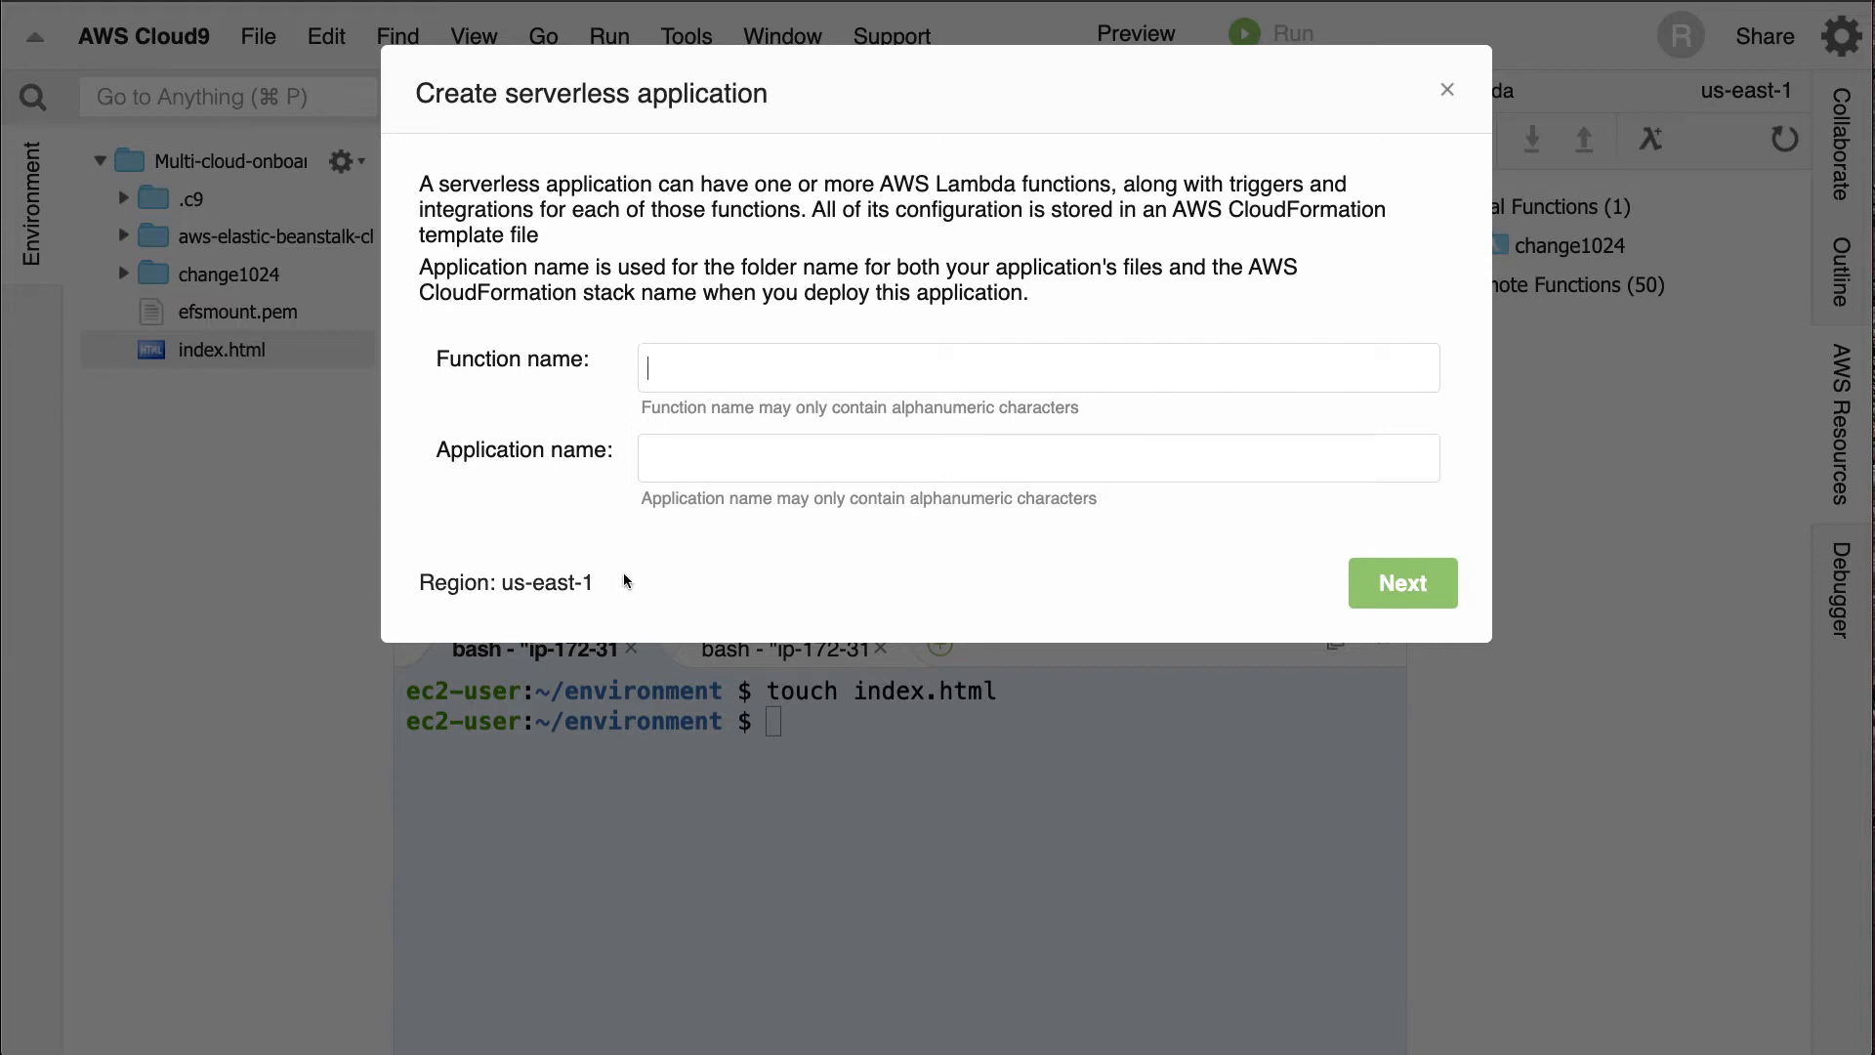
pyautogui.write('hellocloudlam')
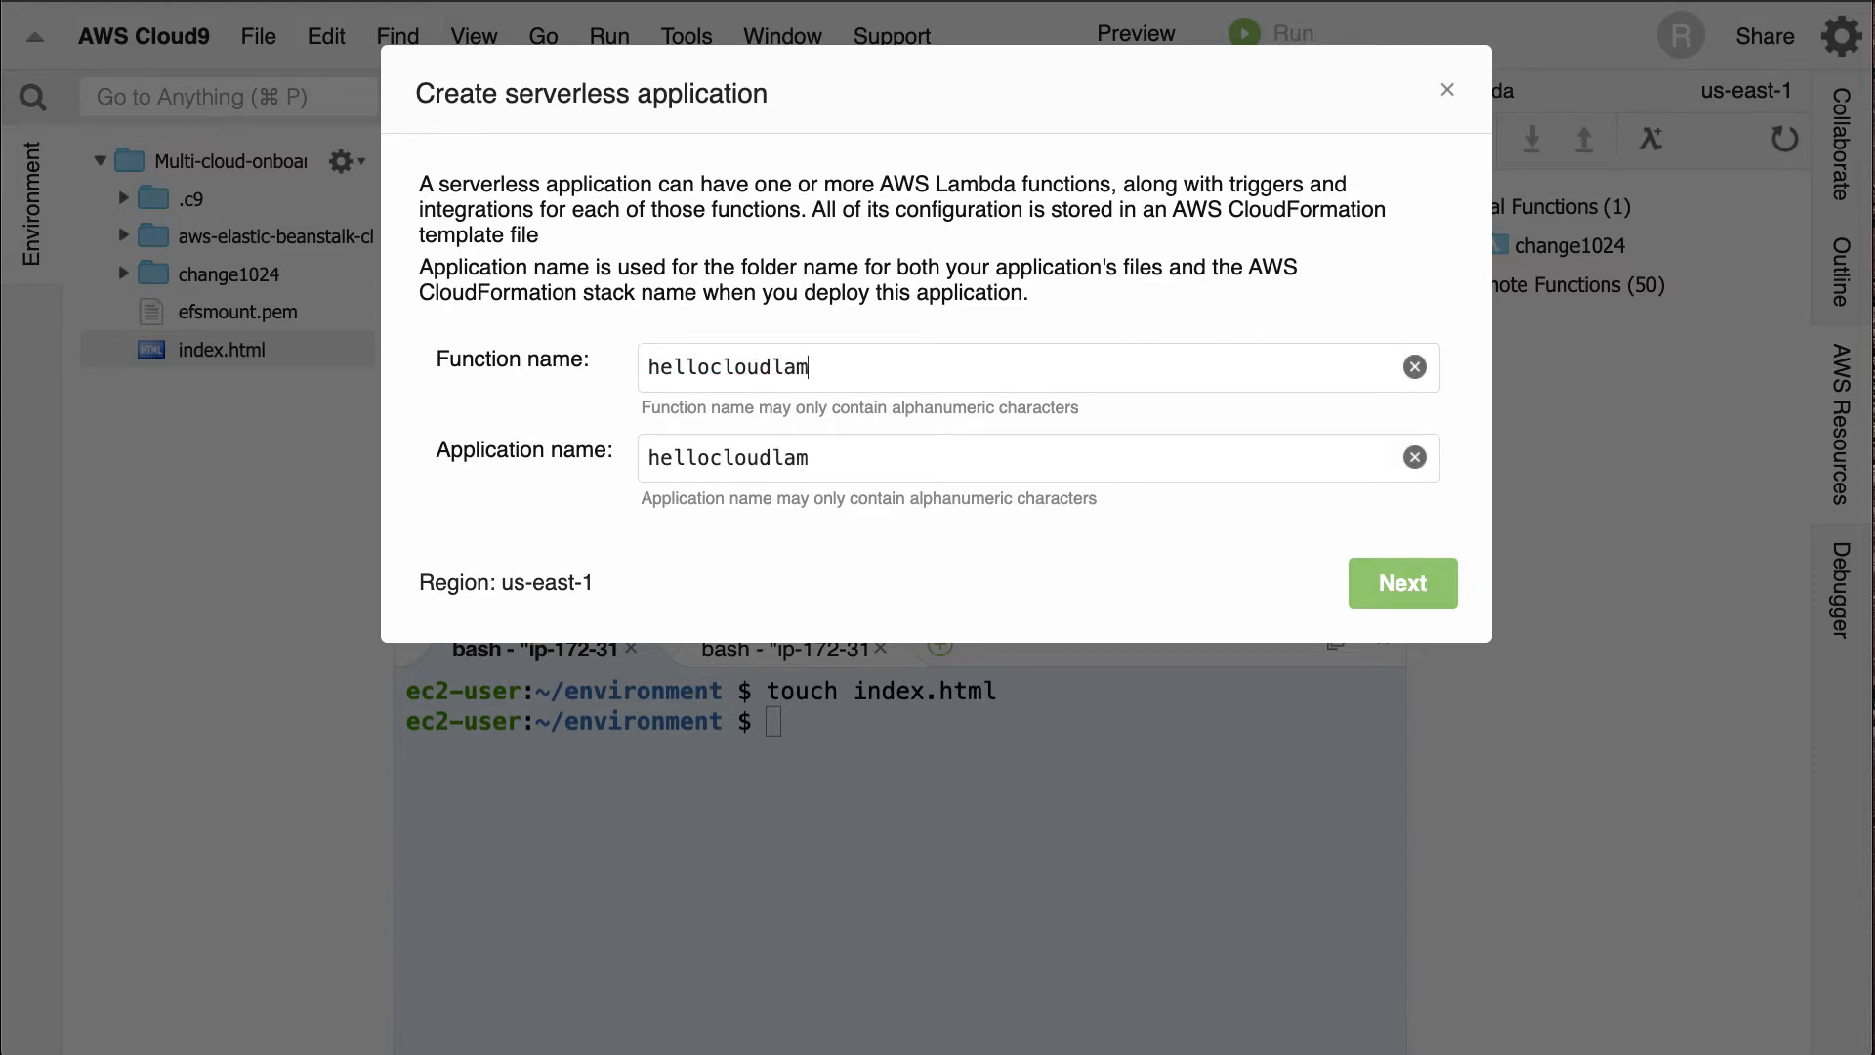
pyautogui.write('bda')
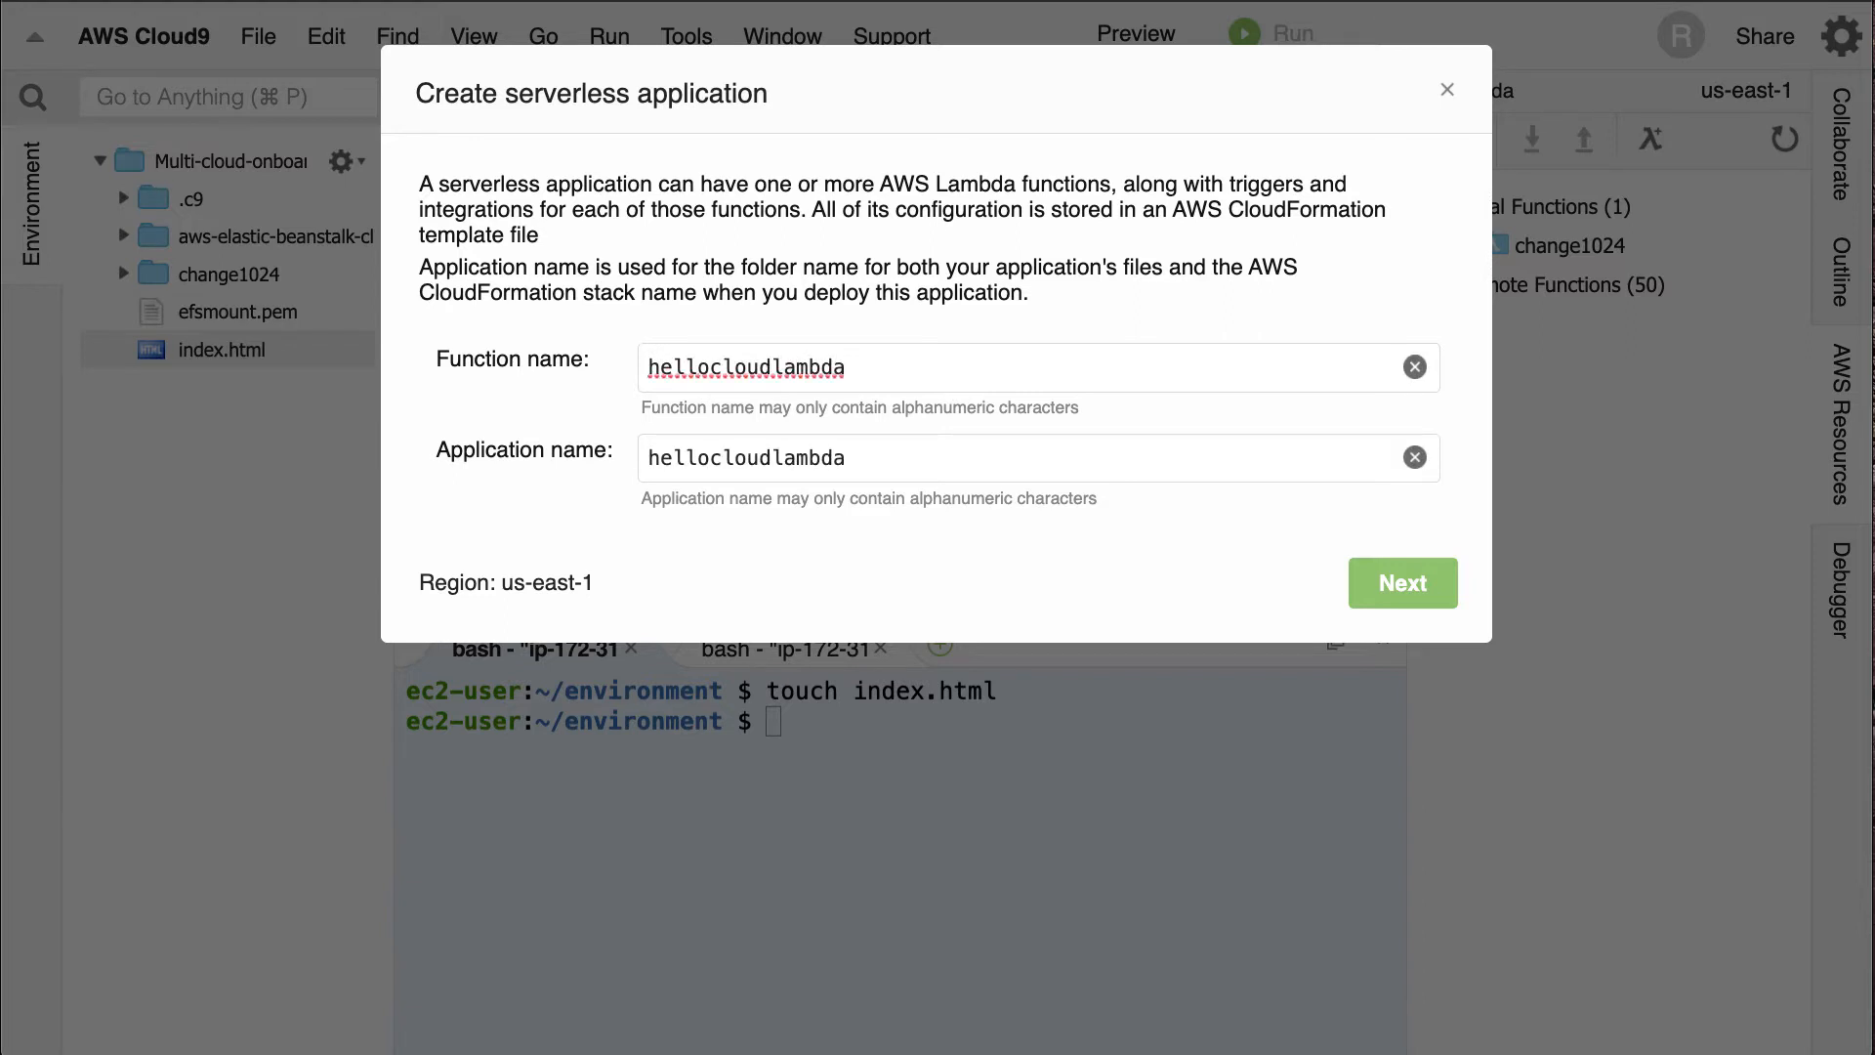
pyautogui.moveTo(1078, 436)
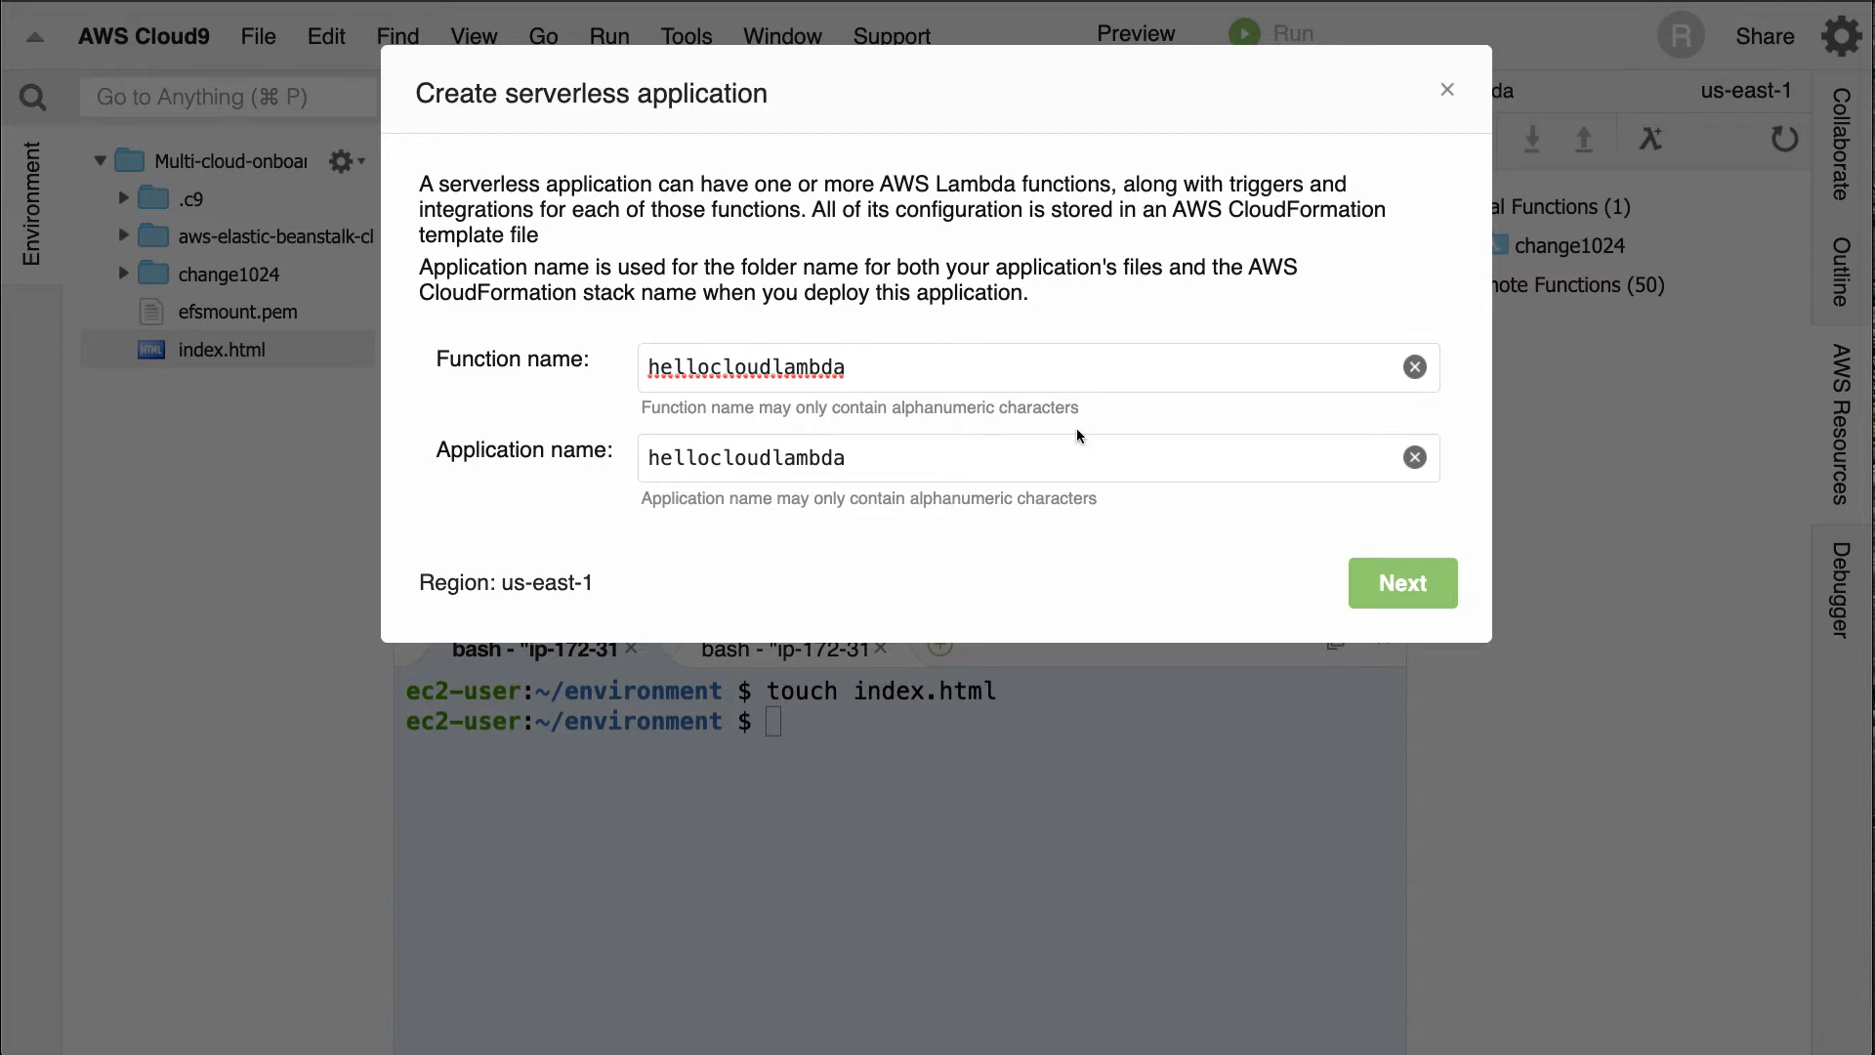
pyautogui.click(1400, 582)
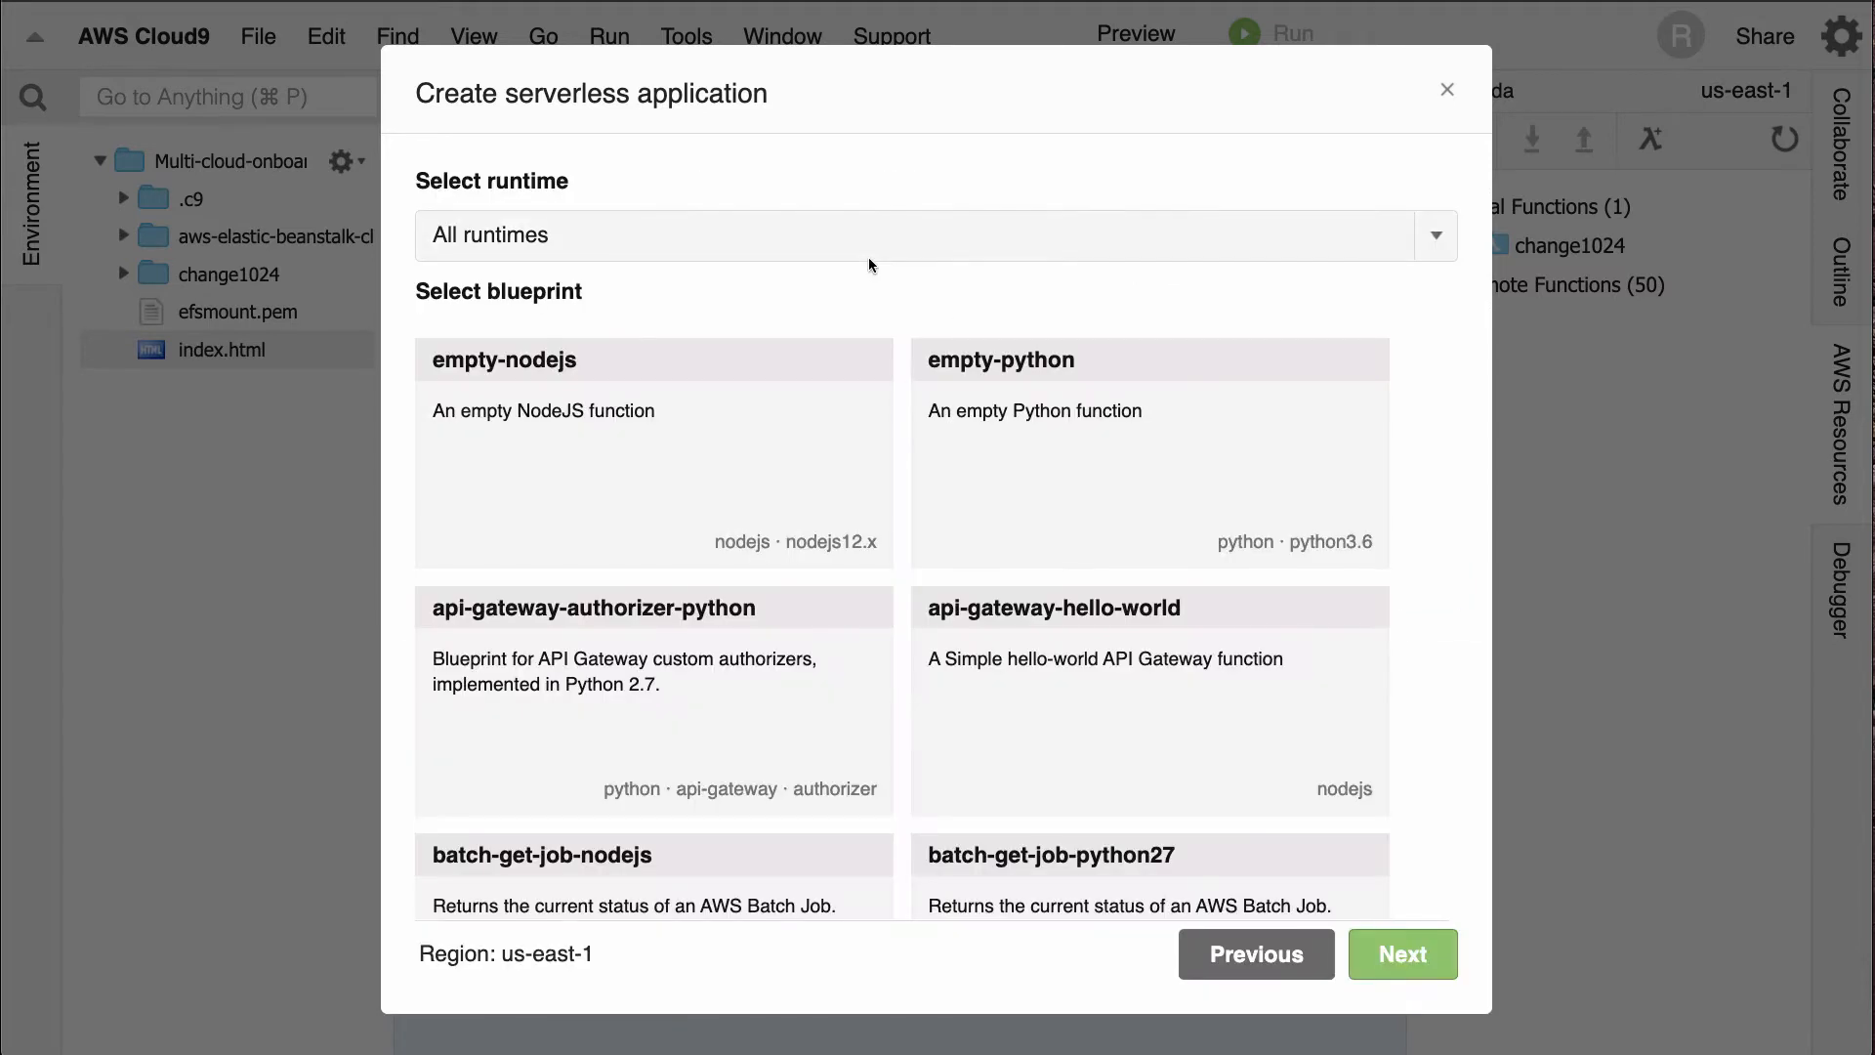
# - Choose python3.6 as the runtime and continue to the trigger settings
pyautogui.click(929, 234)
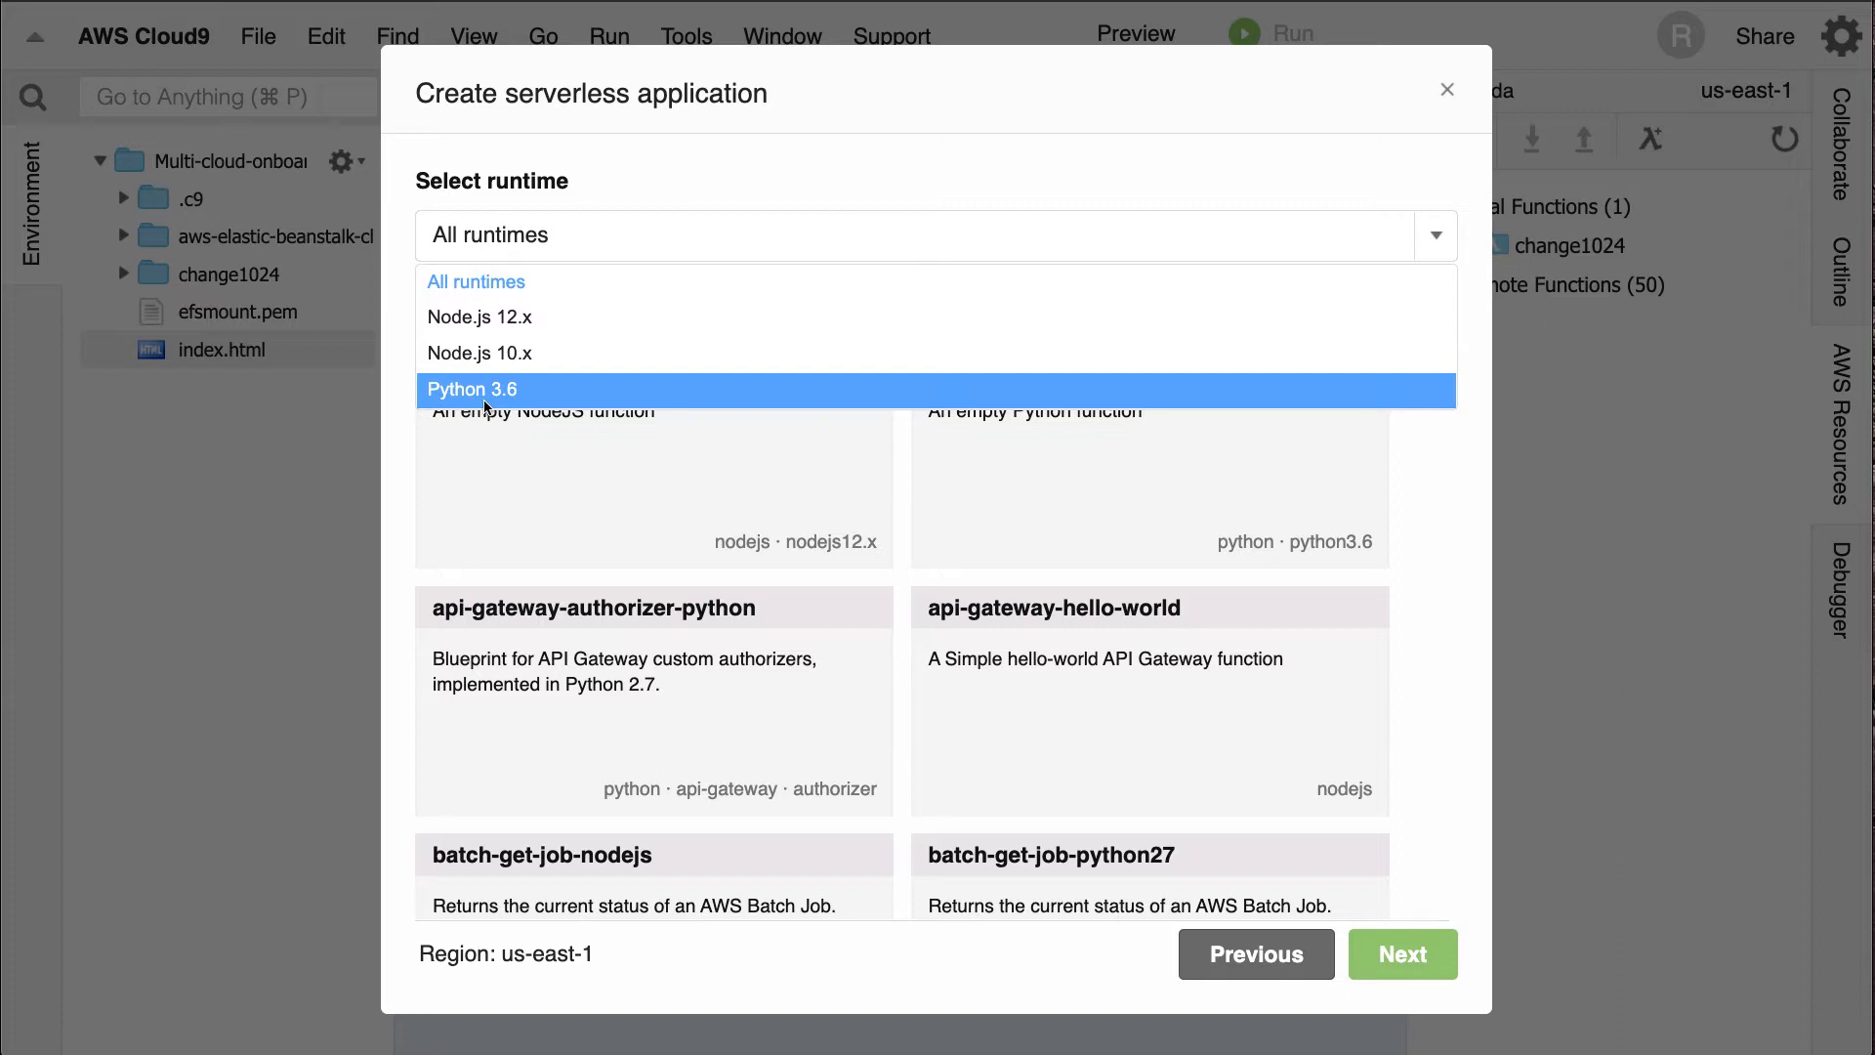
pyautogui.click(470, 389)
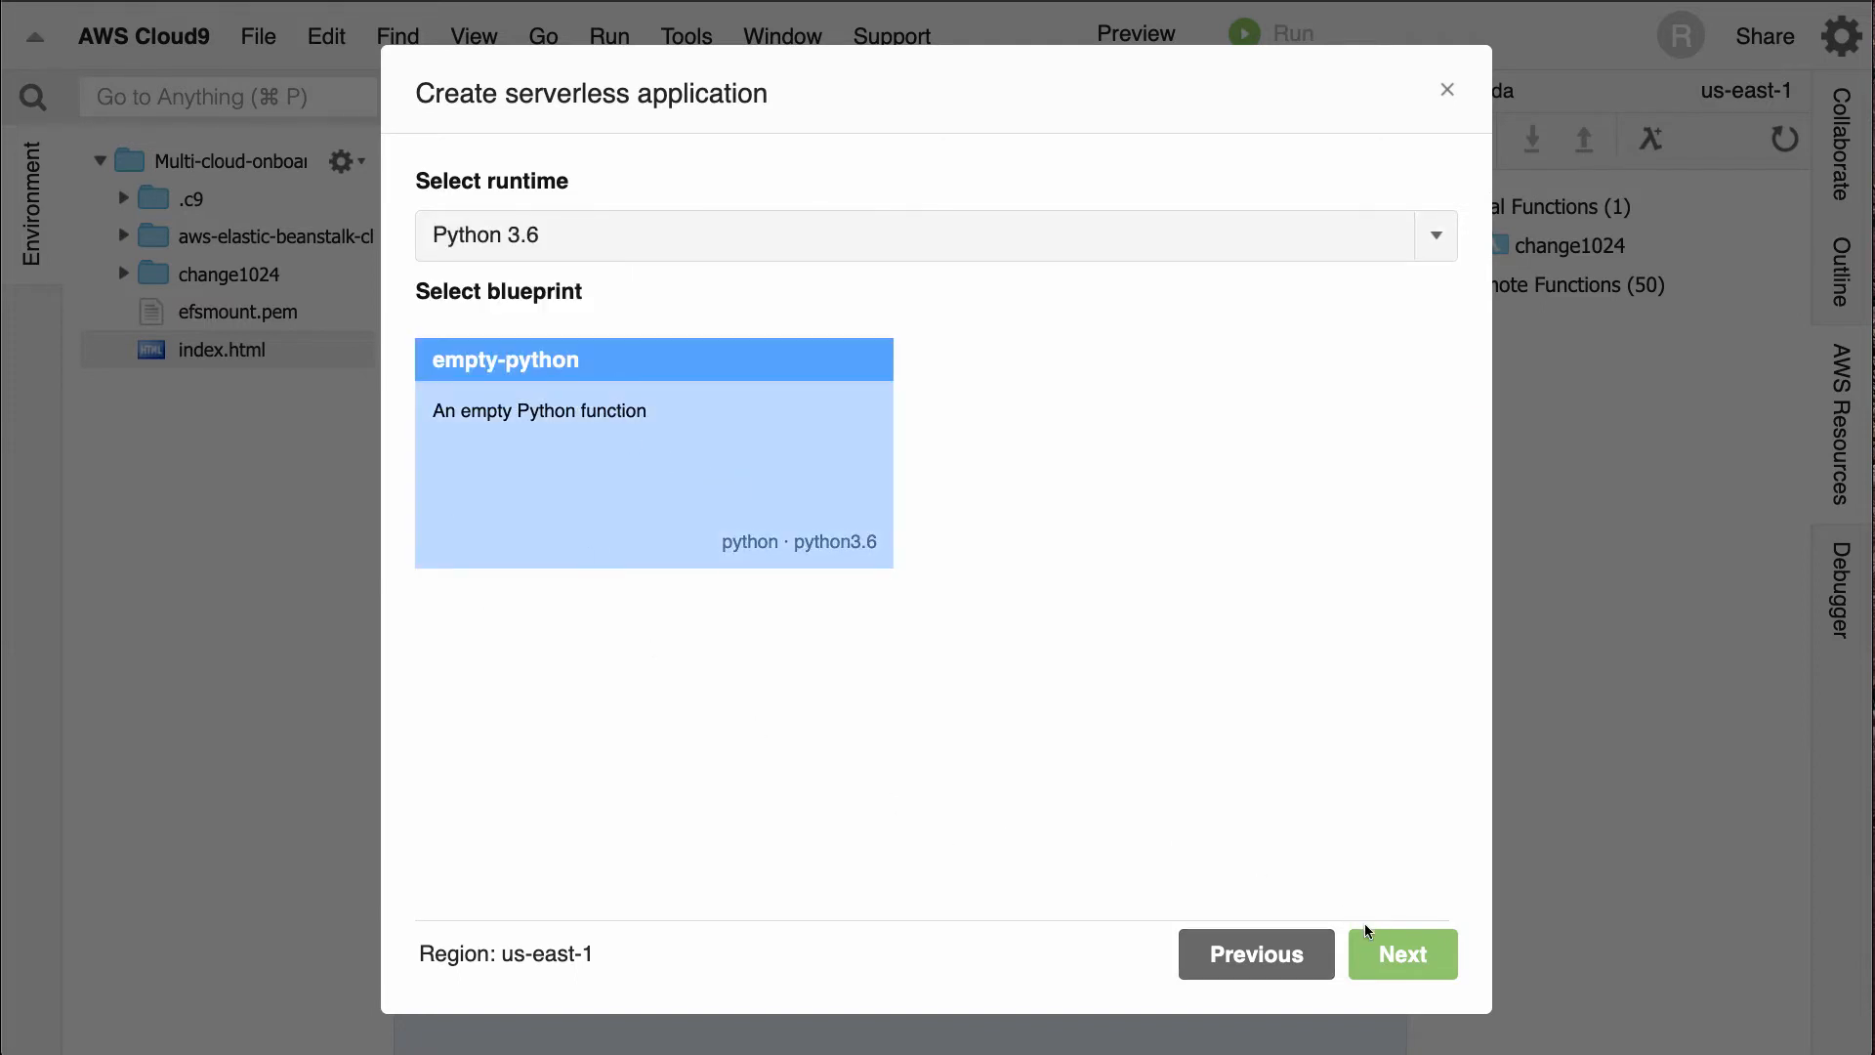
pyautogui.click(1403, 953)
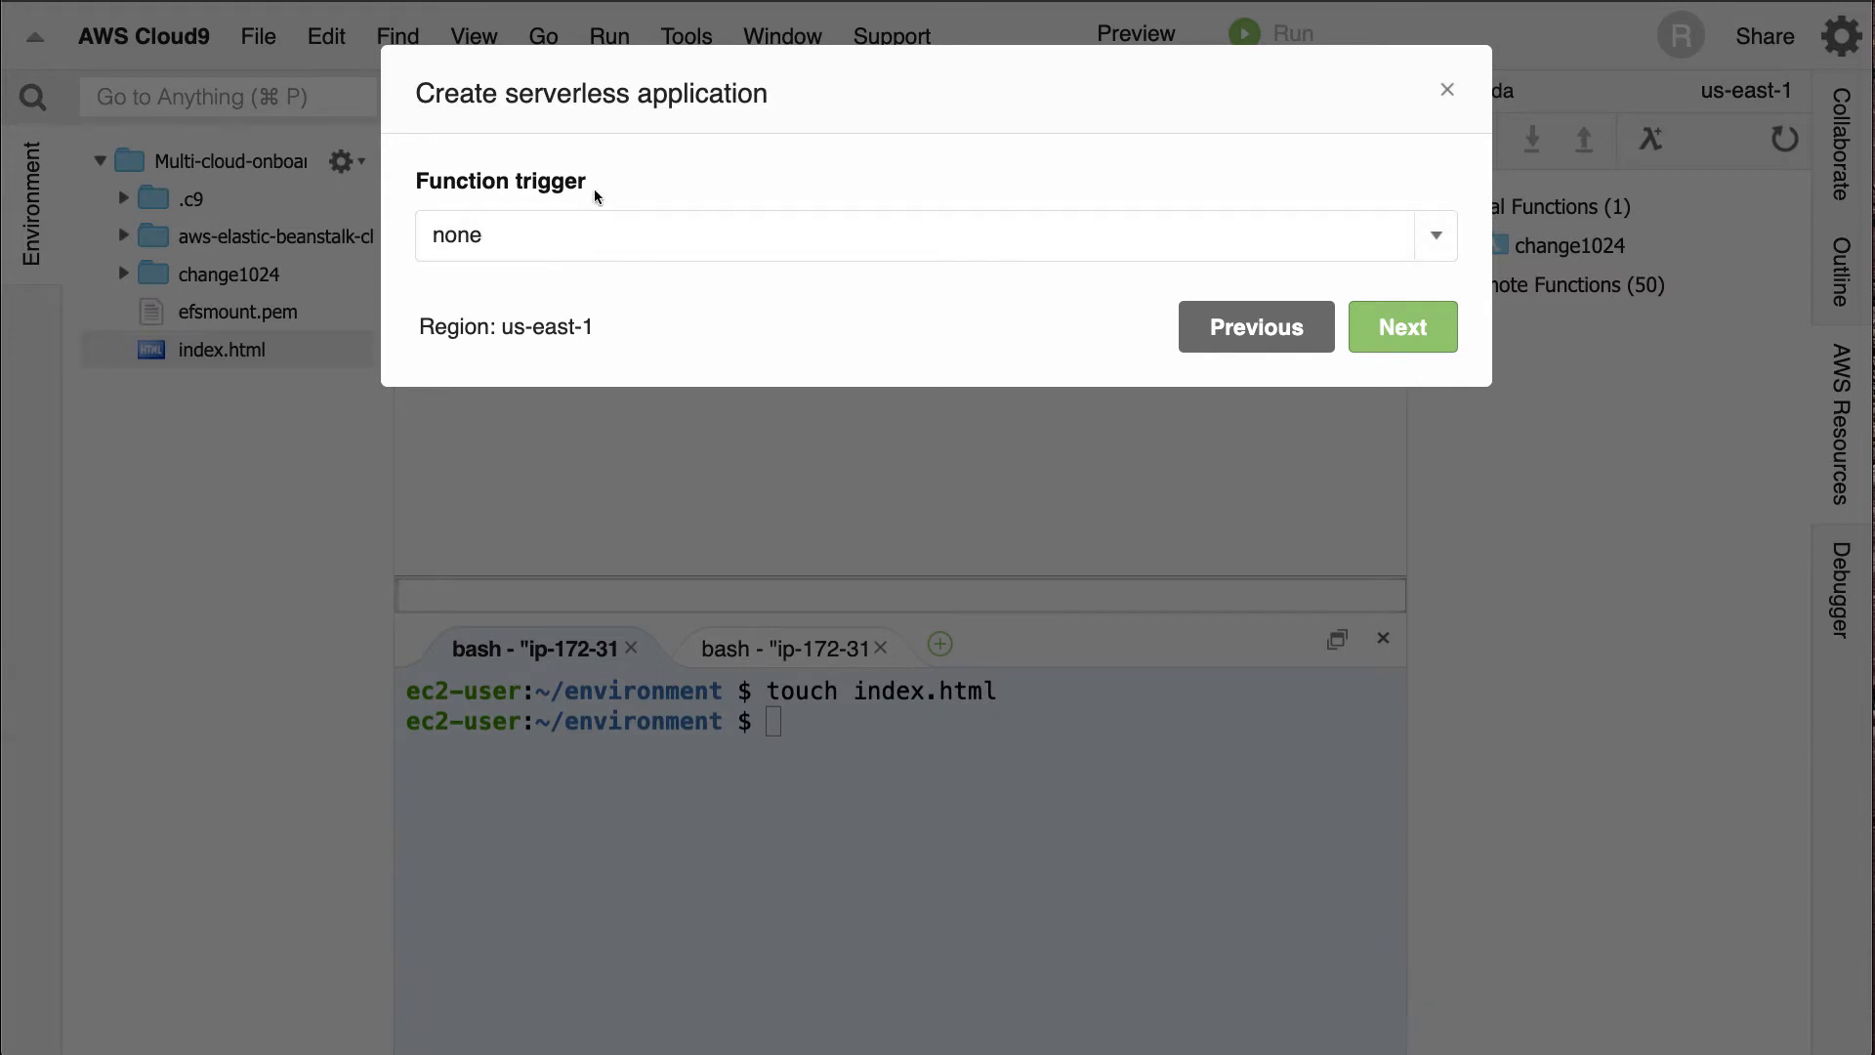
# - Set an API Gateway trigger on path /, keep 128 MB and the auto role, and reach review
pyautogui.click(933, 236)
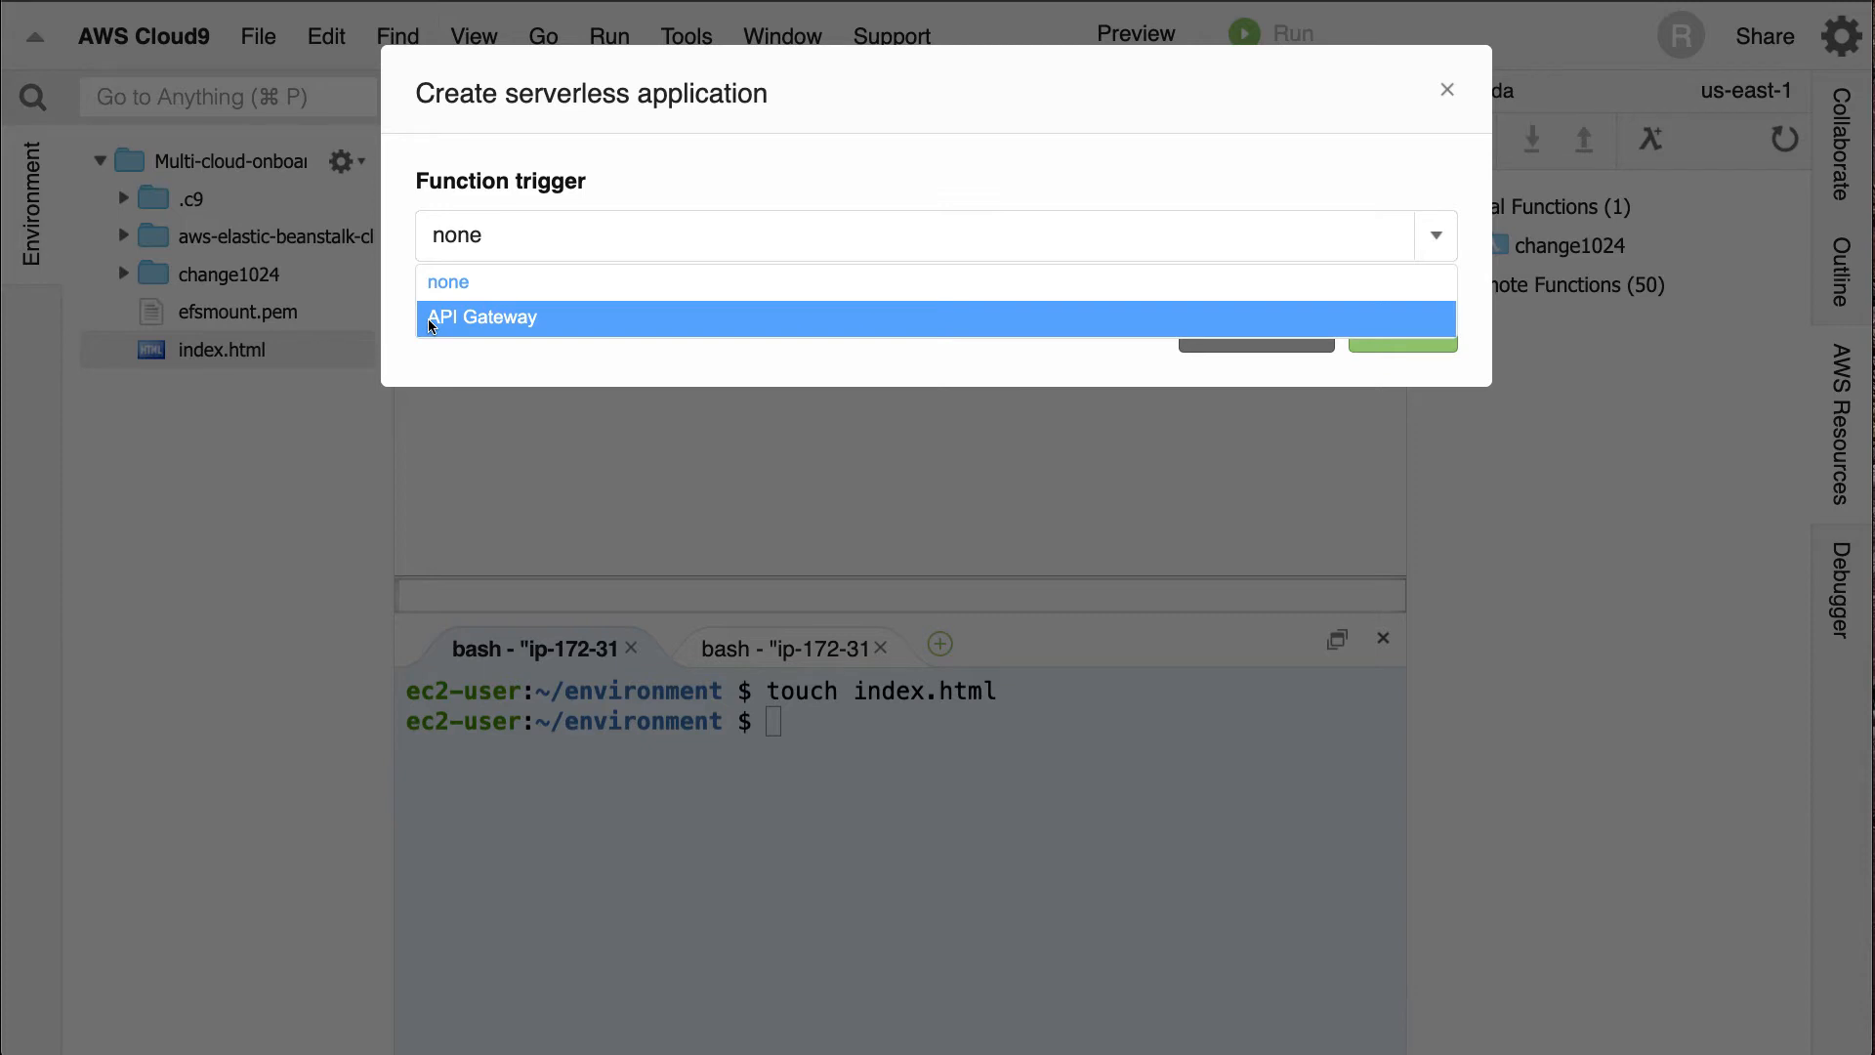
pyautogui.click(482, 316)
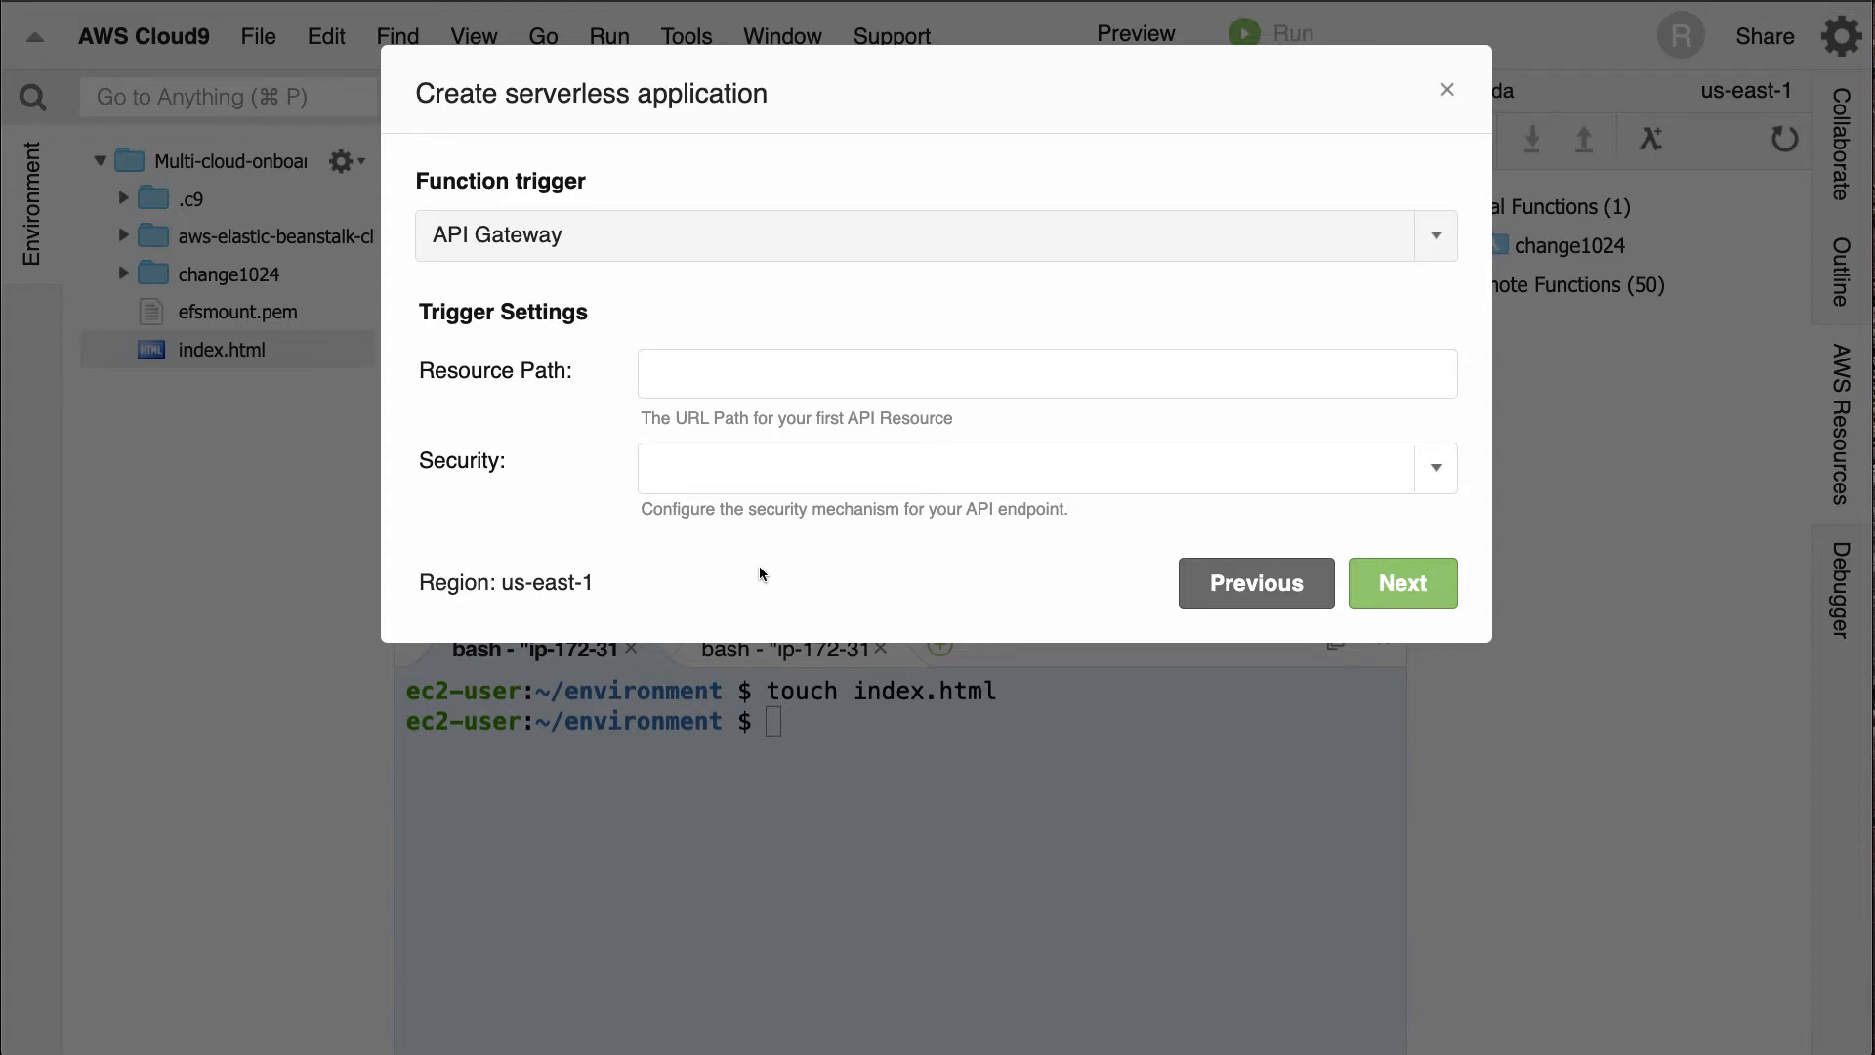
pyautogui.write('/')
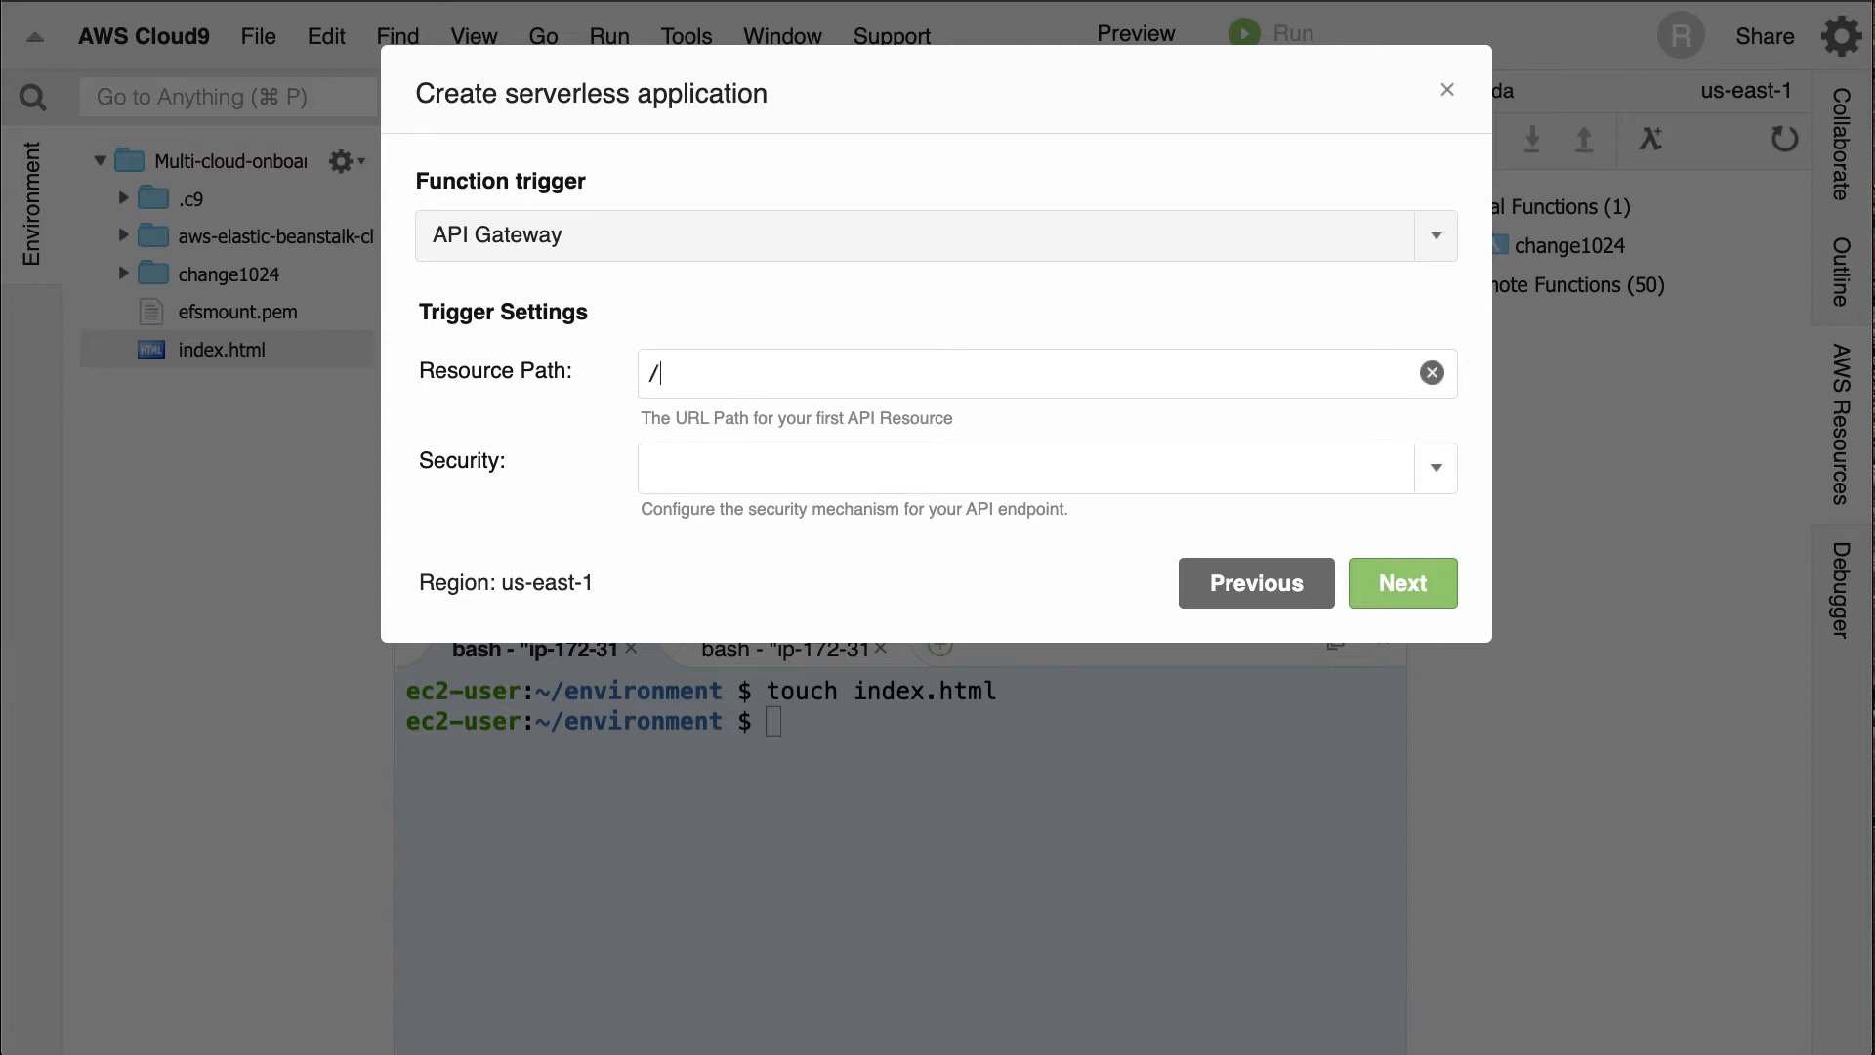
pyautogui.moveTo(1004, 438)
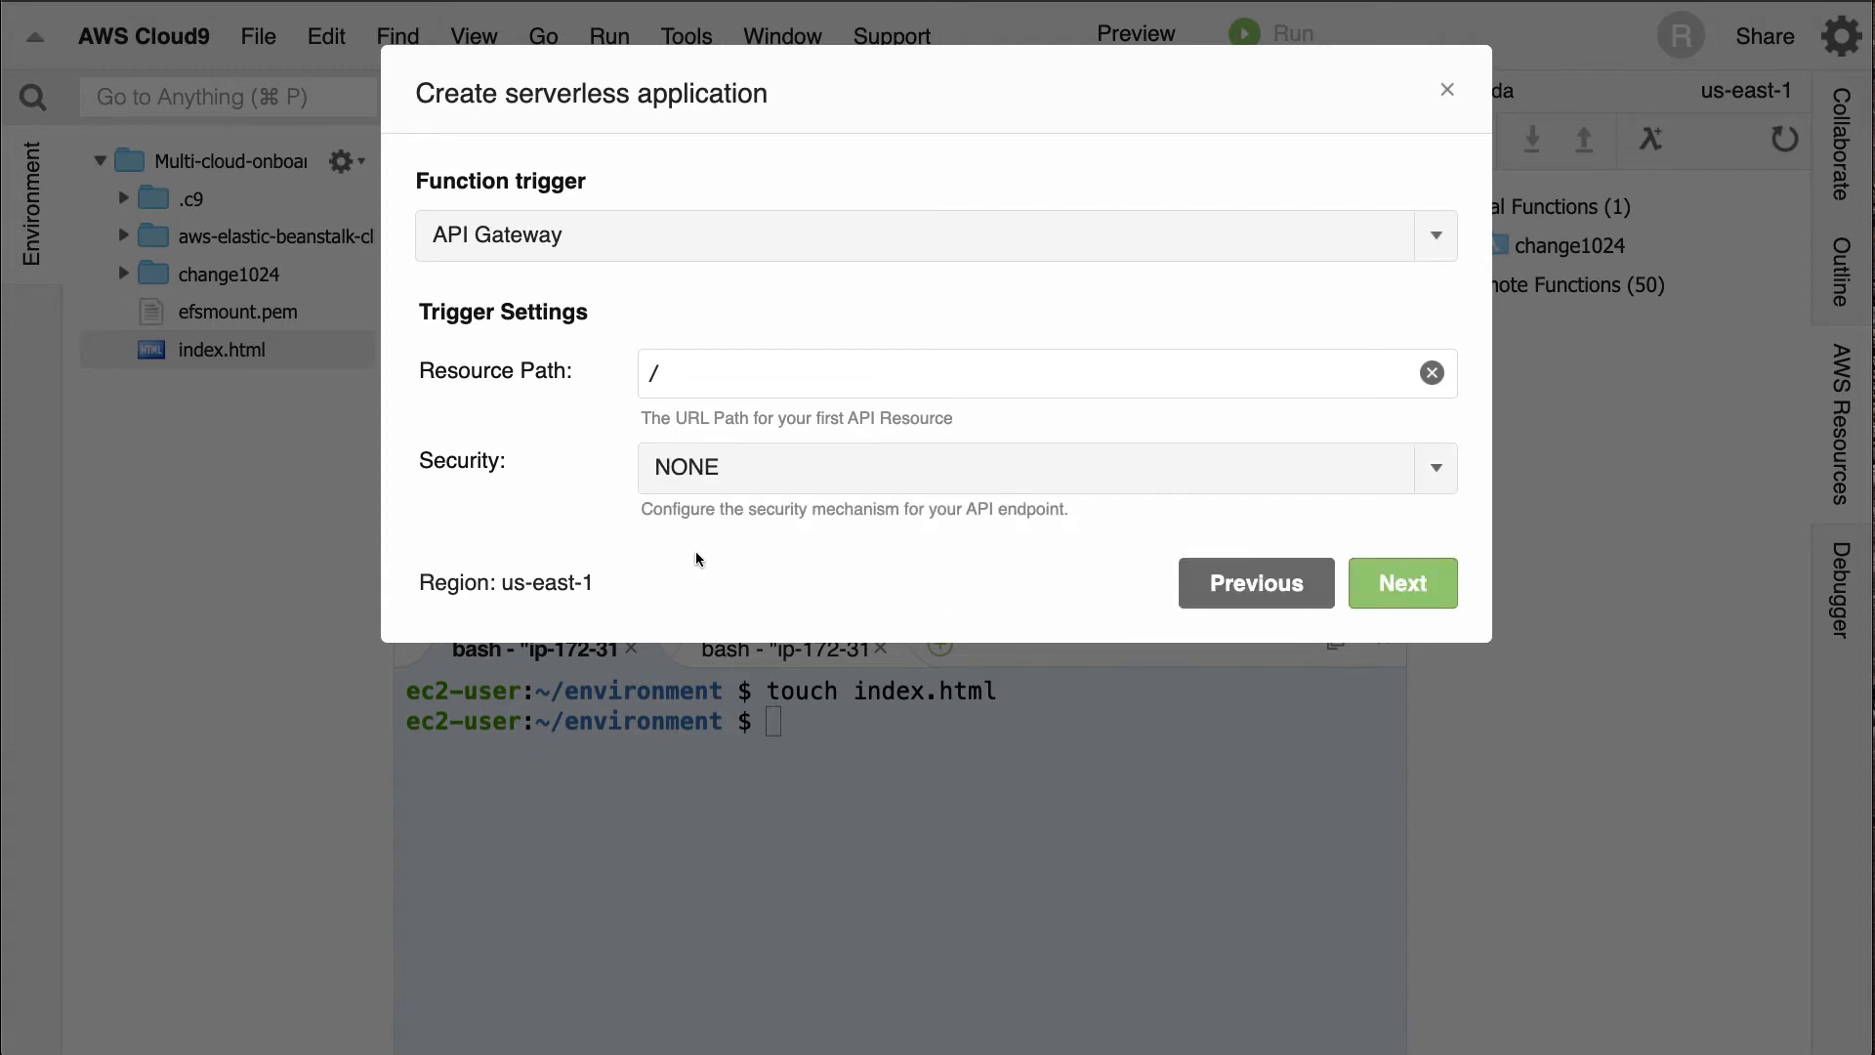
pyautogui.click(1403, 582)
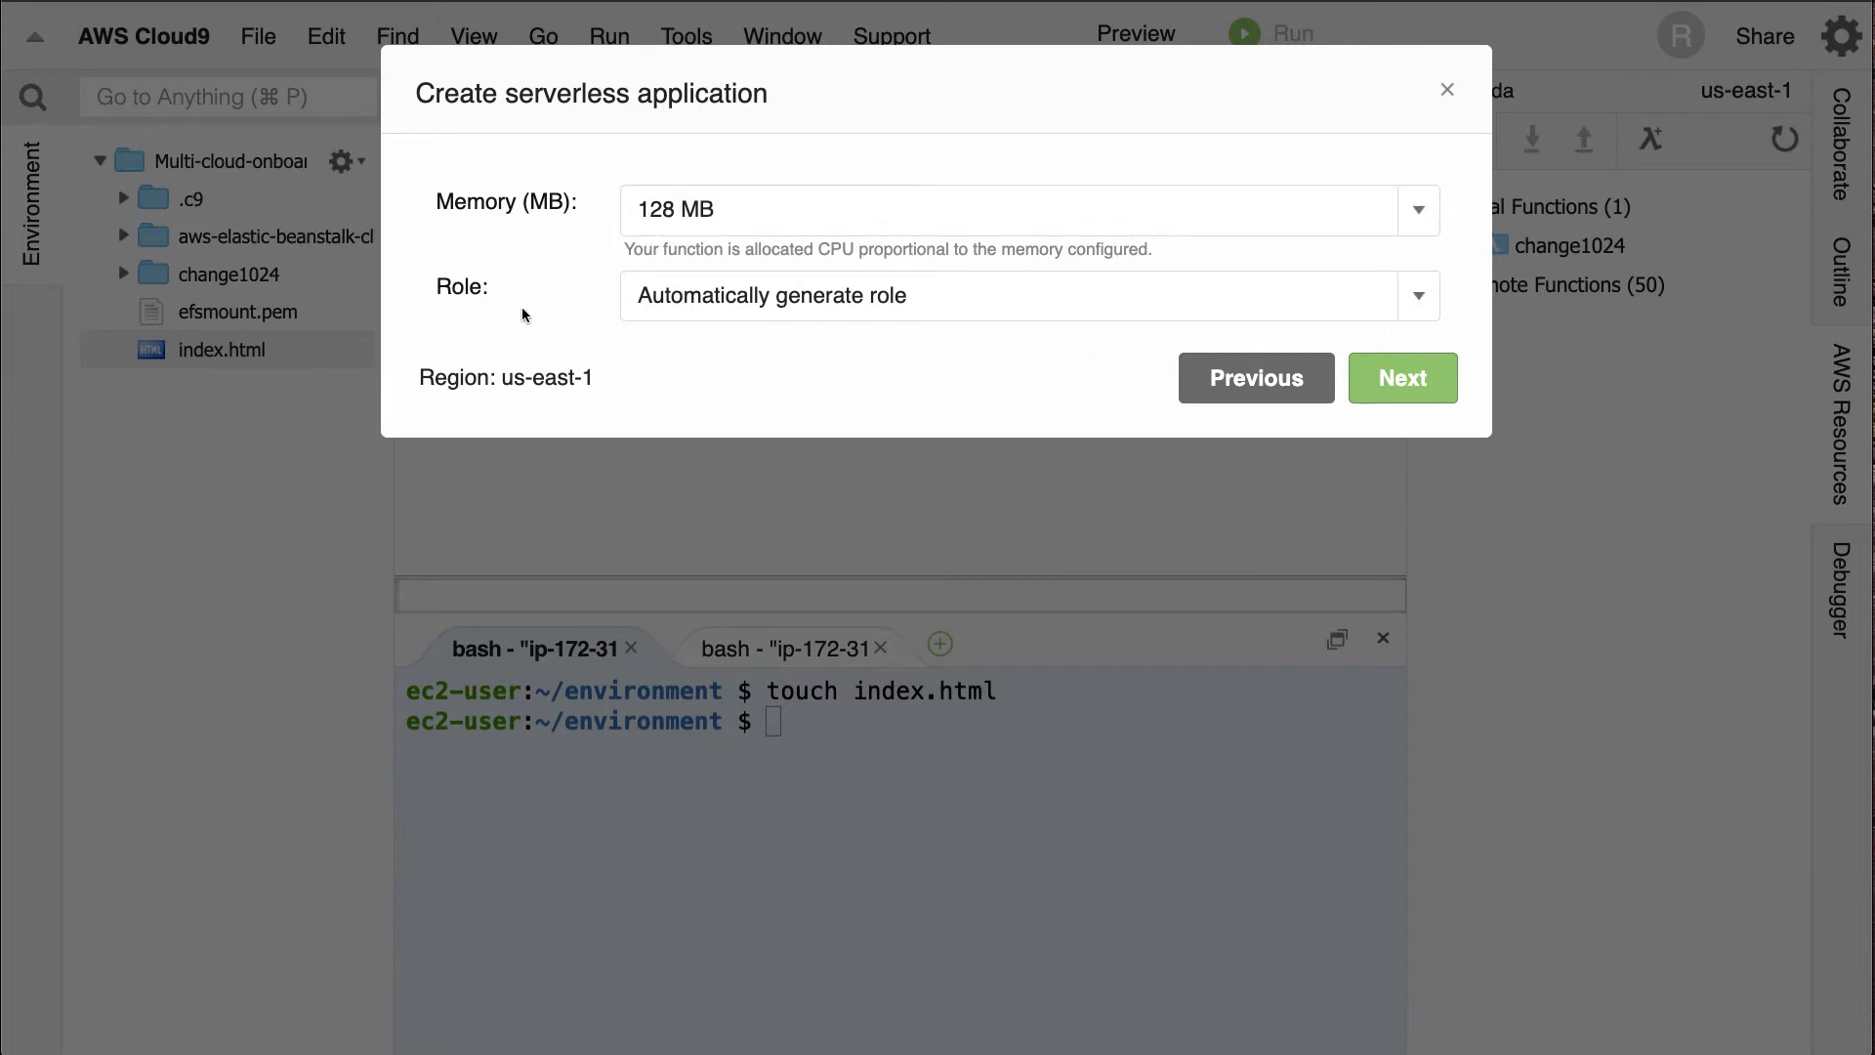
pyautogui.moveTo(1144, 338)
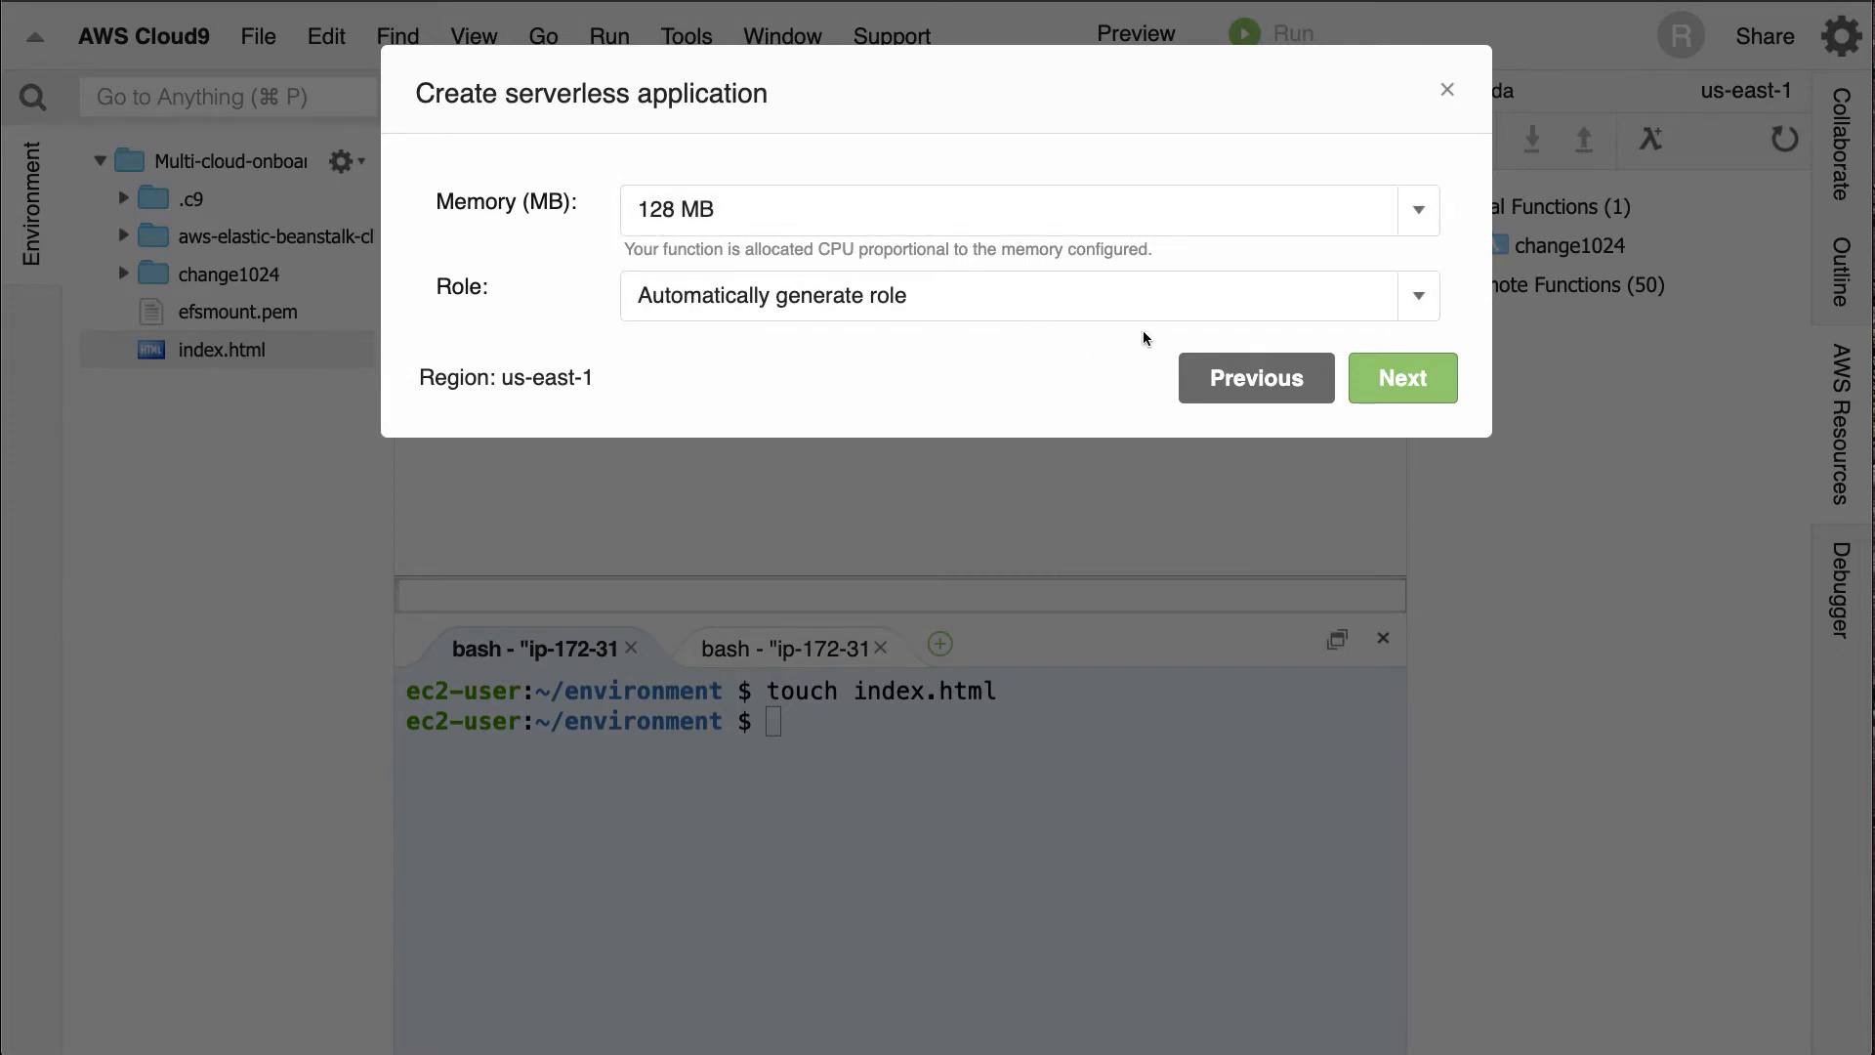
pyautogui.click(1402, 377)
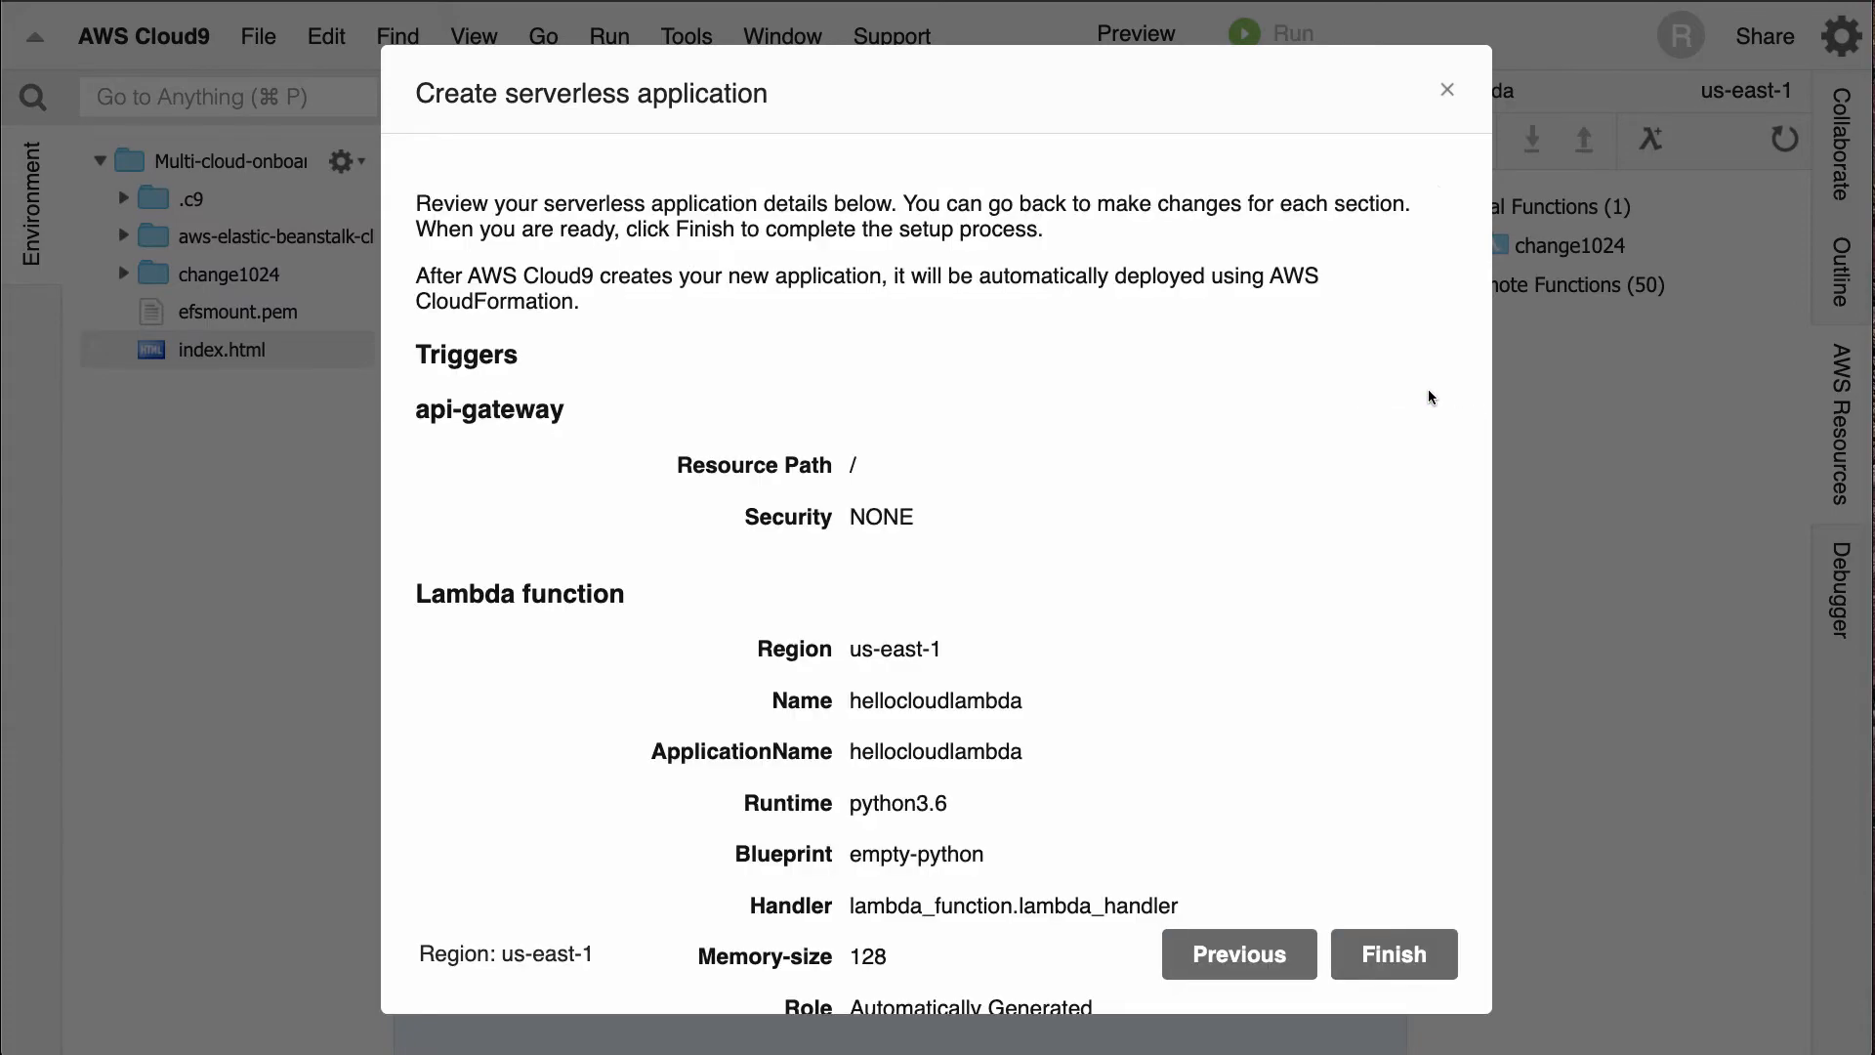
# - Finish the wizard to create the hellocloudlambda application with its stub lambda_function.py
pyautogui.click(1393, 955)
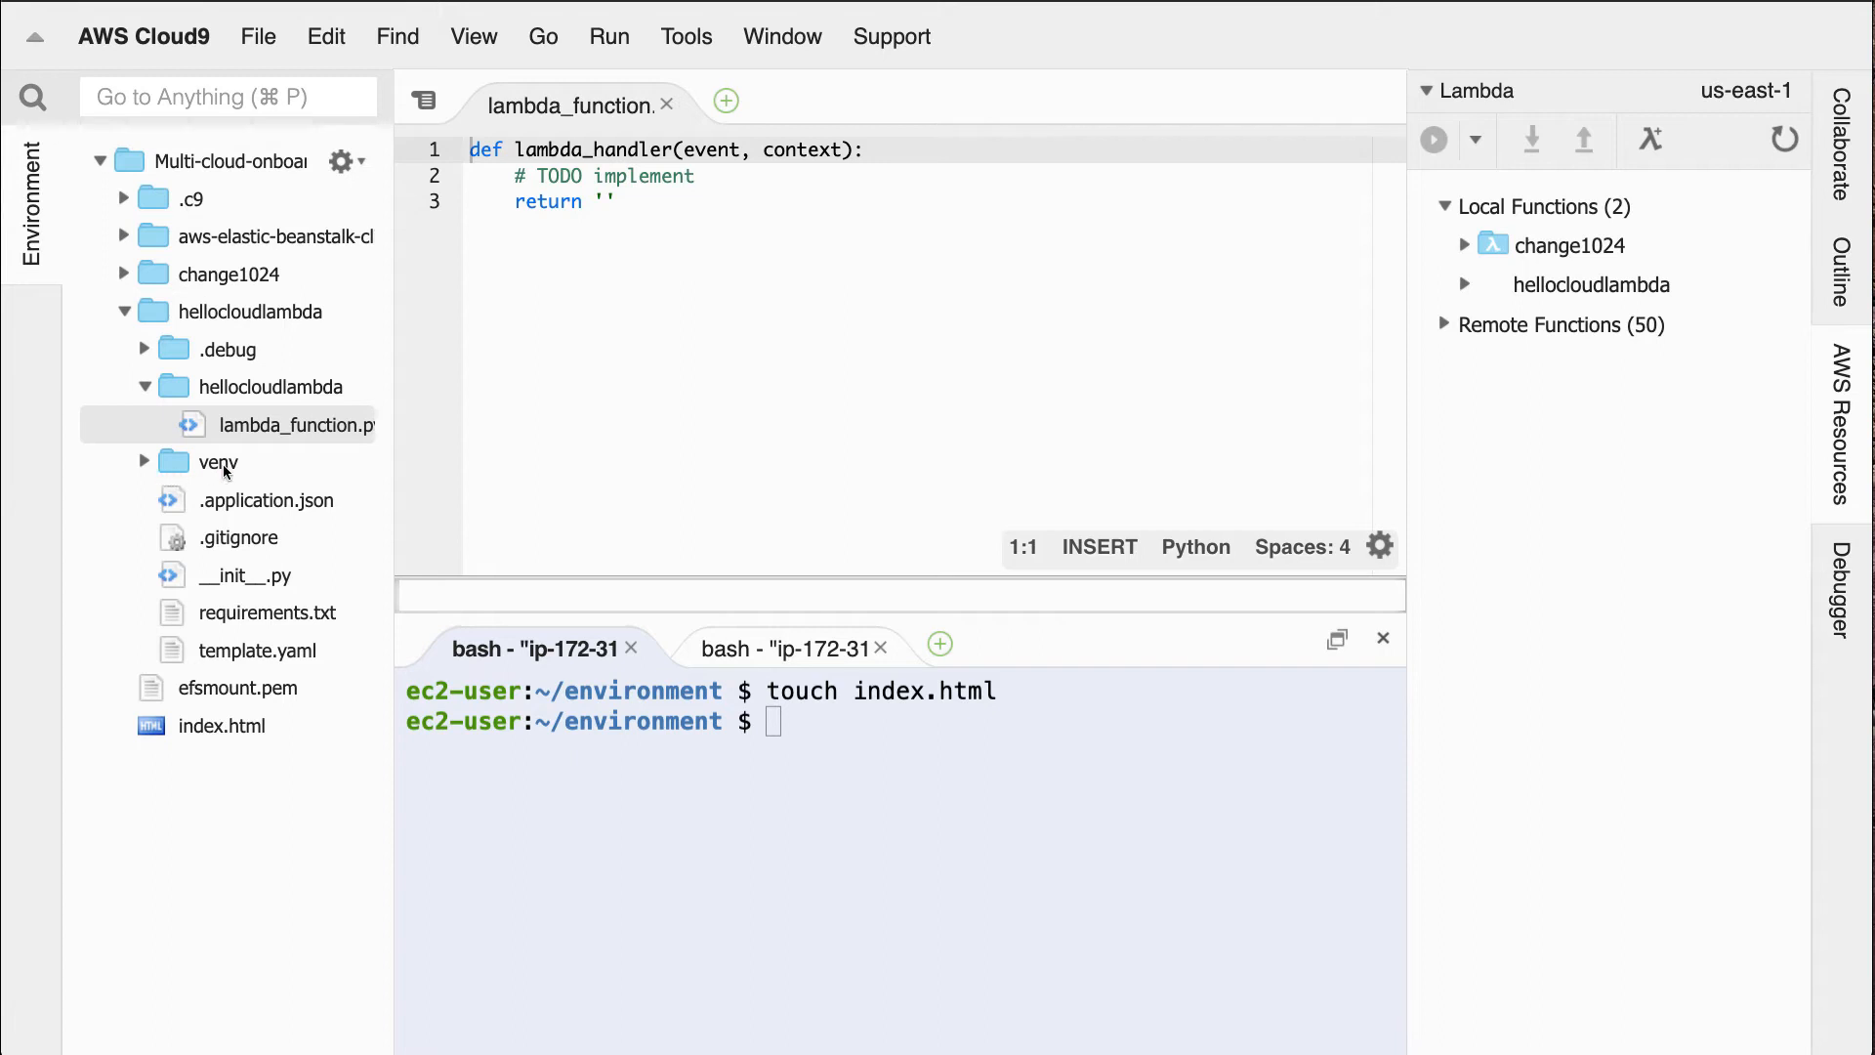
pyautogui.moveTo(844, 287)
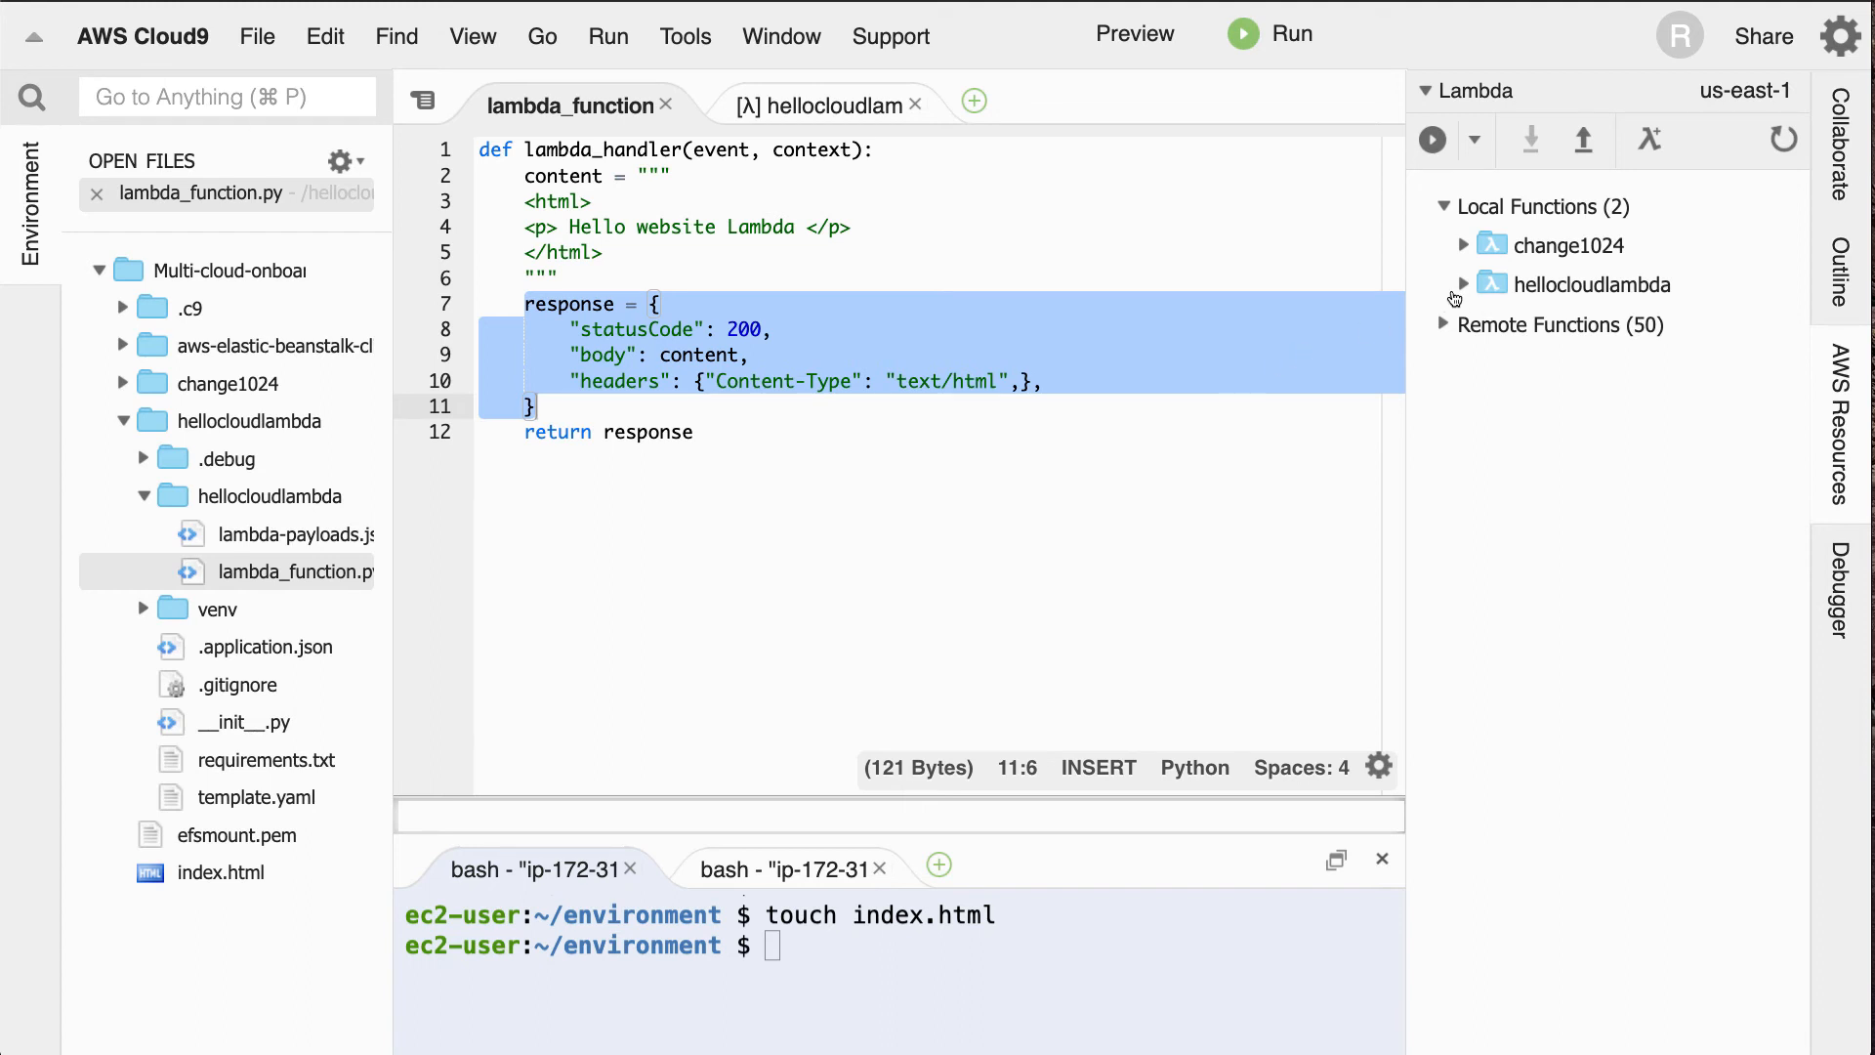
# - Run hellocloudlambda locally as an API Gateway request and get 200 OK with the HTML
pyautogui.click(1596, 285)
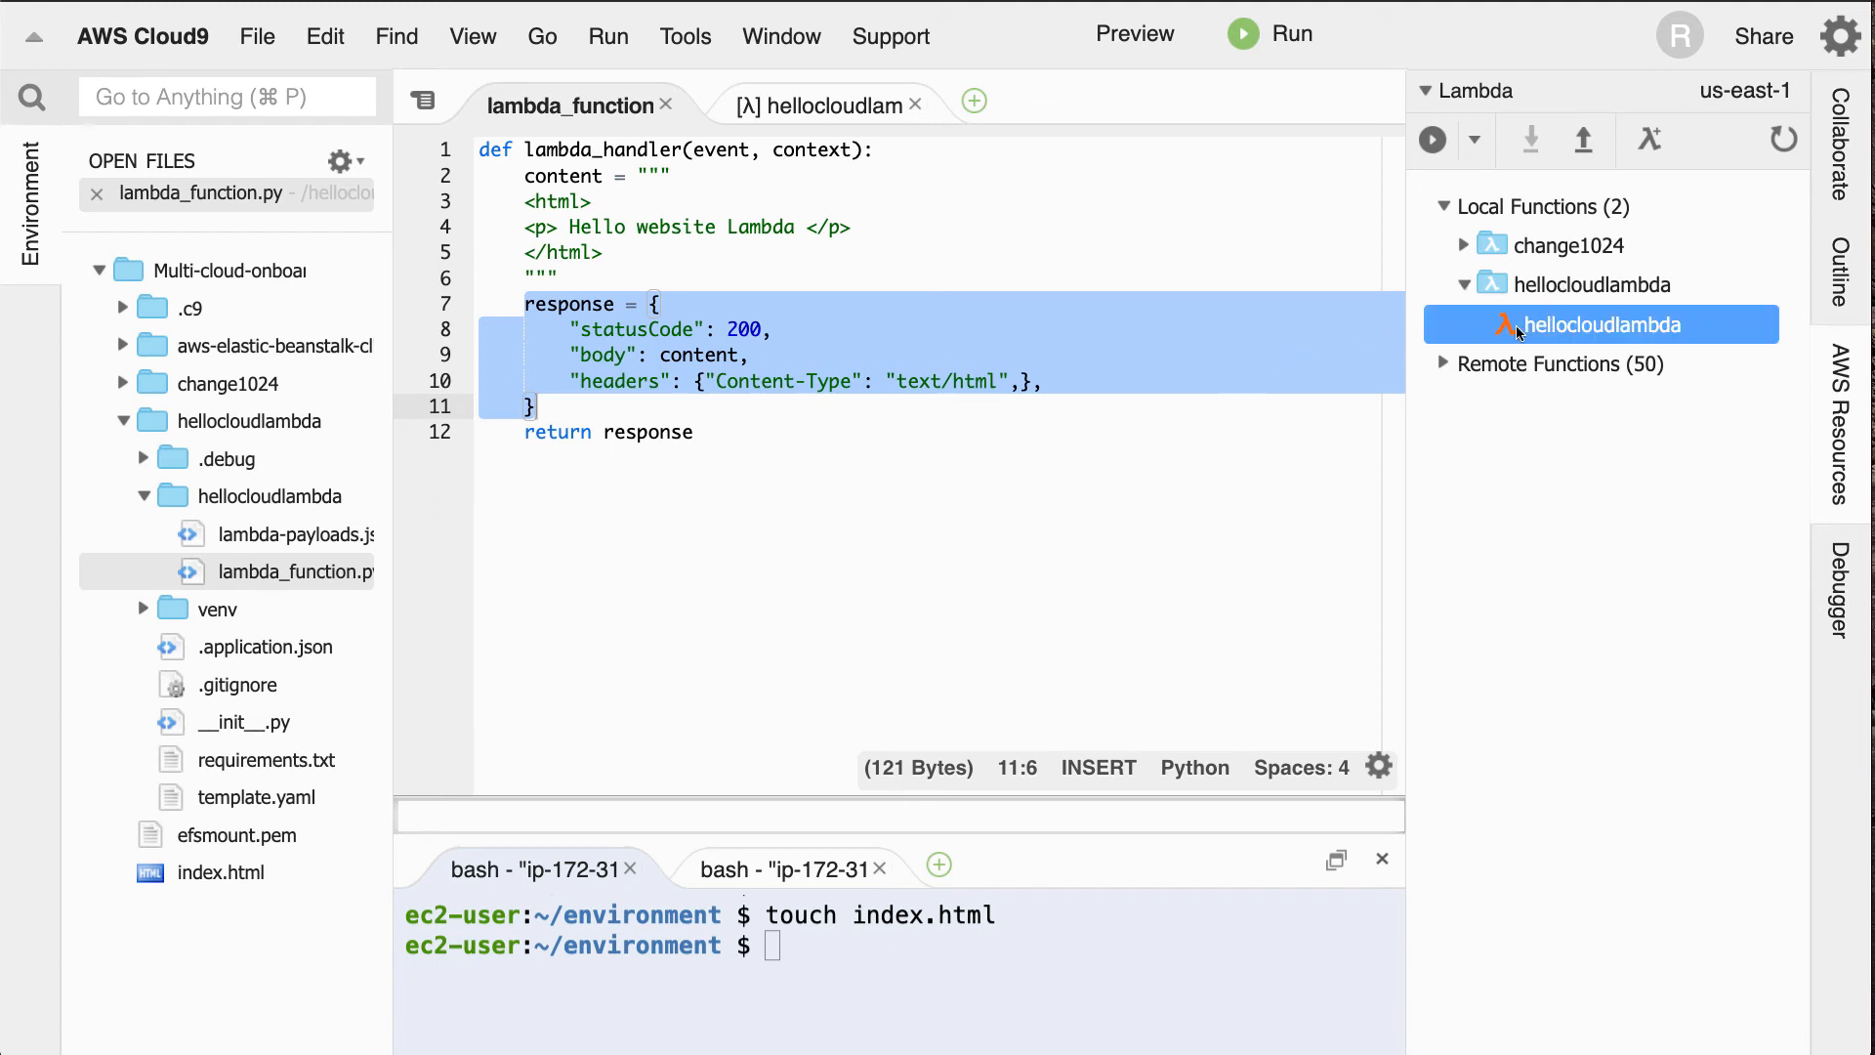
pyautogui.rightClick(1602, 324)
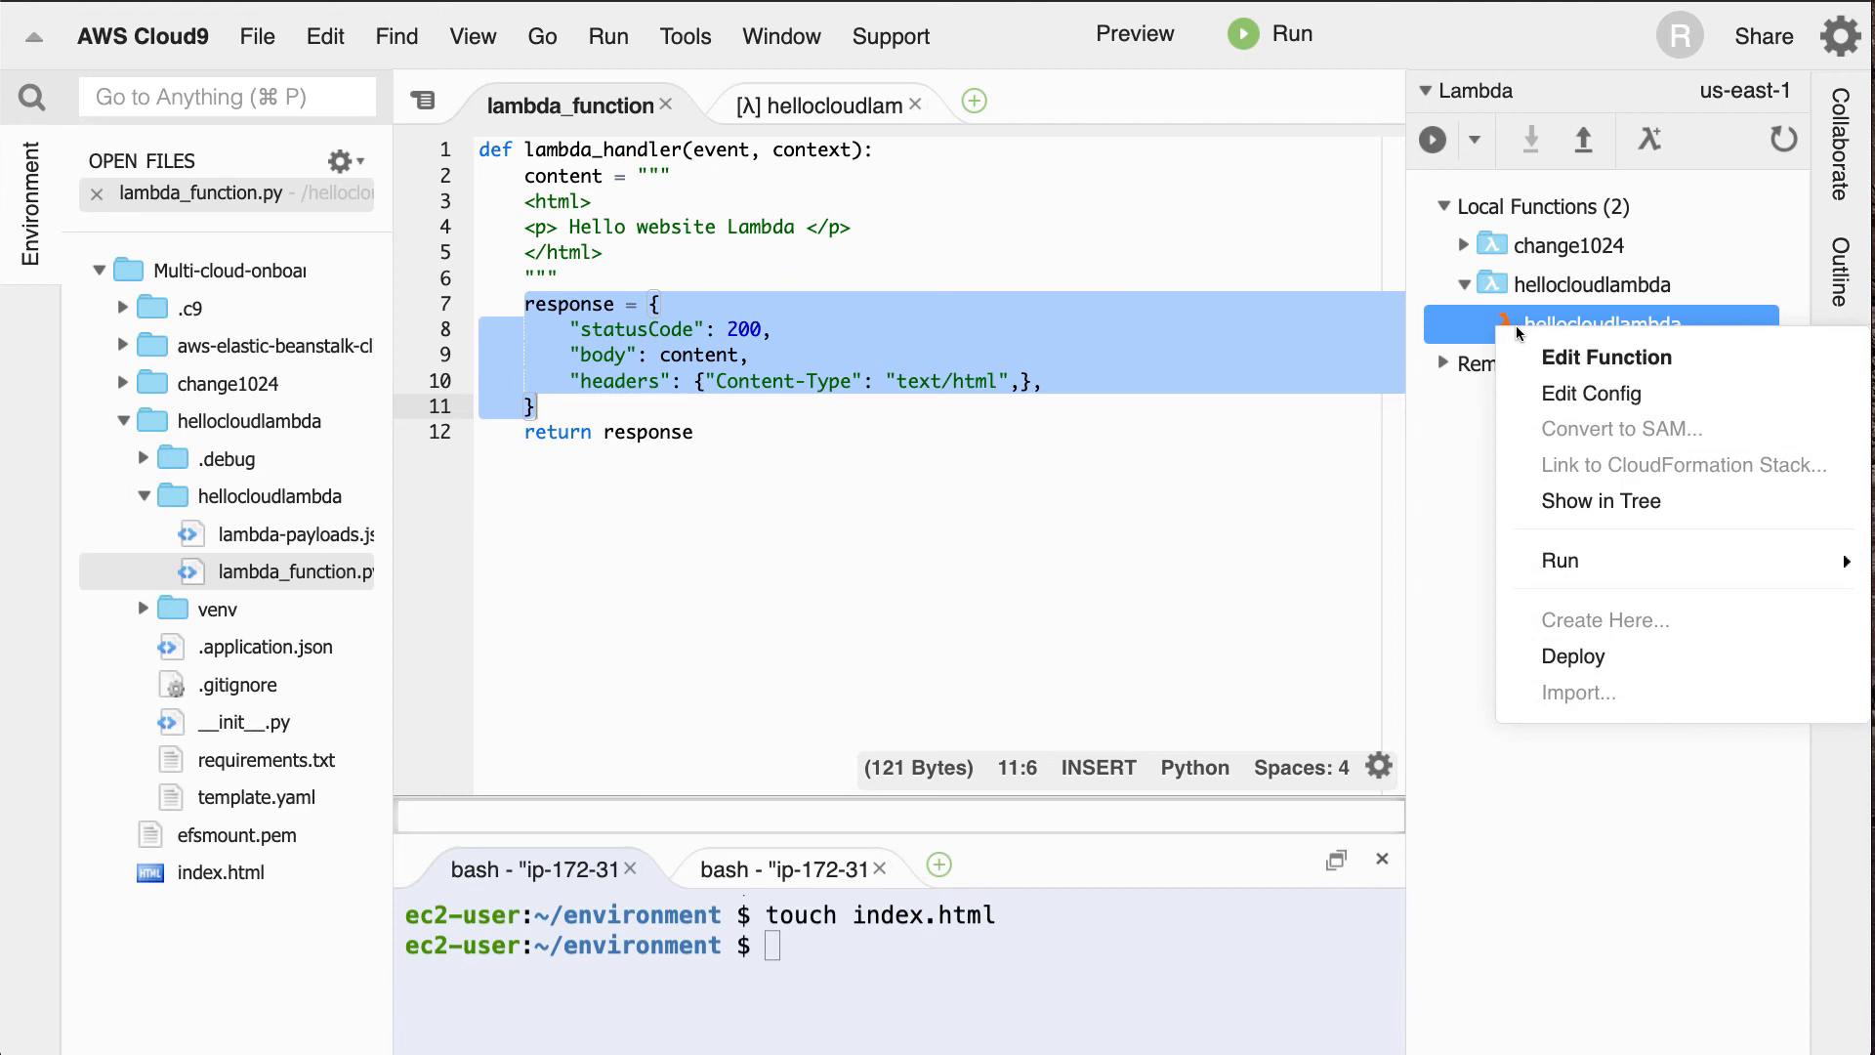
pyautogui.moveTo(1558, 560)
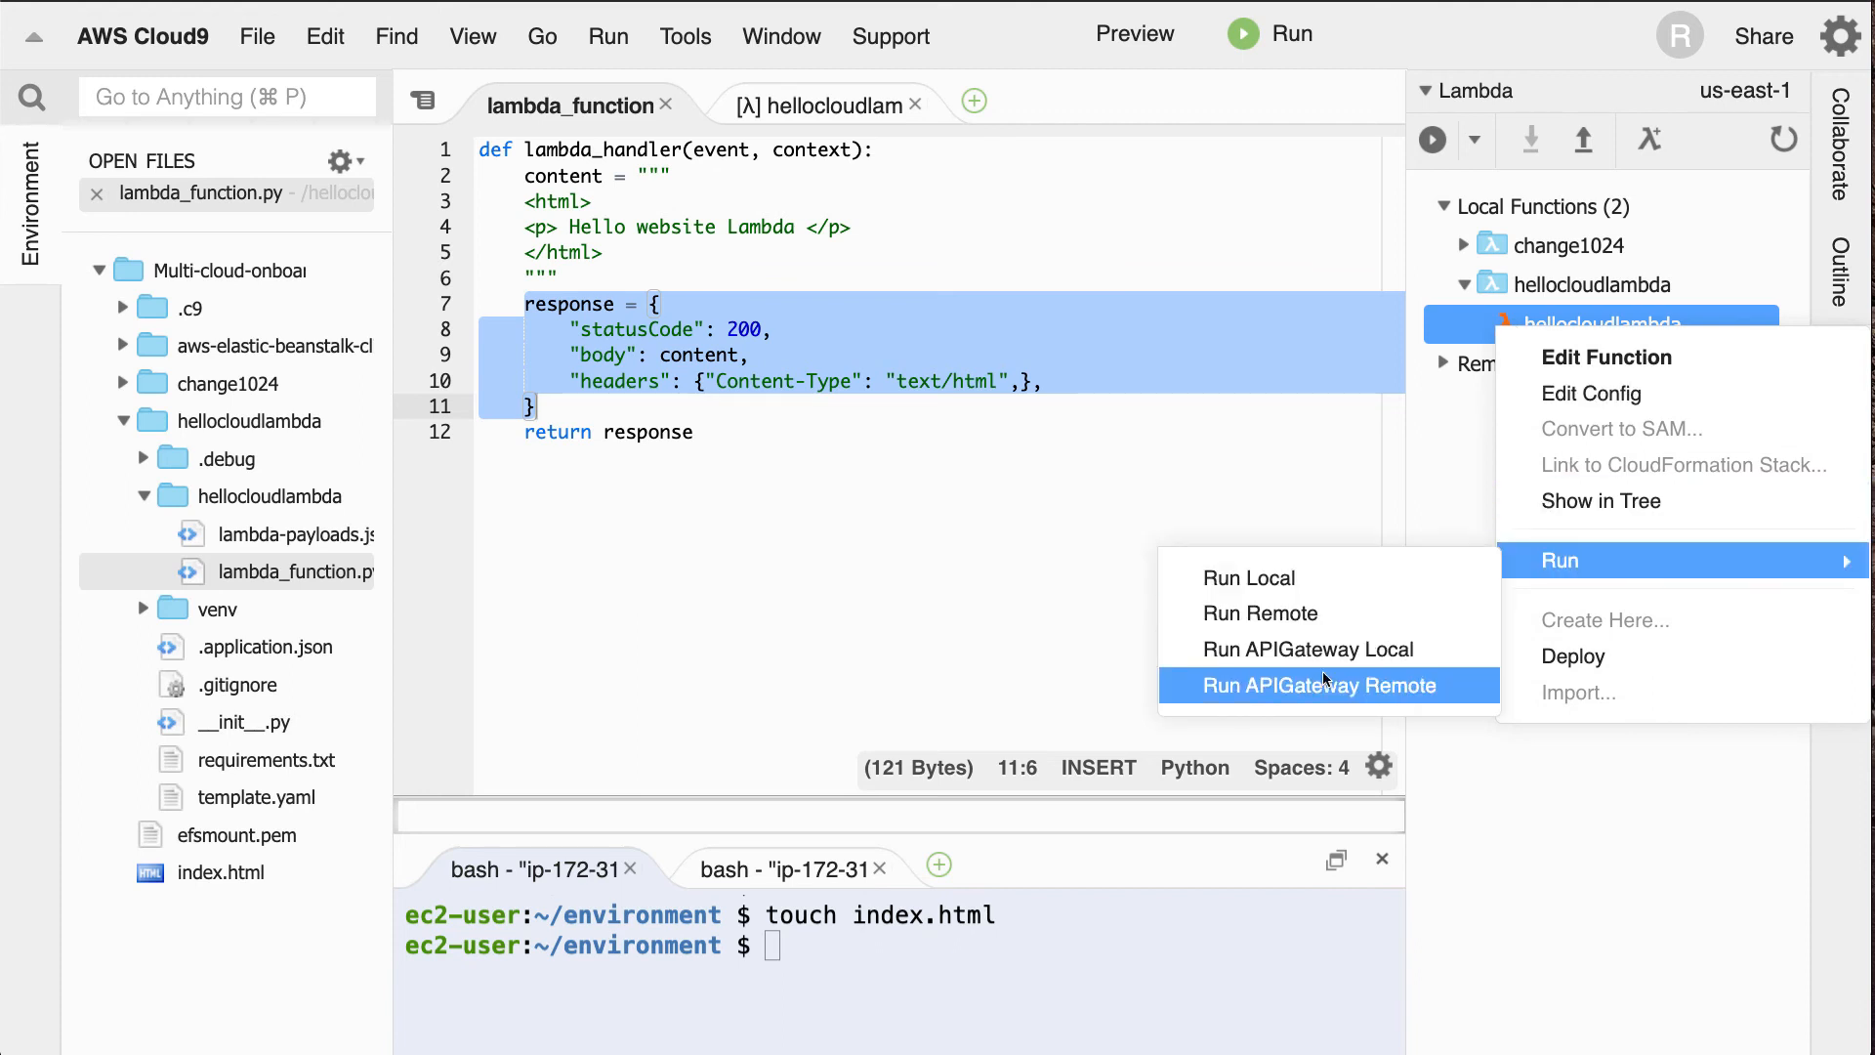
pyautogui.moveTo(1309, 648)
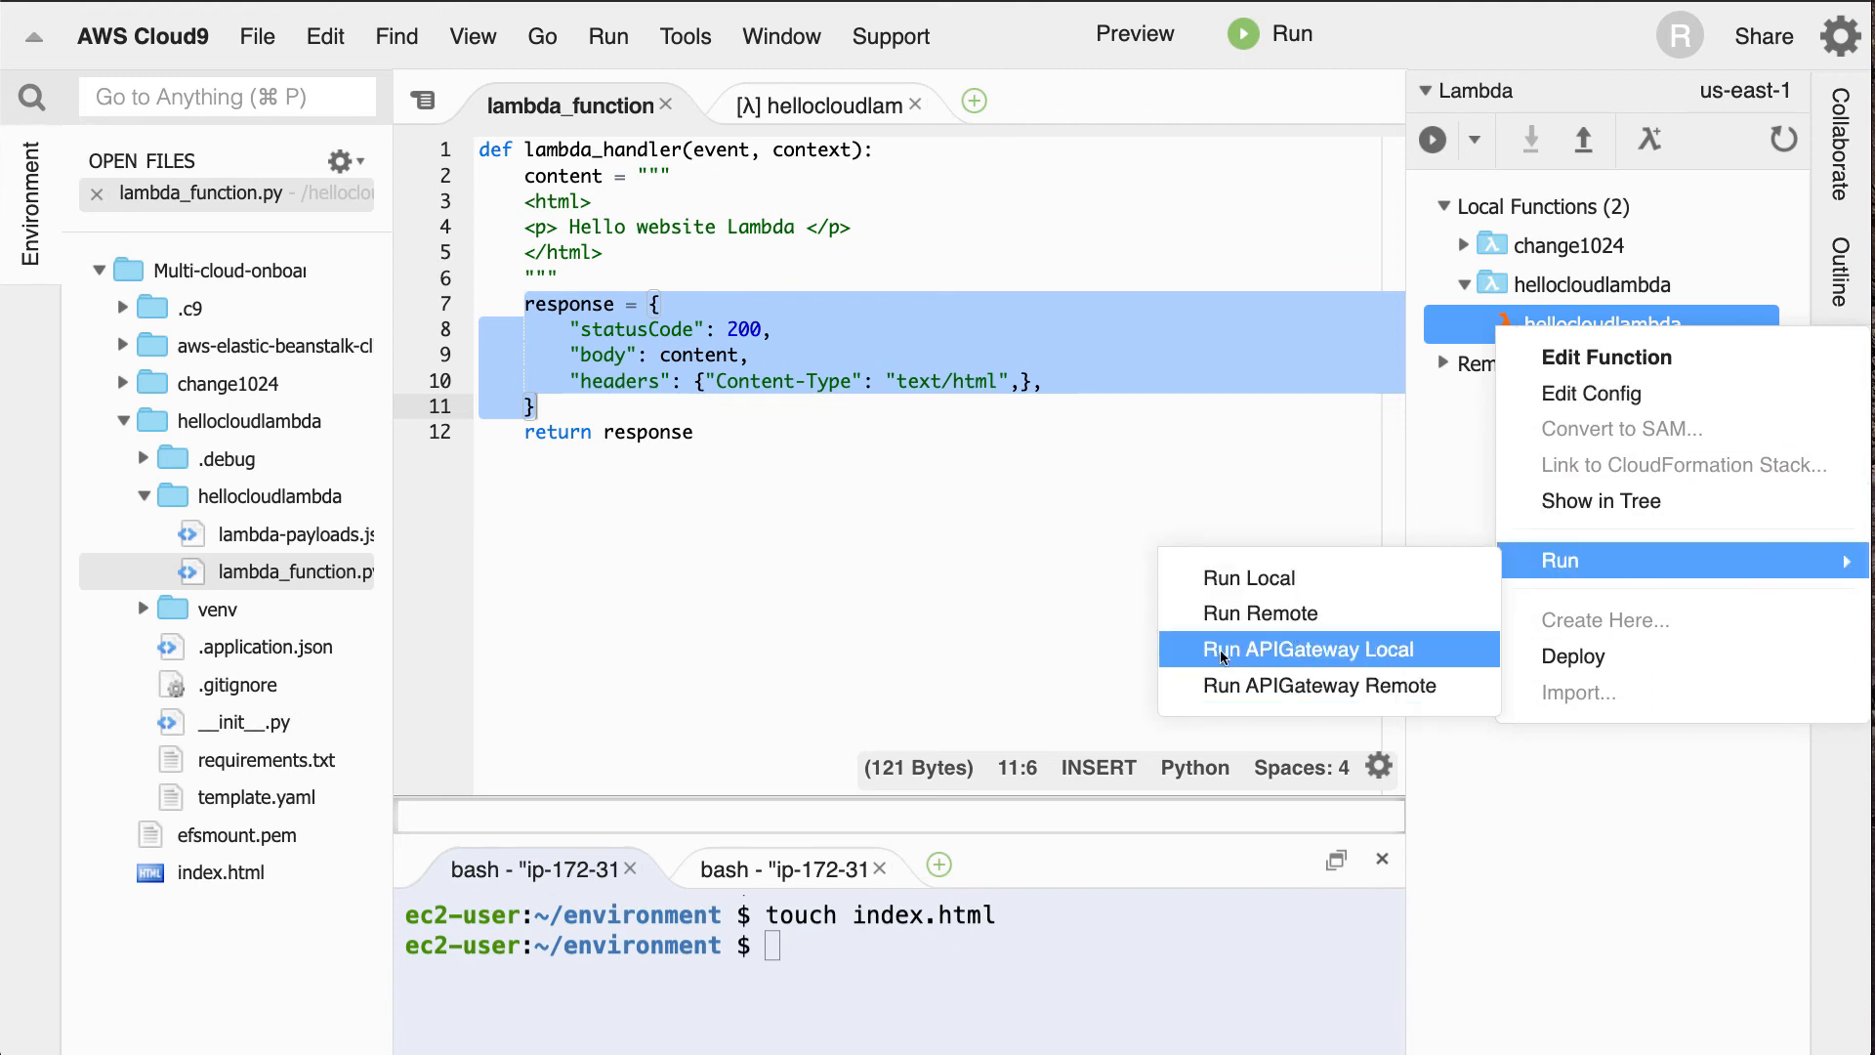
pyautogui.click(1310, 649)
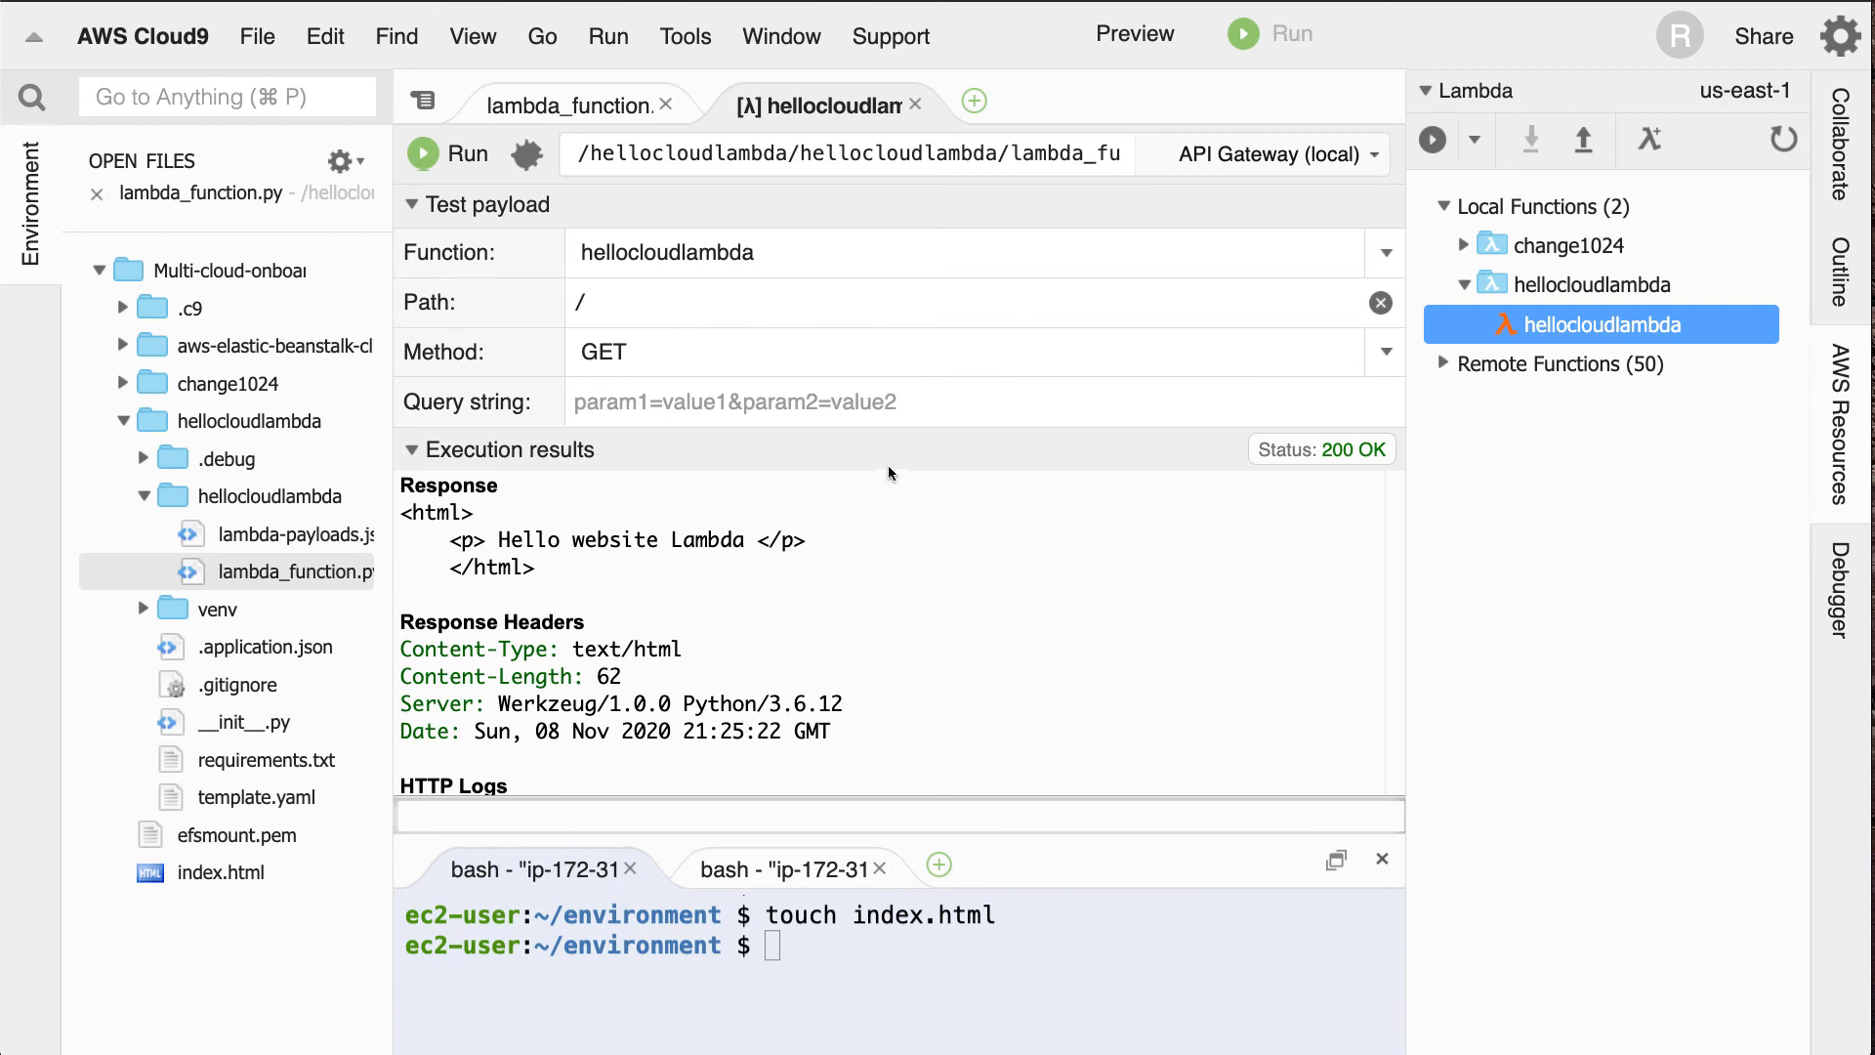
pyautogui.moveTo(865, 385)
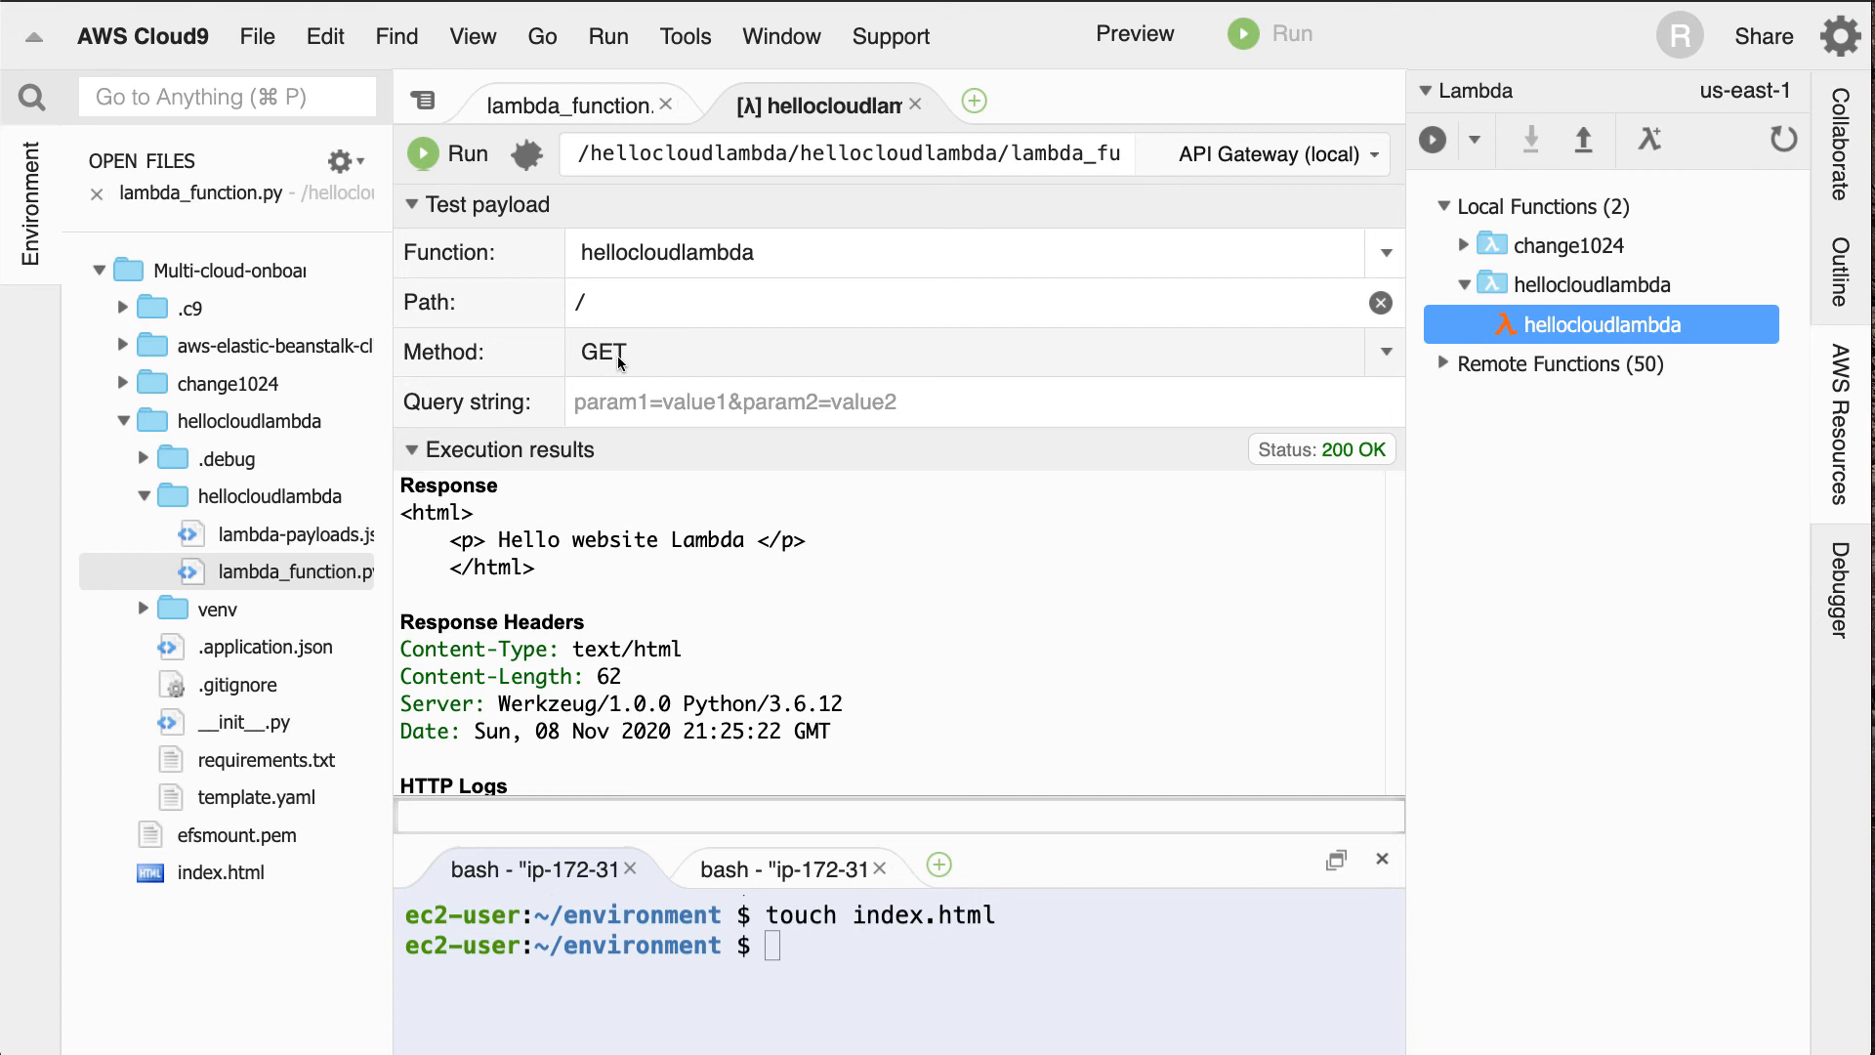
pyautogui.moveTo(625, 375)
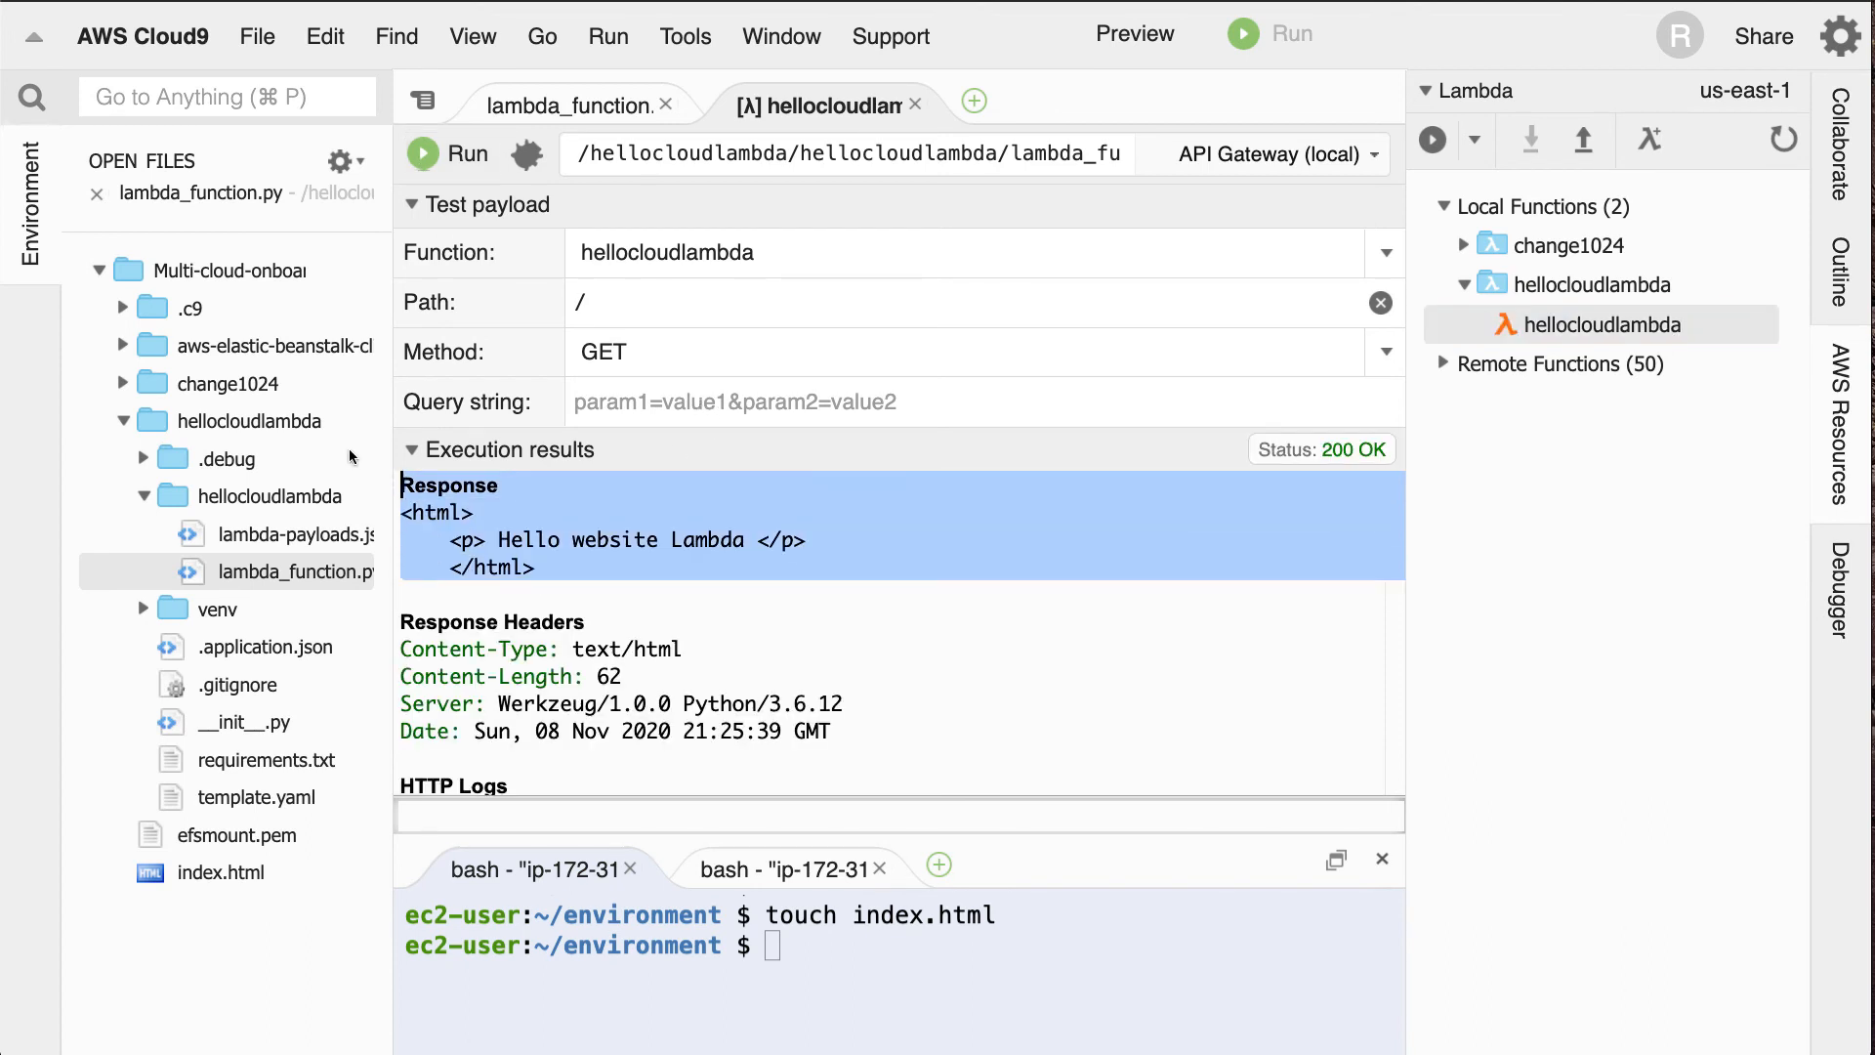
pyautogui.moveTo(568, 523)
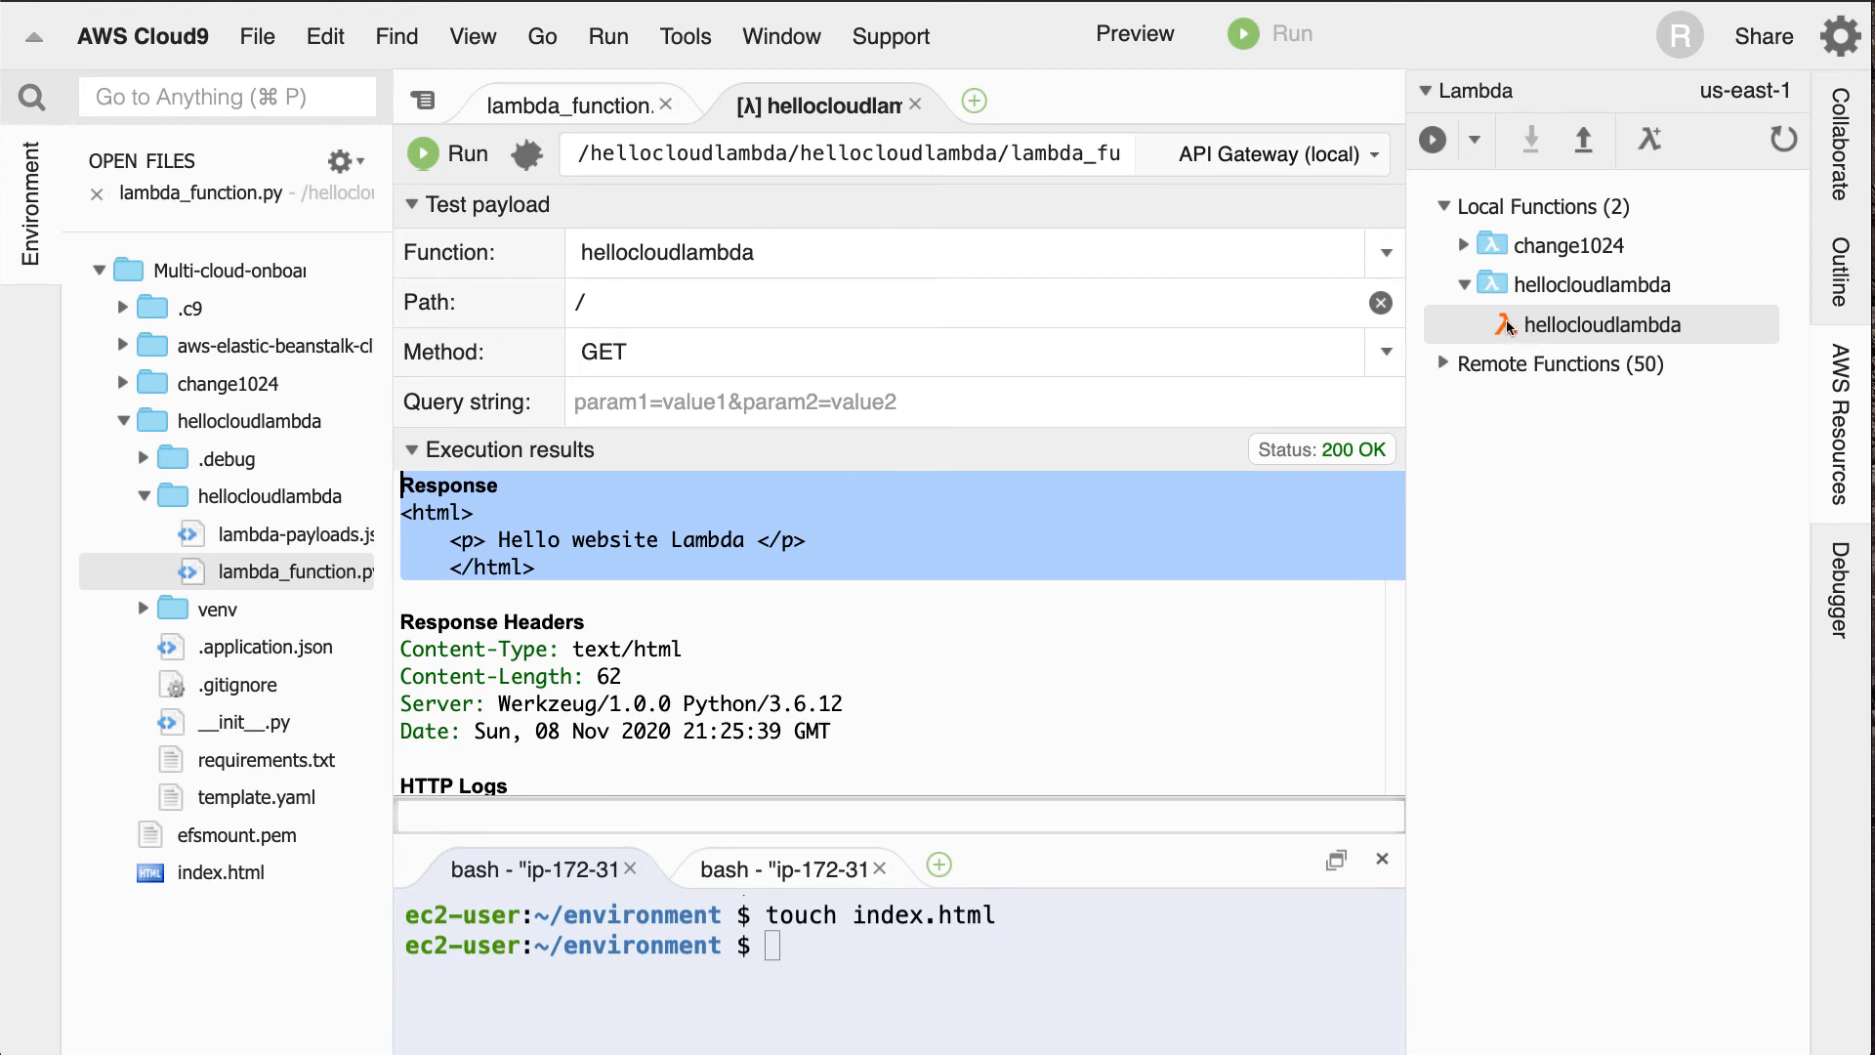
# - Deploy hellocloudlambda from Local Functions to the AWS account
pyautogui.rightClick(1601, 324)
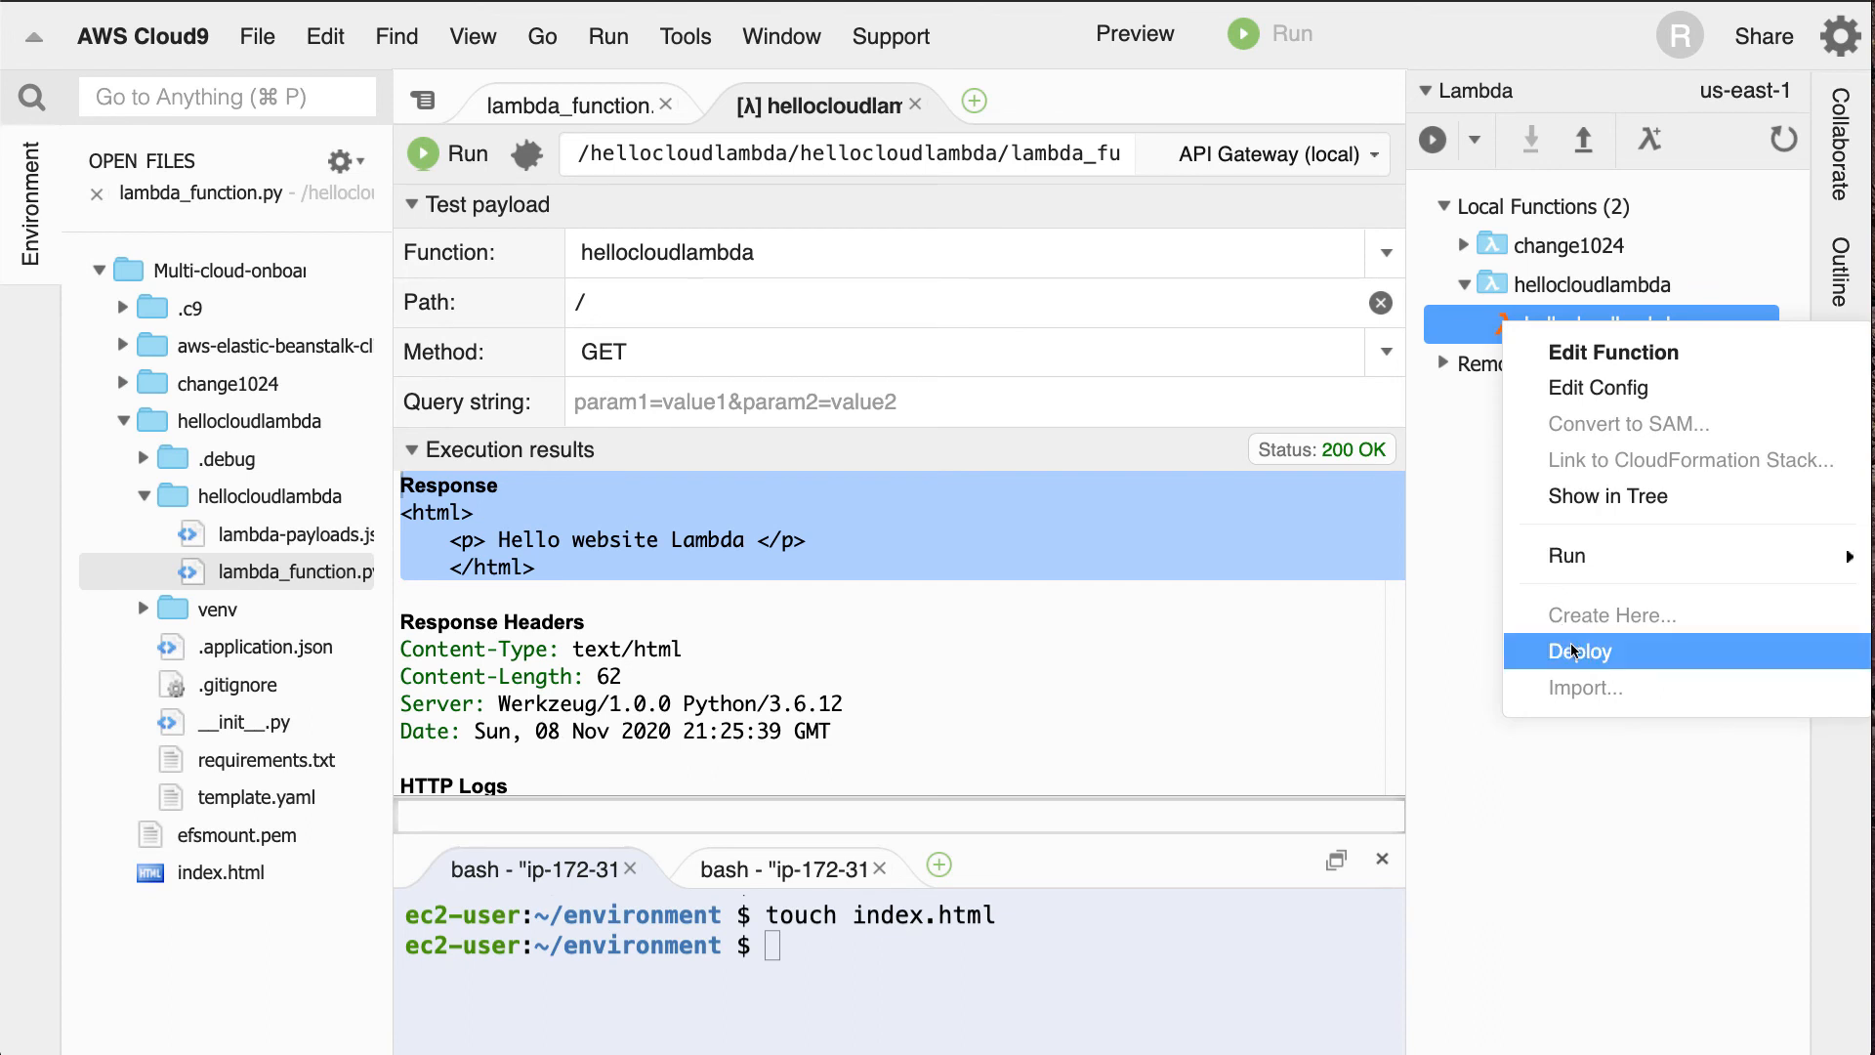
pyautogui.moveTo(1574, 655)
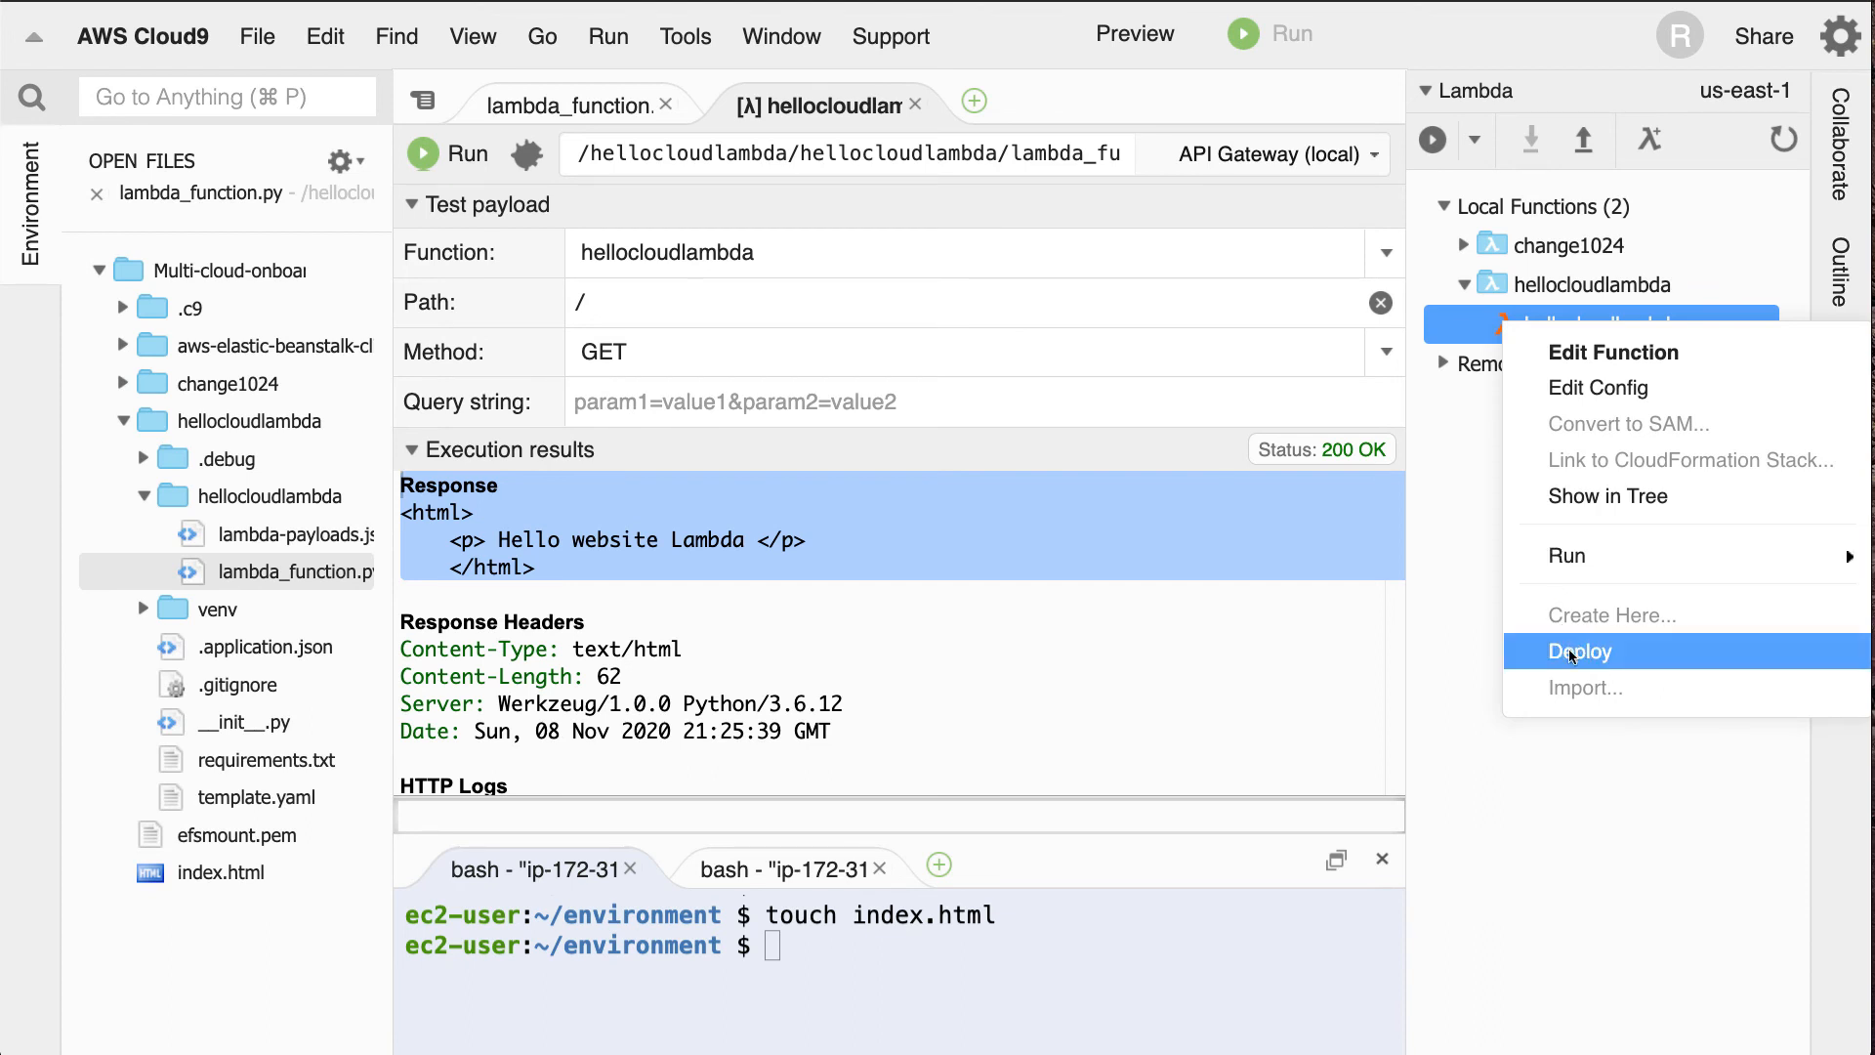
pyautogui.click(1579, 650)
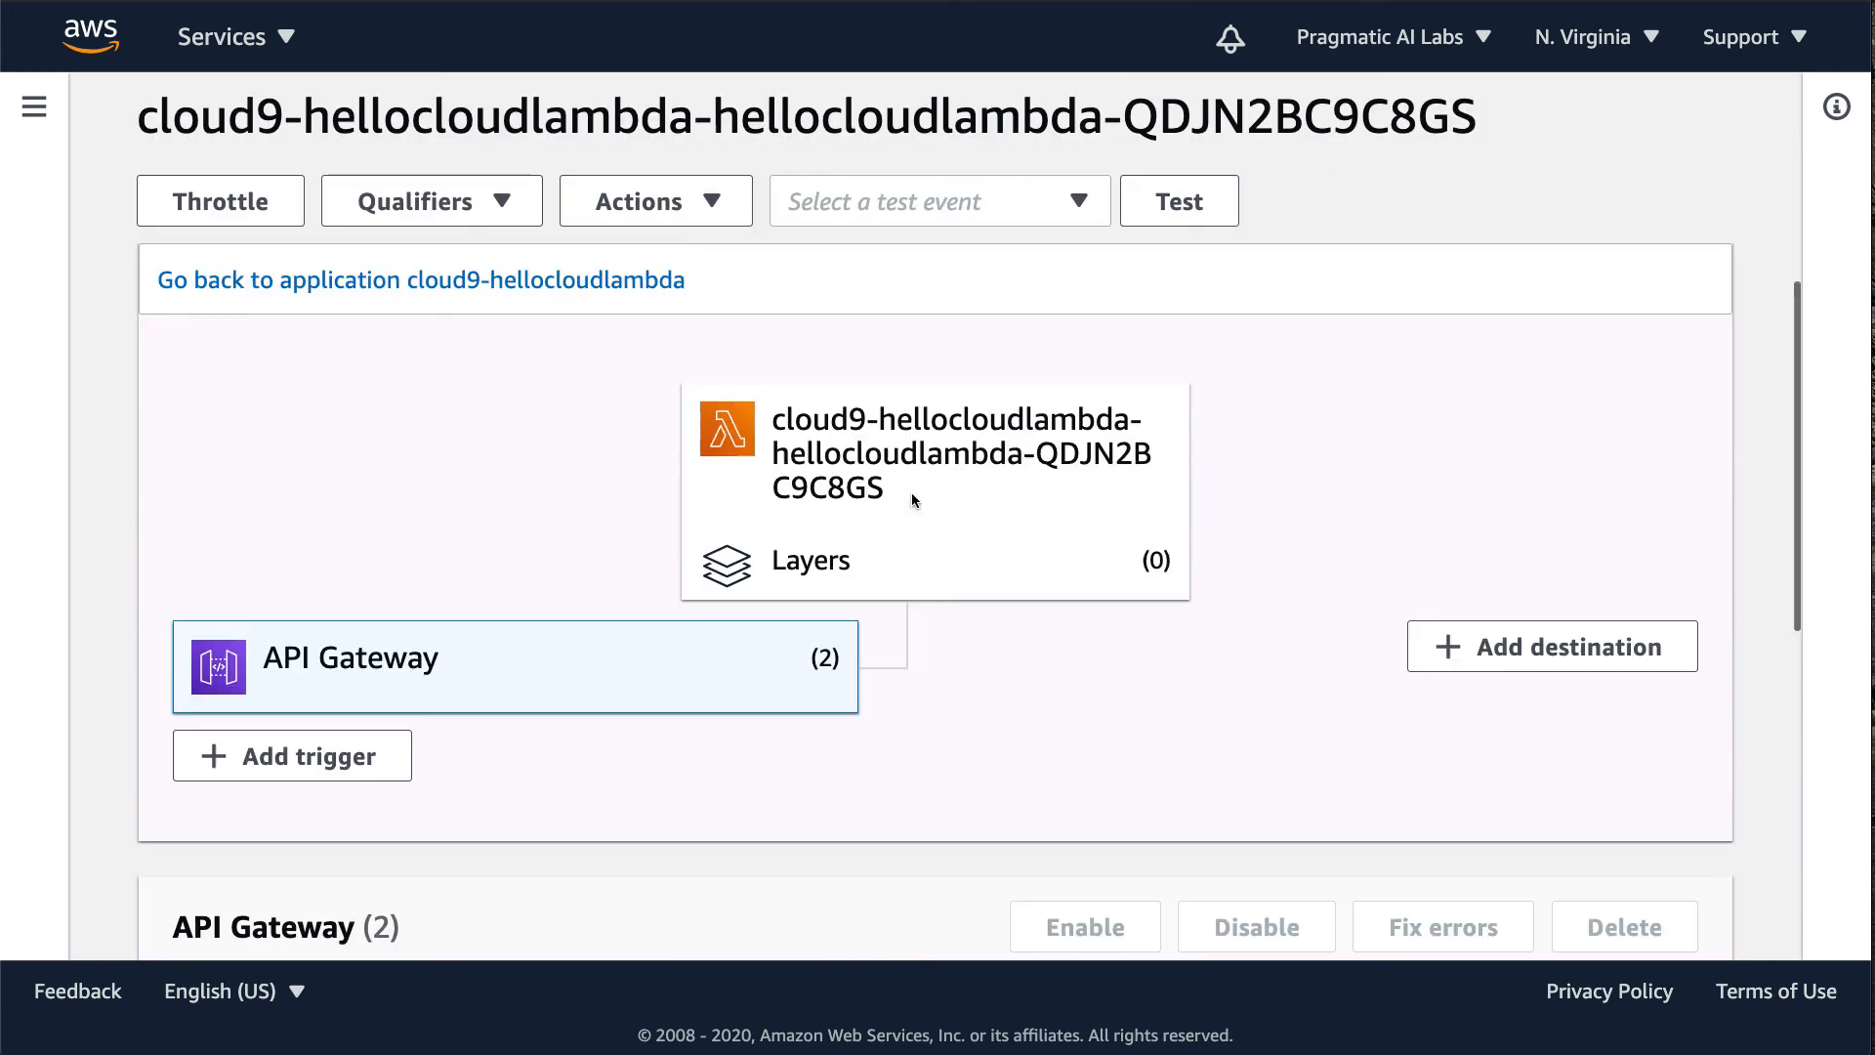
# - Expand the cloud9-hellocloudlambda API Gateway trigger details showing the REST Prod endpoint URL
pyautogui.scroll(-3)
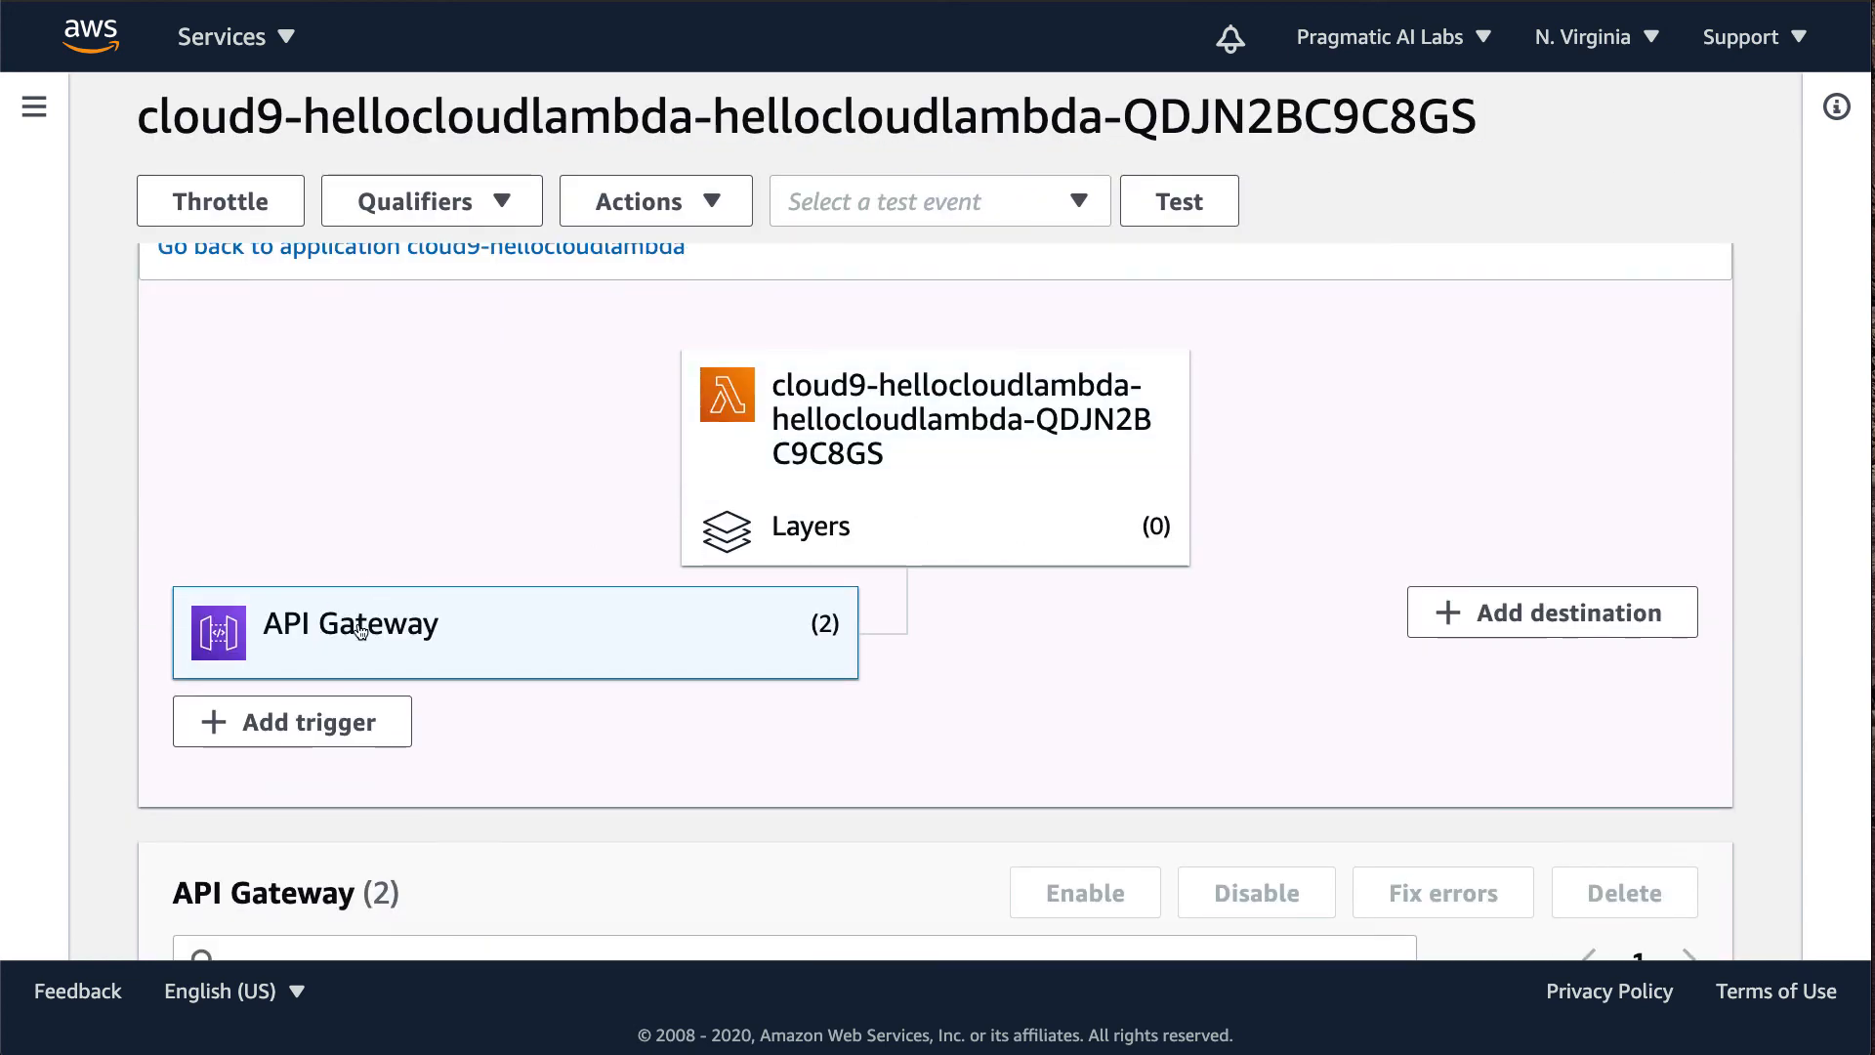
pyautogui.scroll(-3)
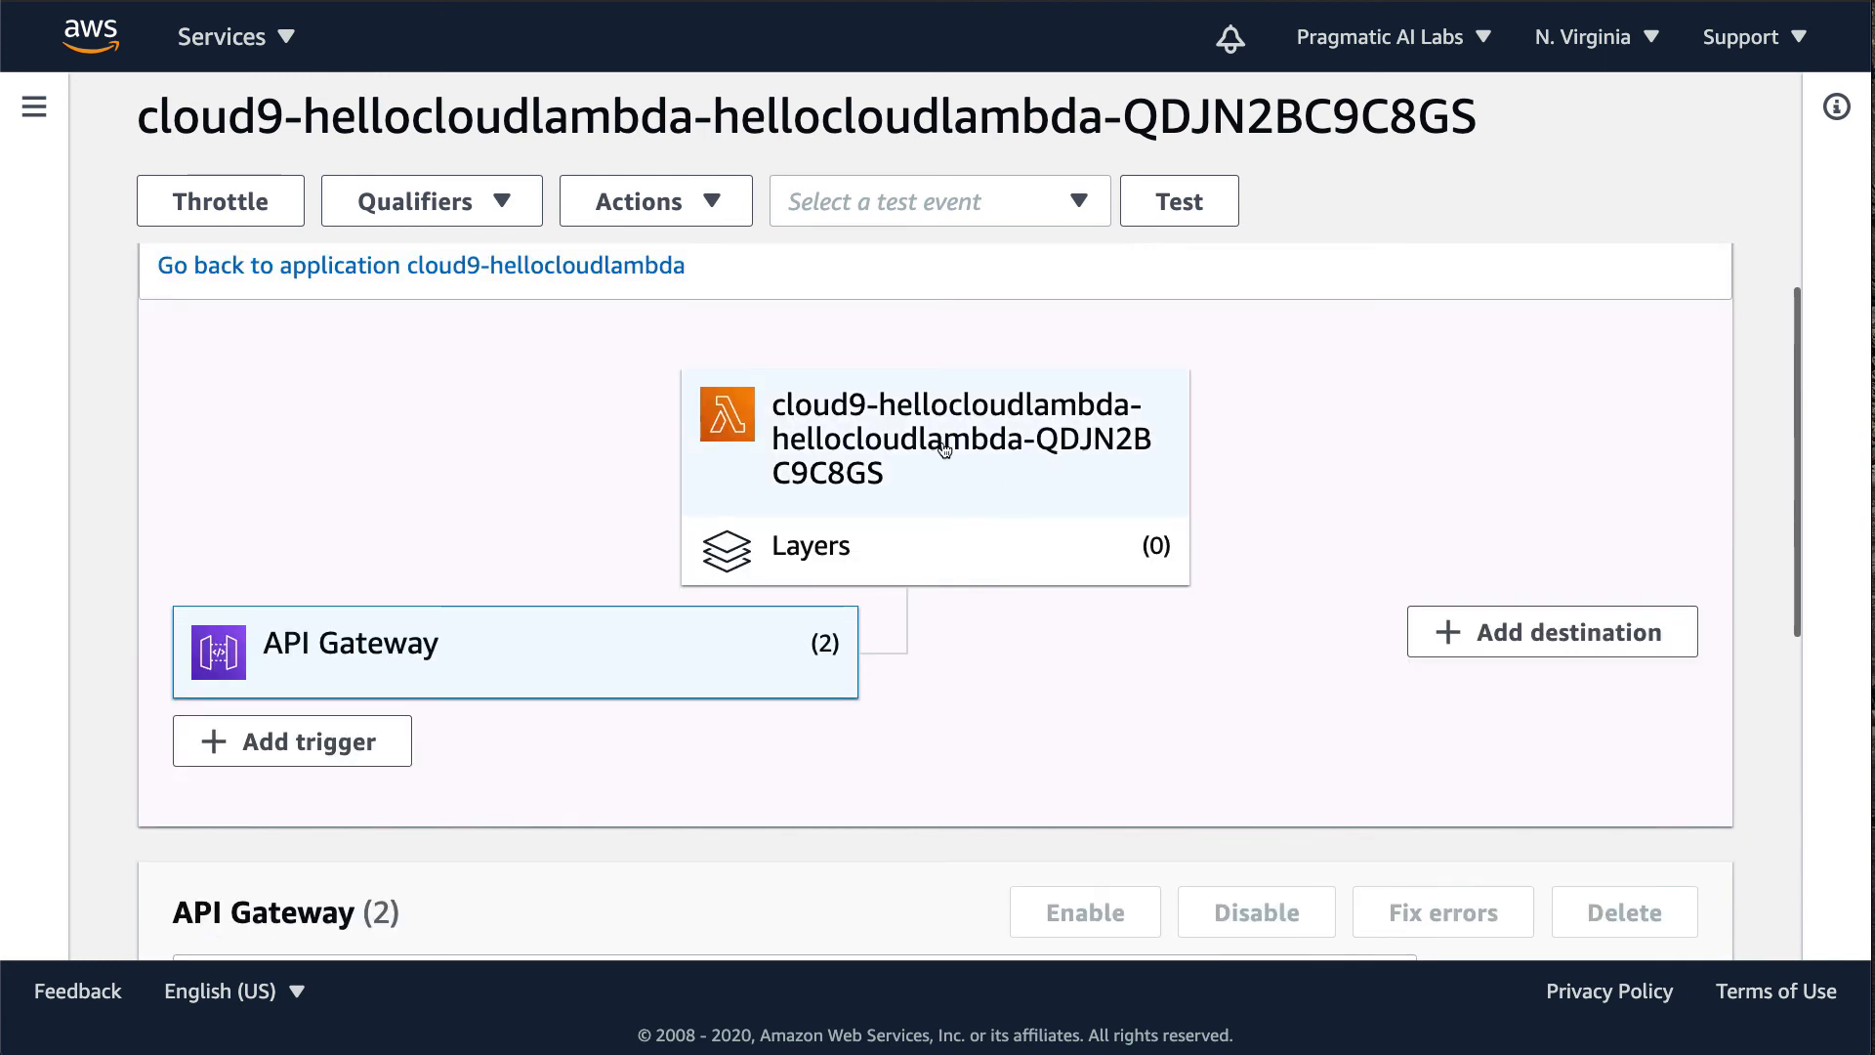
pyautogui.scroll(-3)
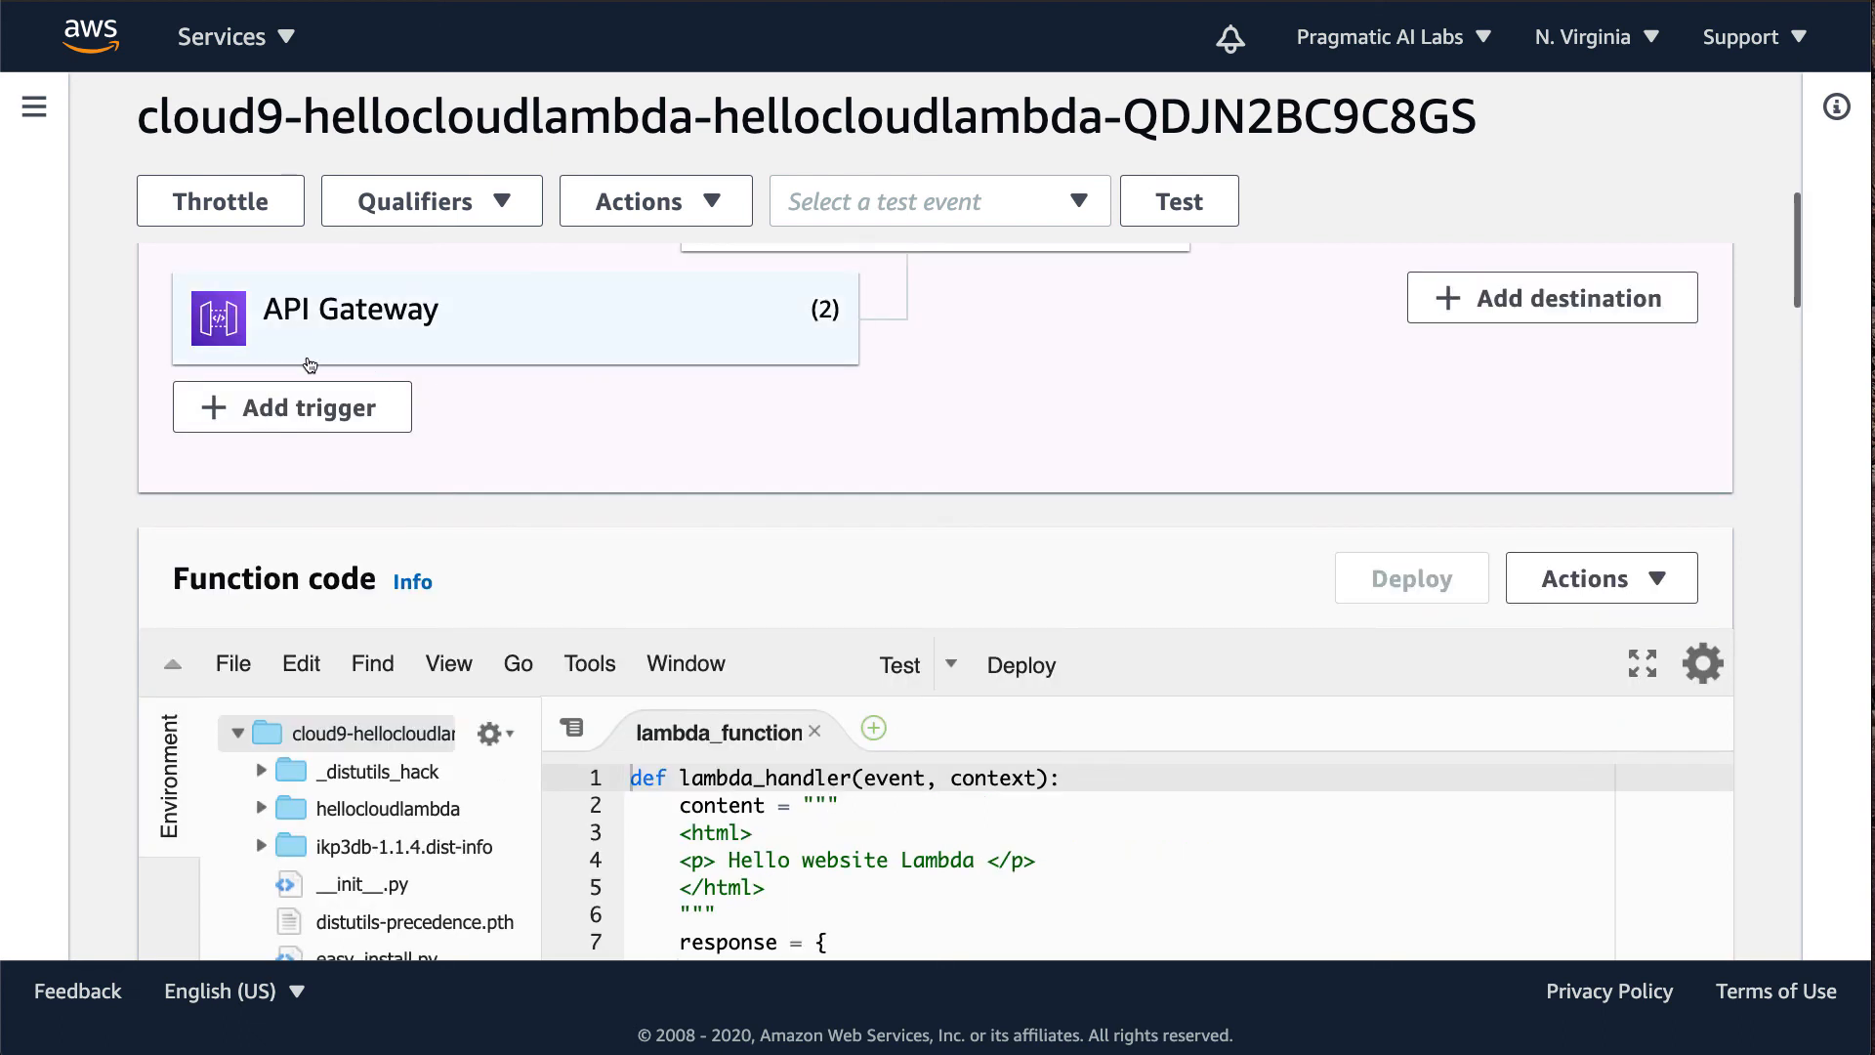
pyautogui.click(350, 310)
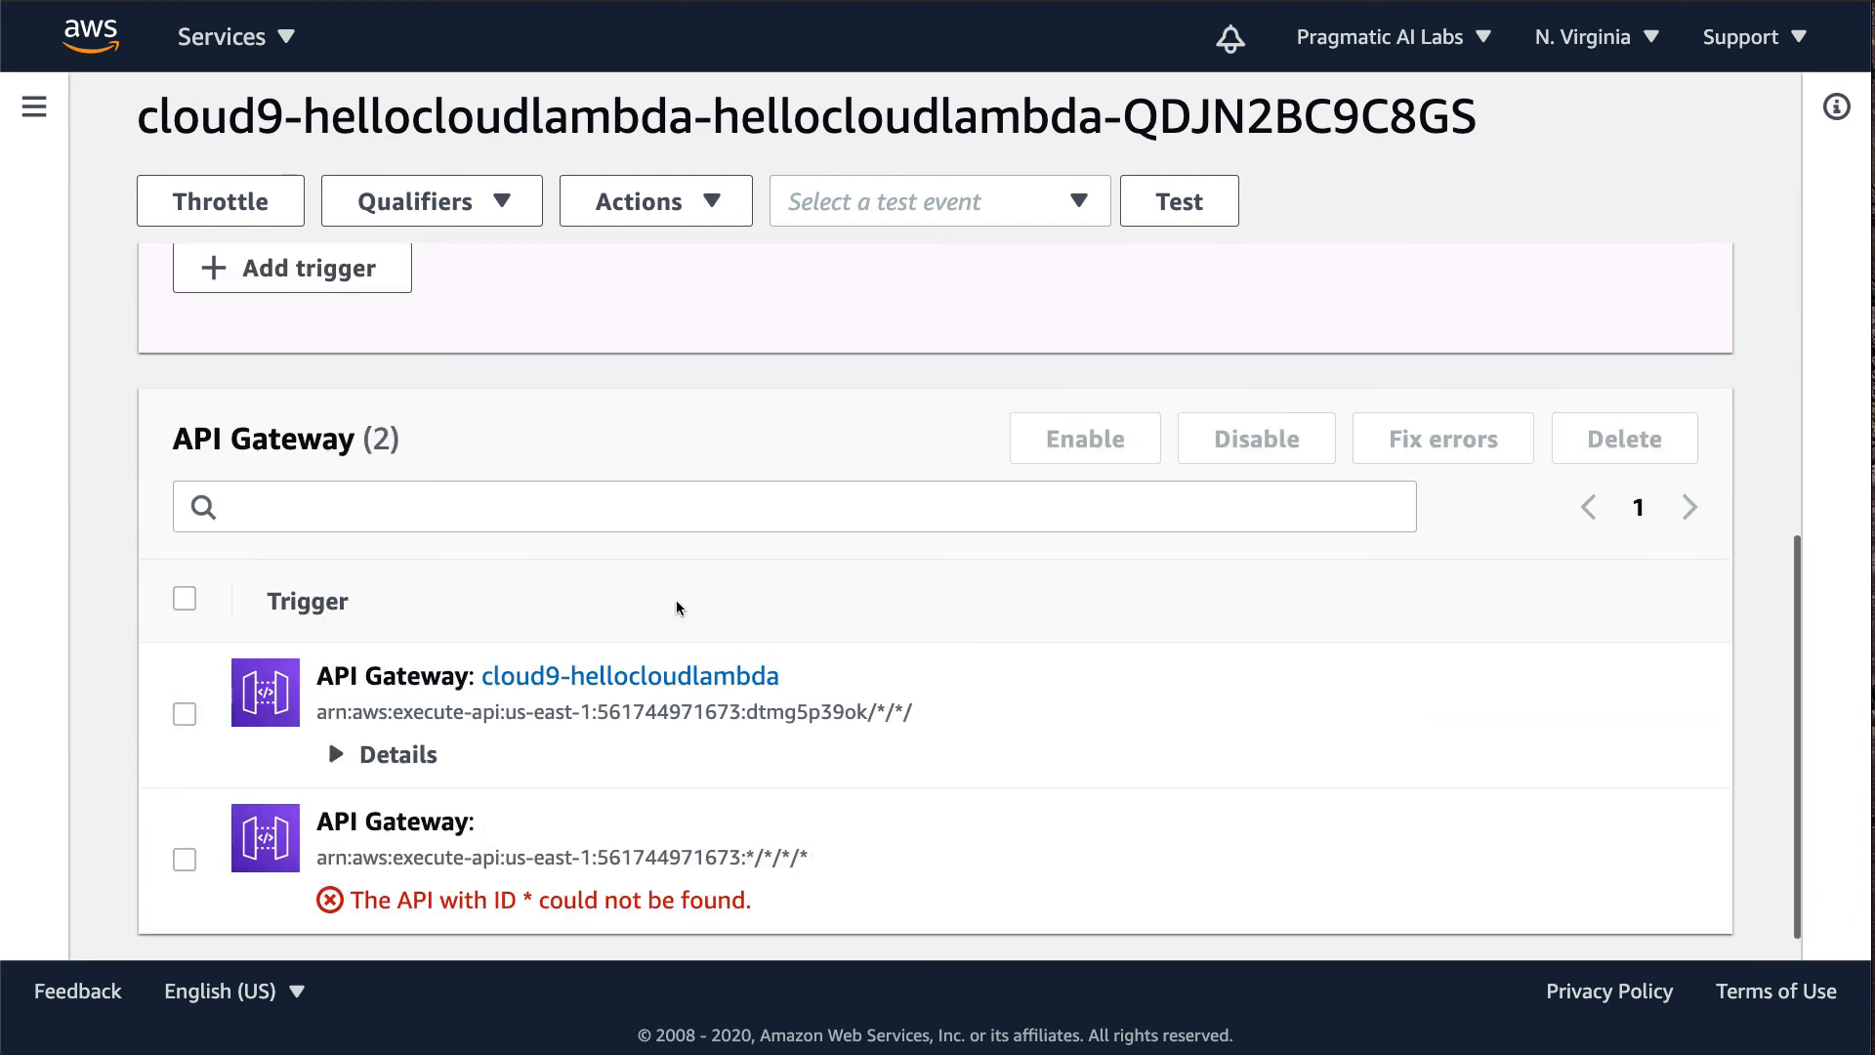
pyautogui.click(383, 754)
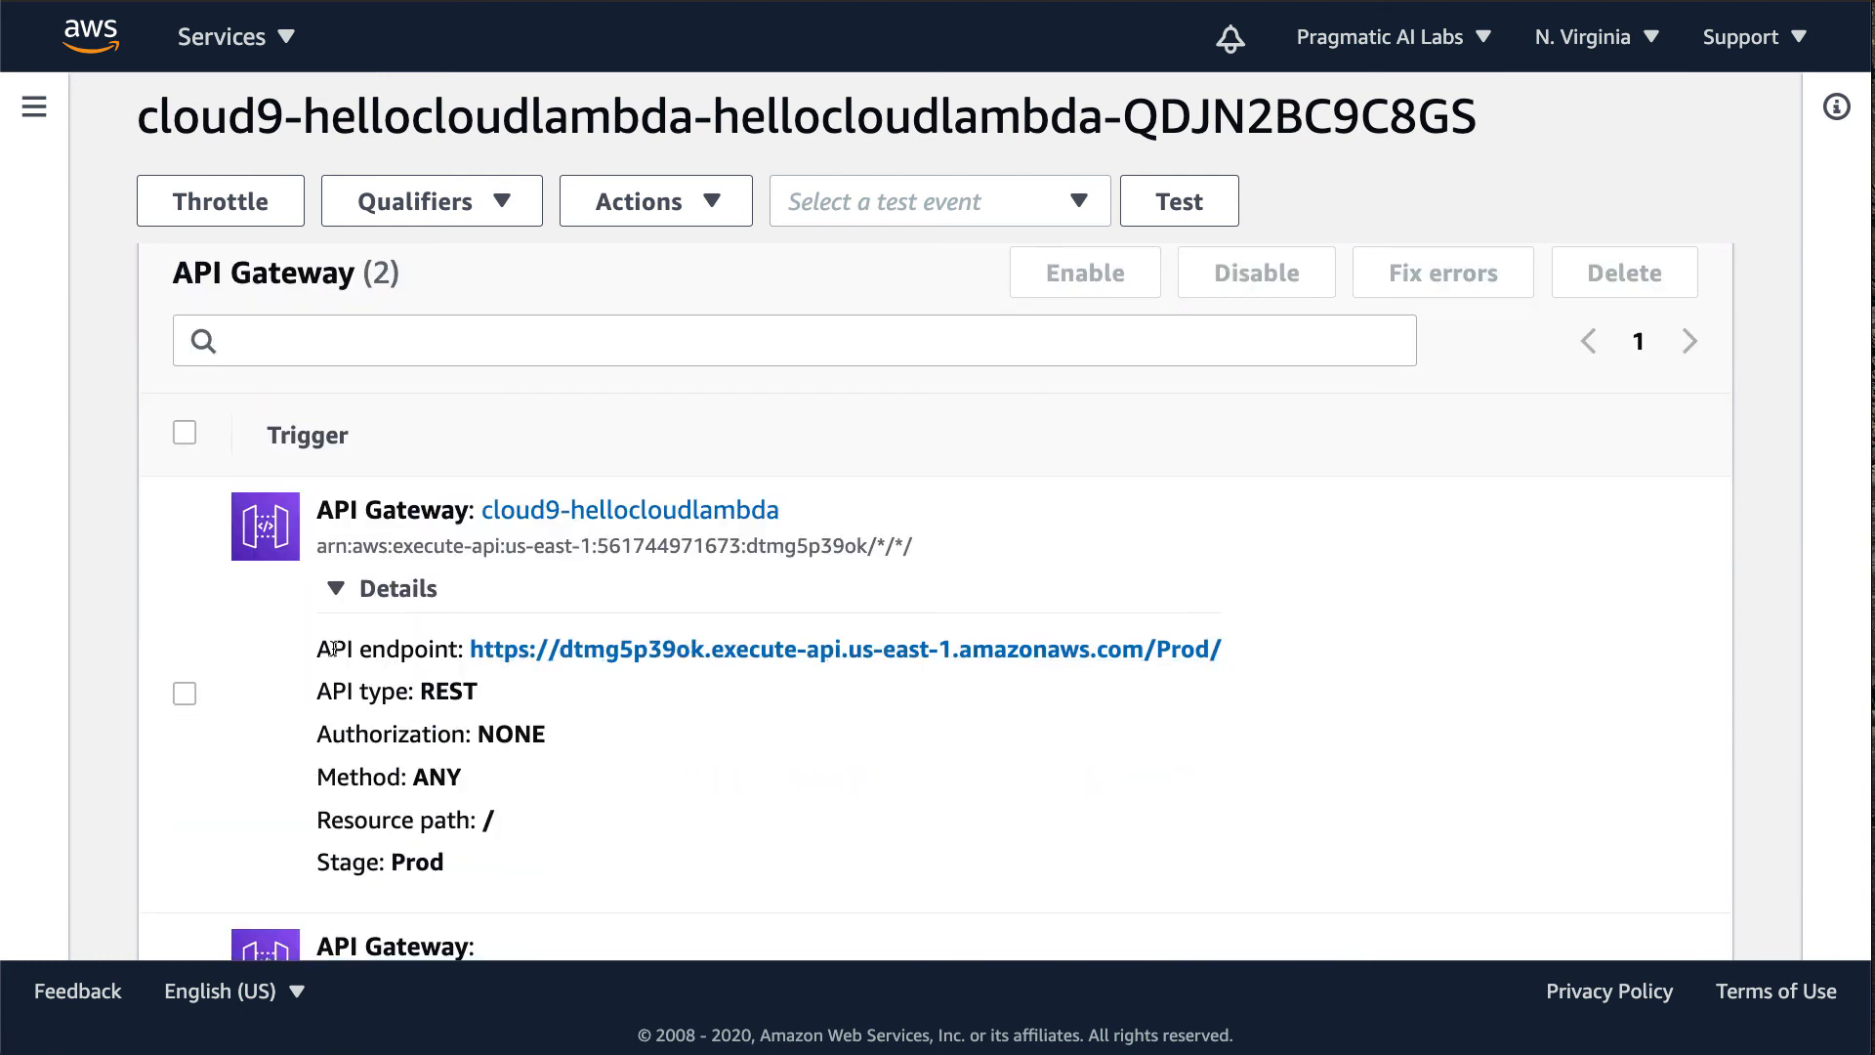
pyautogui.moveTo(795, 662)
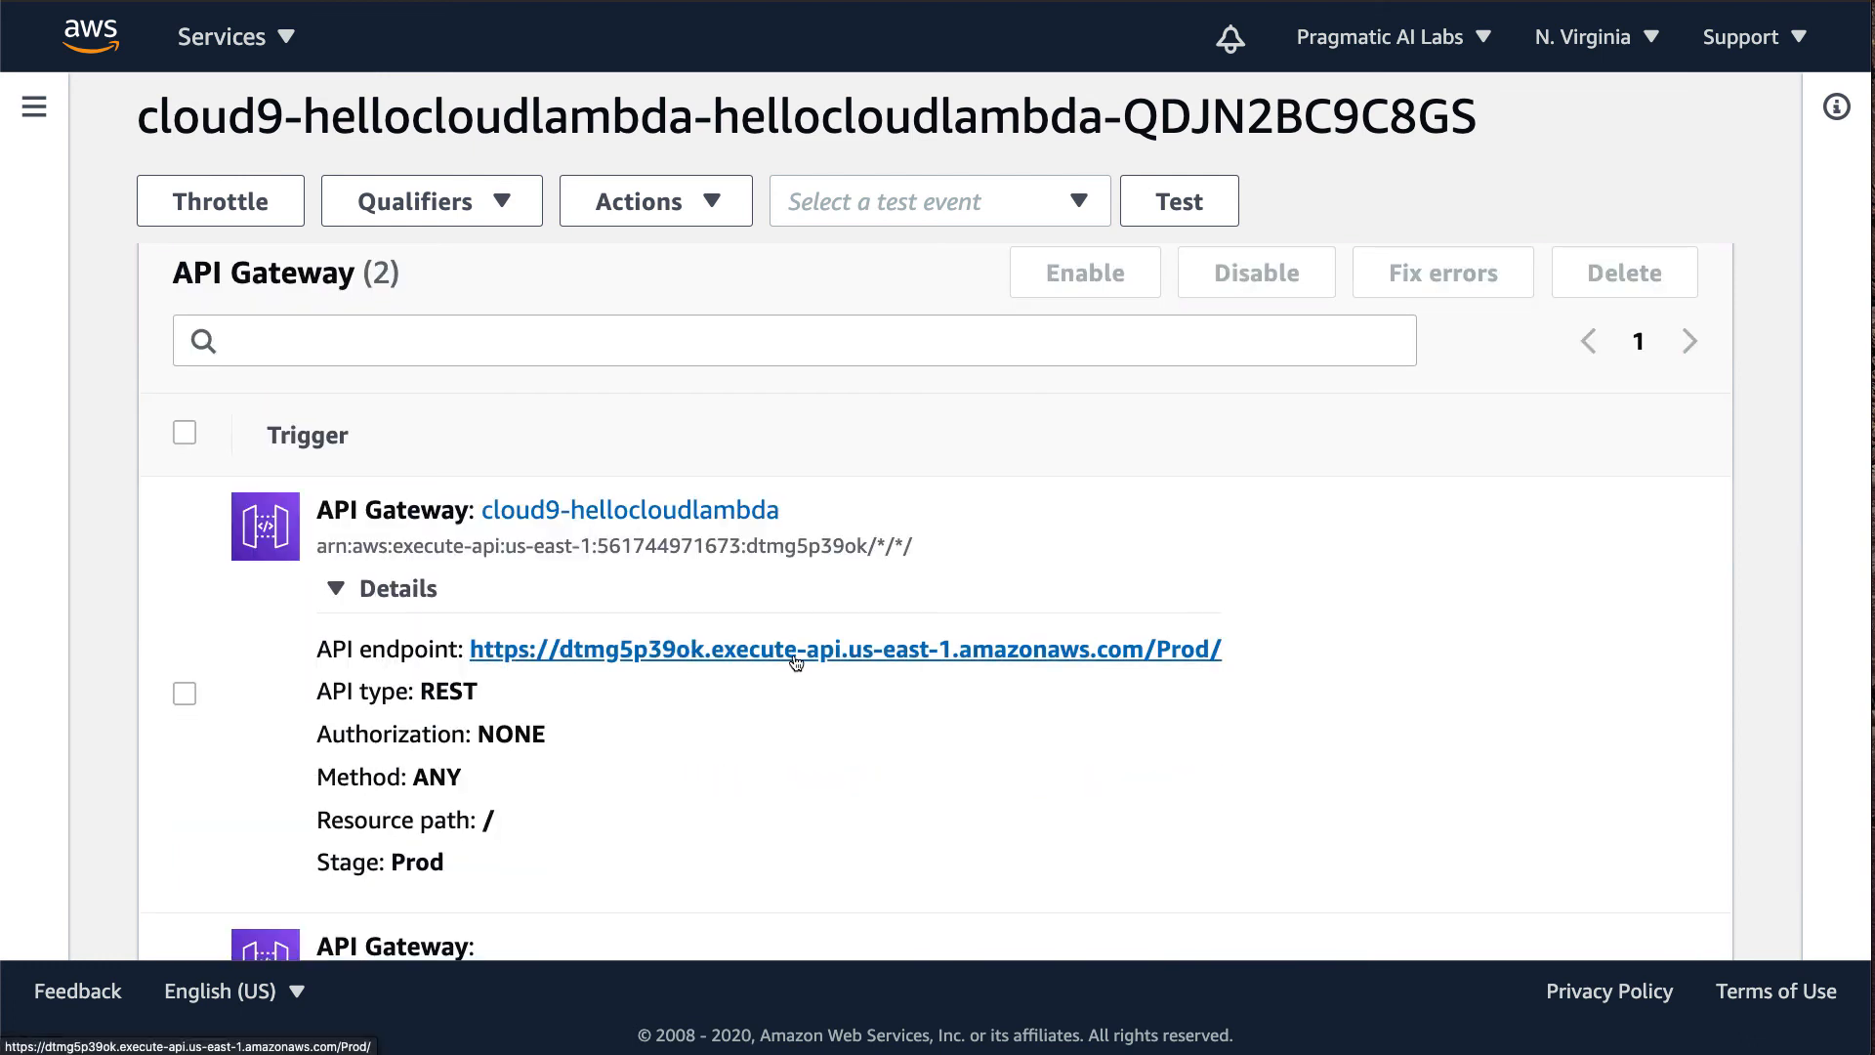